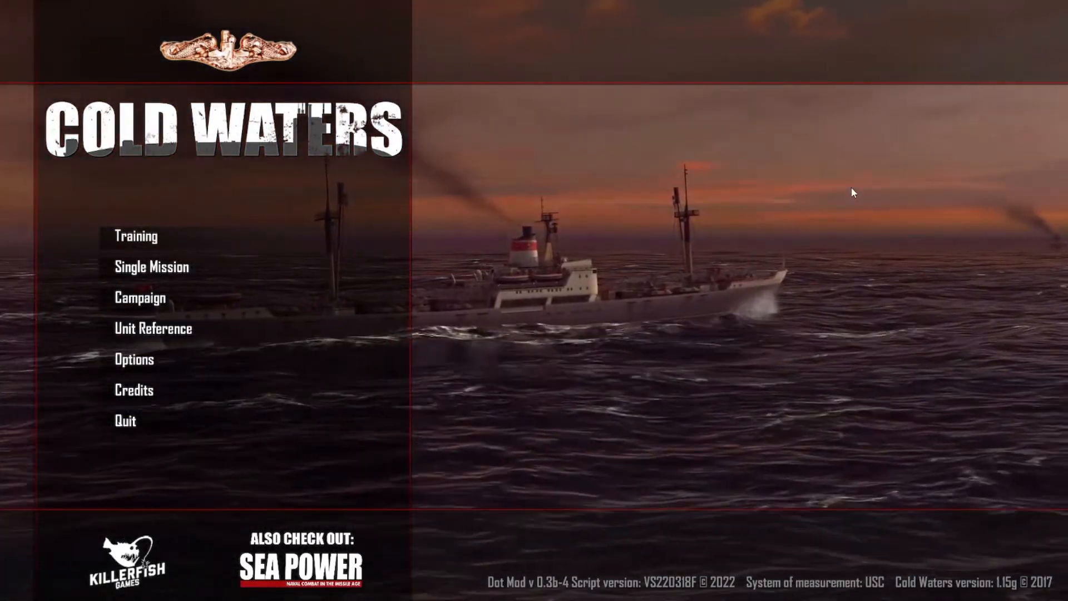
mouse_move(744, 359)
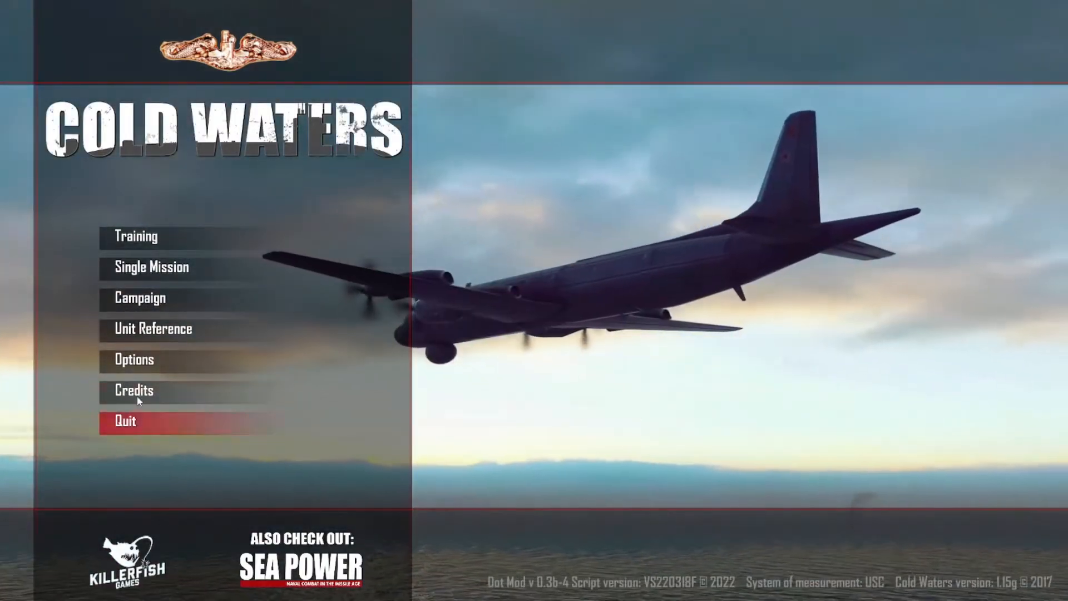
Bring up the Options menu on the game settings page from the main menu
click(134, 360)
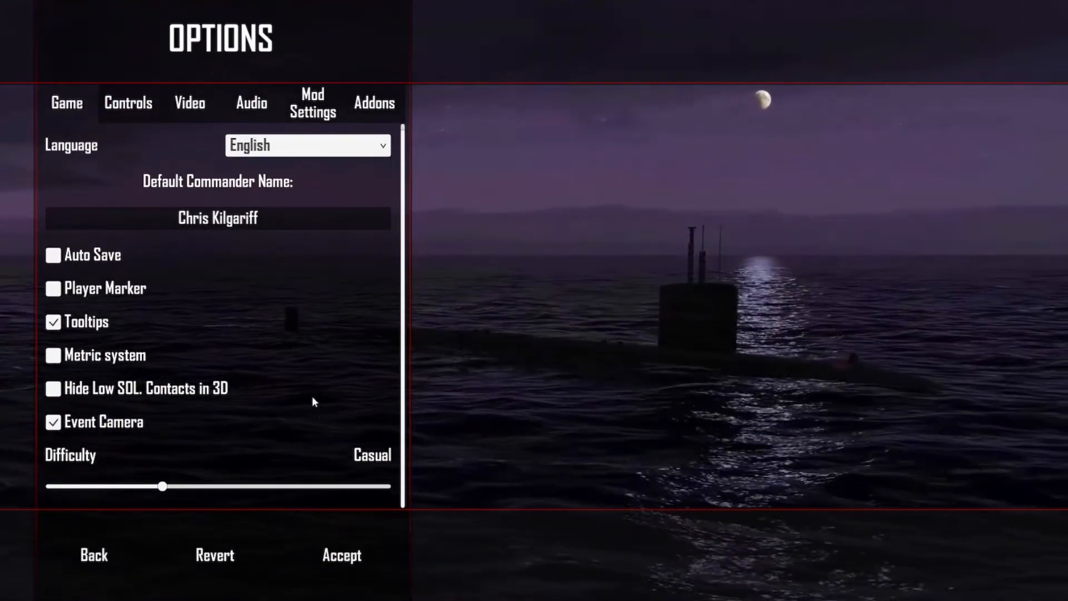
Browse Audio, Mod Settings and Addons, return to Game, set difficulty to Elite and accept
click(252, 103)
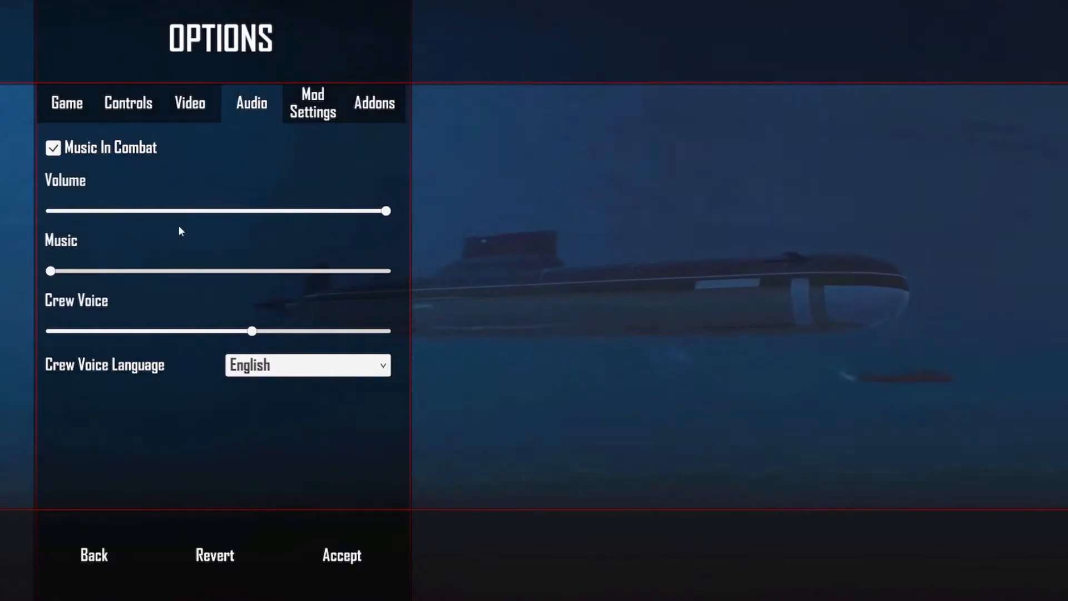
mouse_move(161, 151)
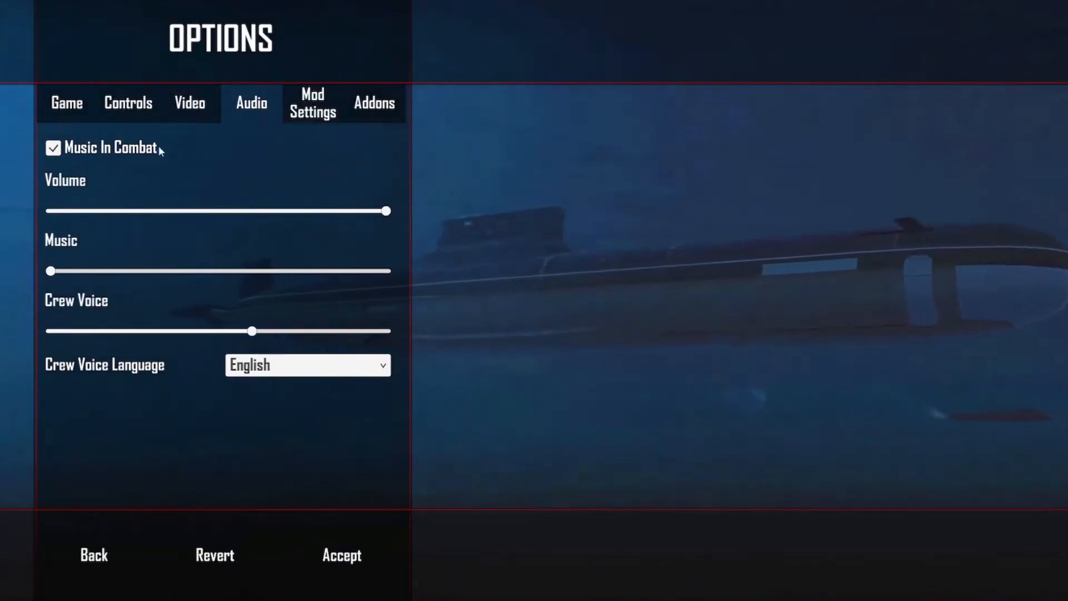
click(311, 102)
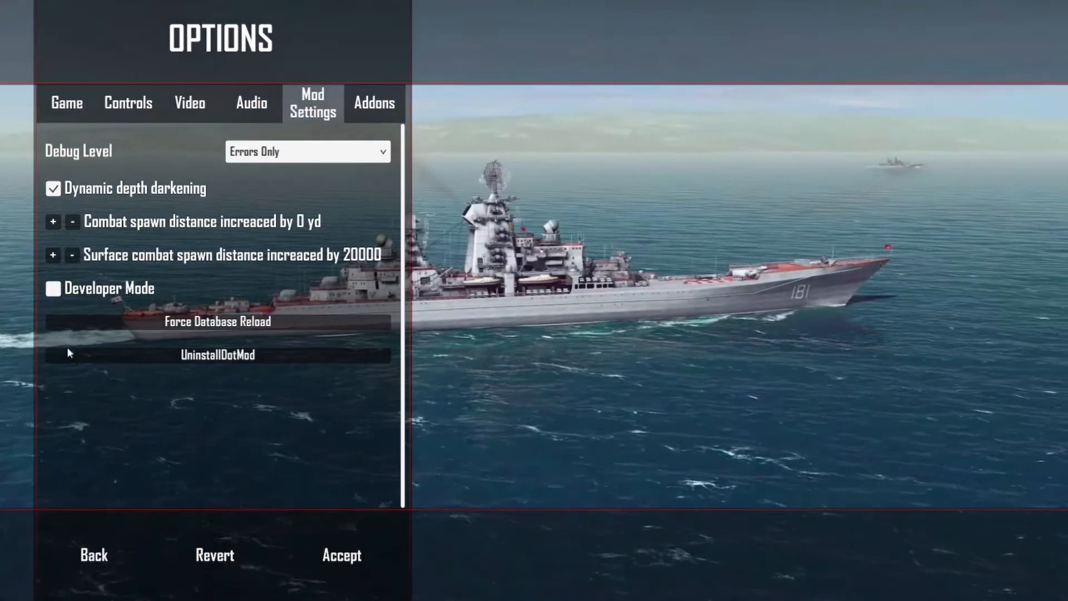
mouse_move(20, 337)
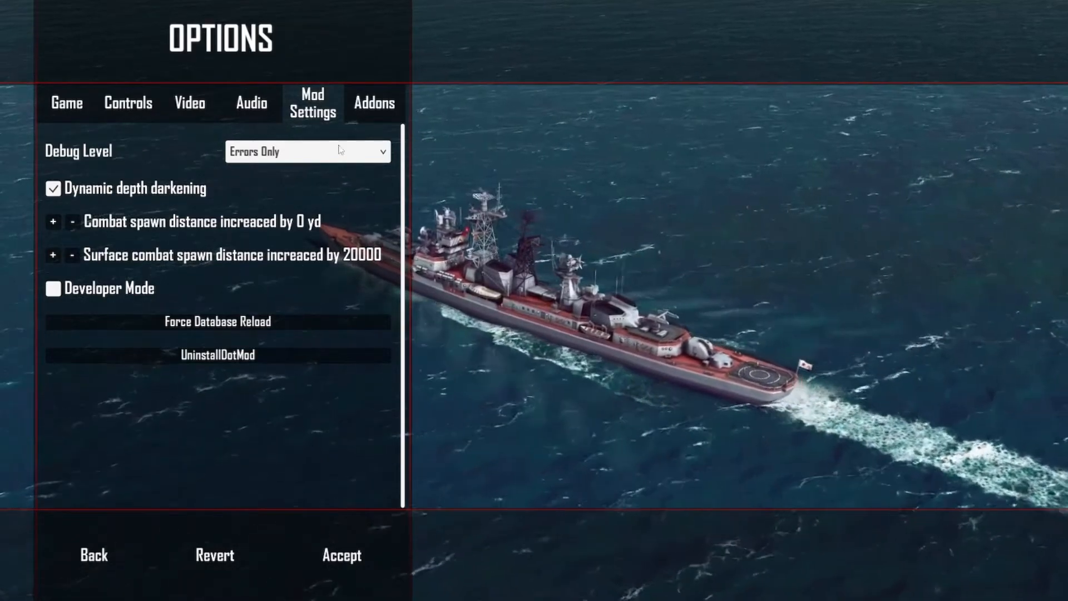
click(374, 103)
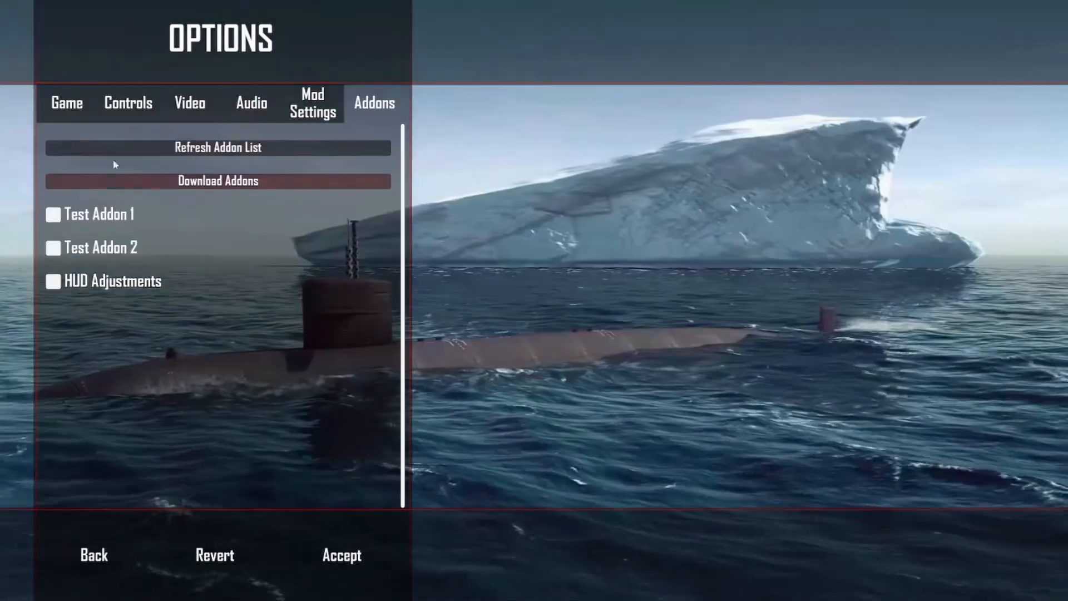
click(66, 104)
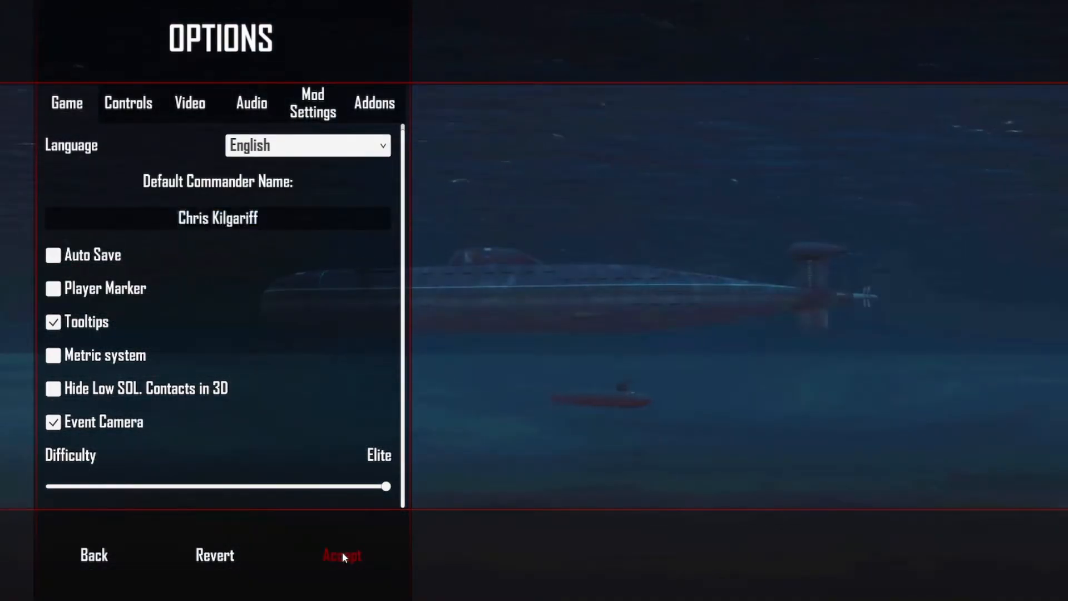
click(341, 554)
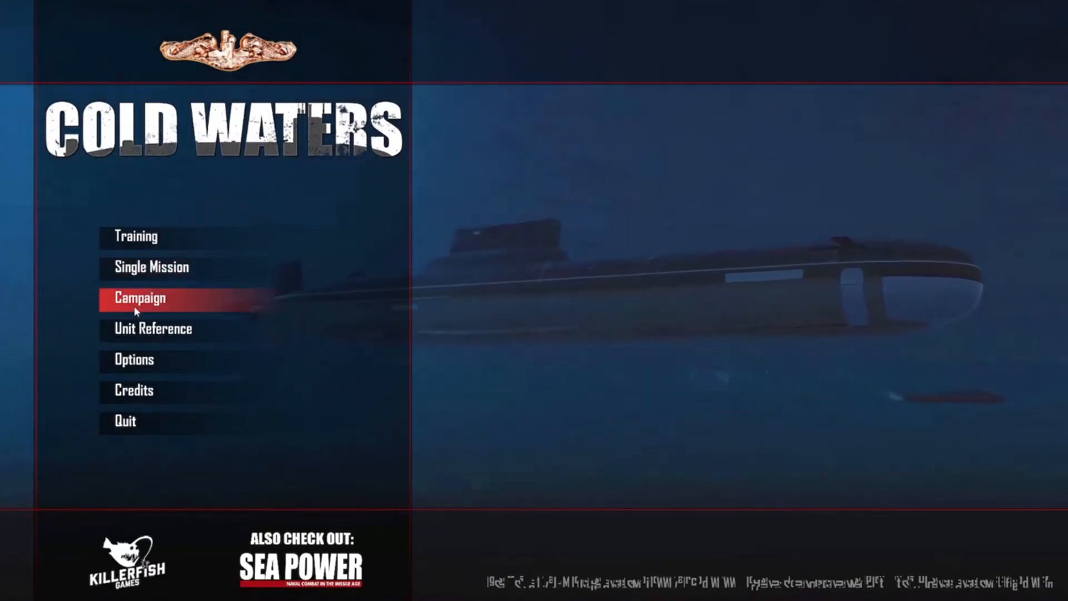
Start a NATO North Atlantic 1984 campaign with commander name 'YouTubes Game'
click(139, 298)
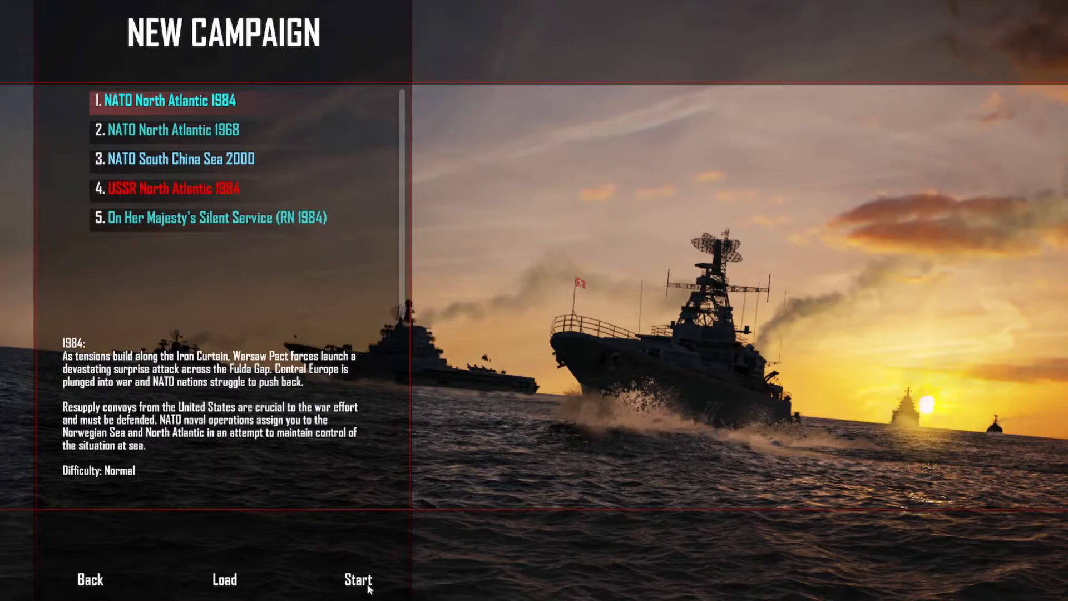
click(356, 581)
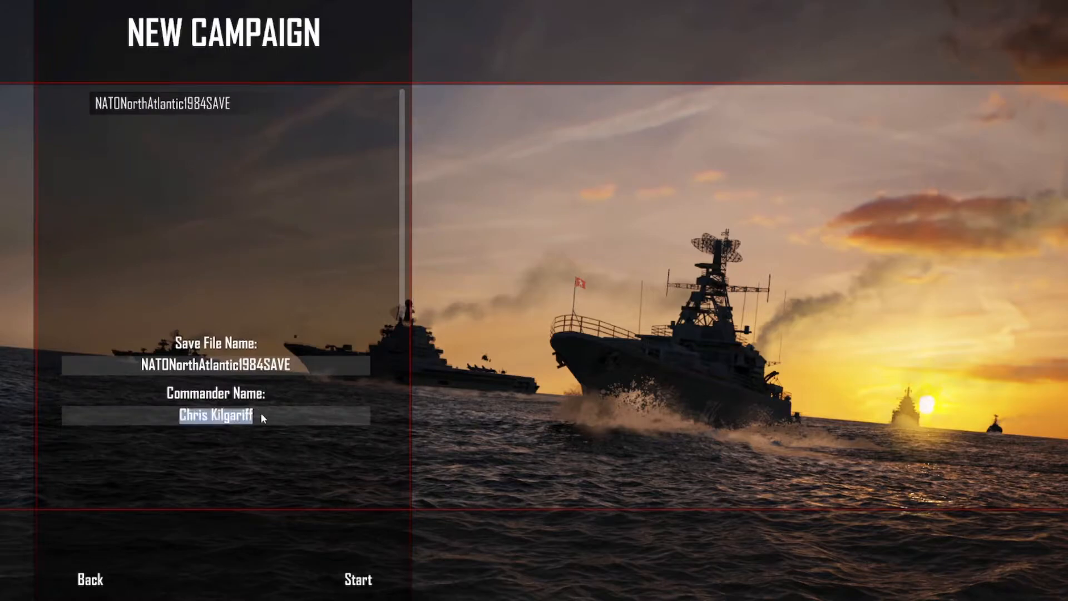
text(YouTubes Game)
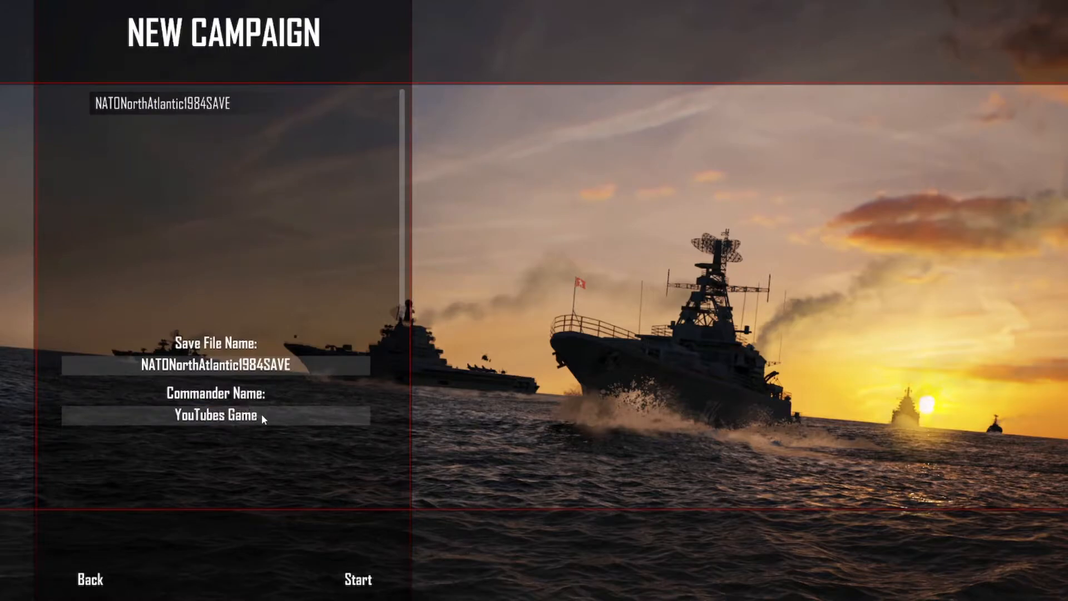
mouse_move(359, 594)
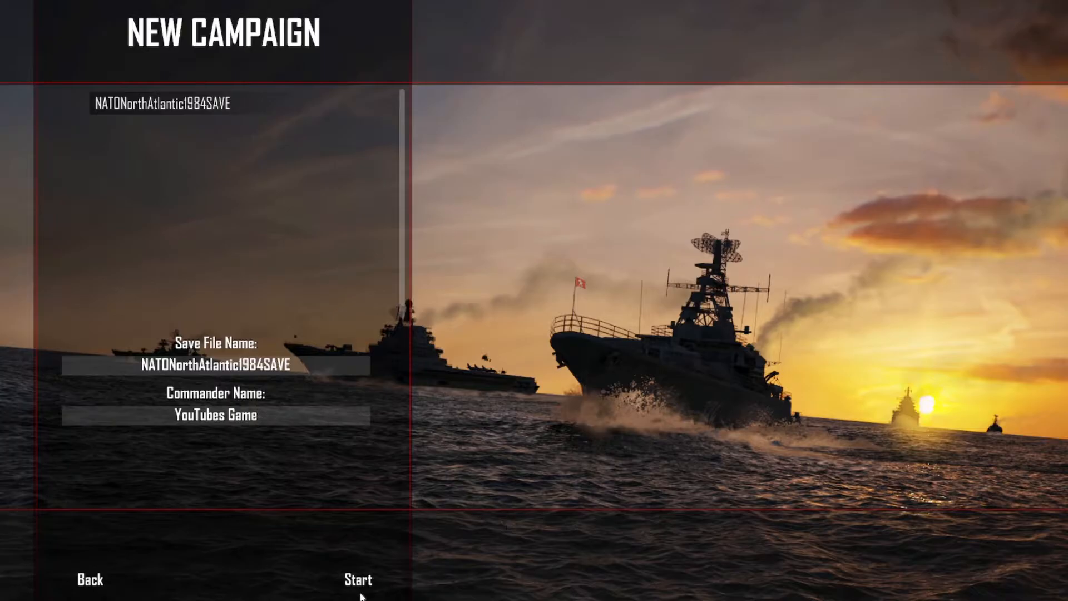
Confirm the campaign and browse forward through the available submarine classes
click(357, 579)
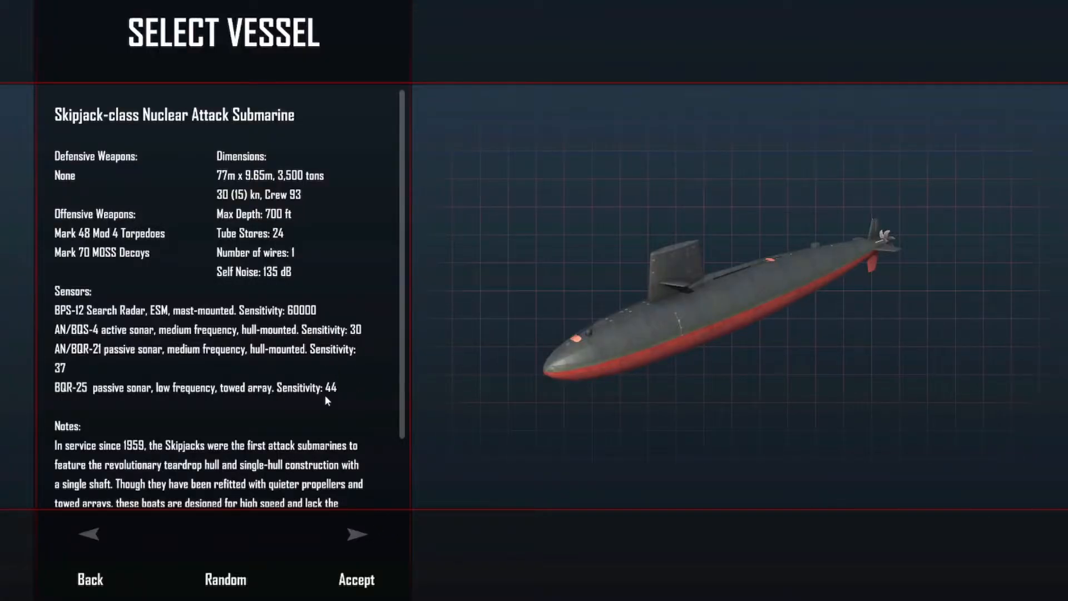
mouse_move(168, 167)
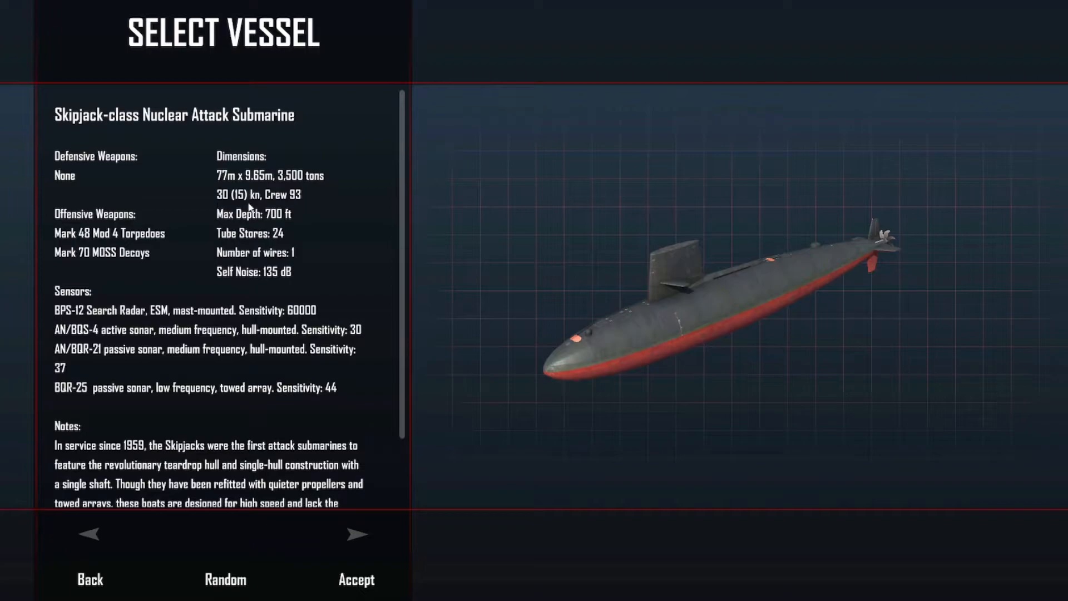
mouse_move(401, 530)
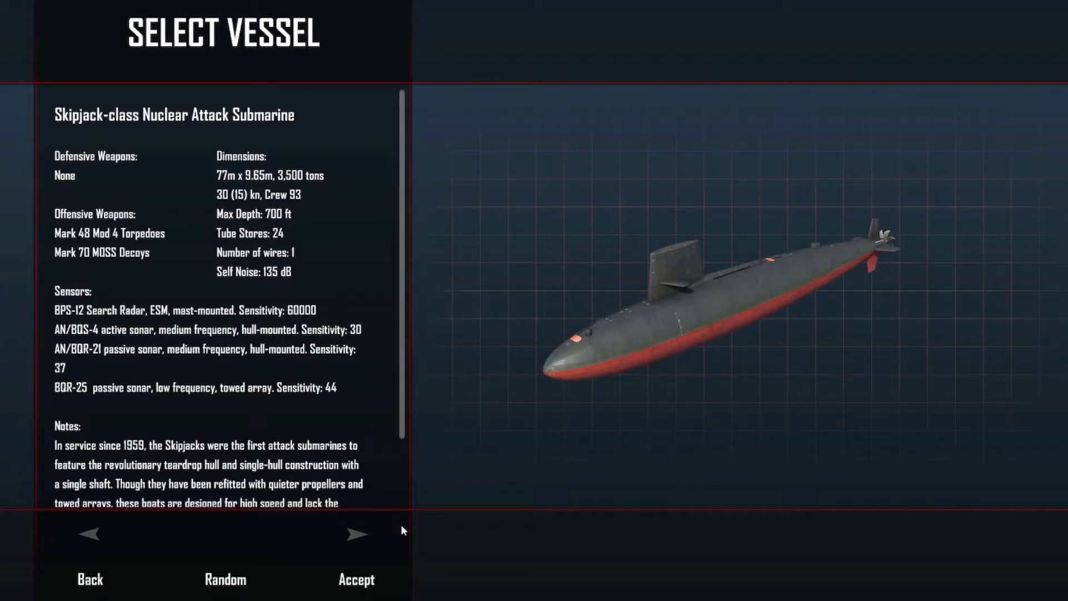
mouse_move(446, 572)
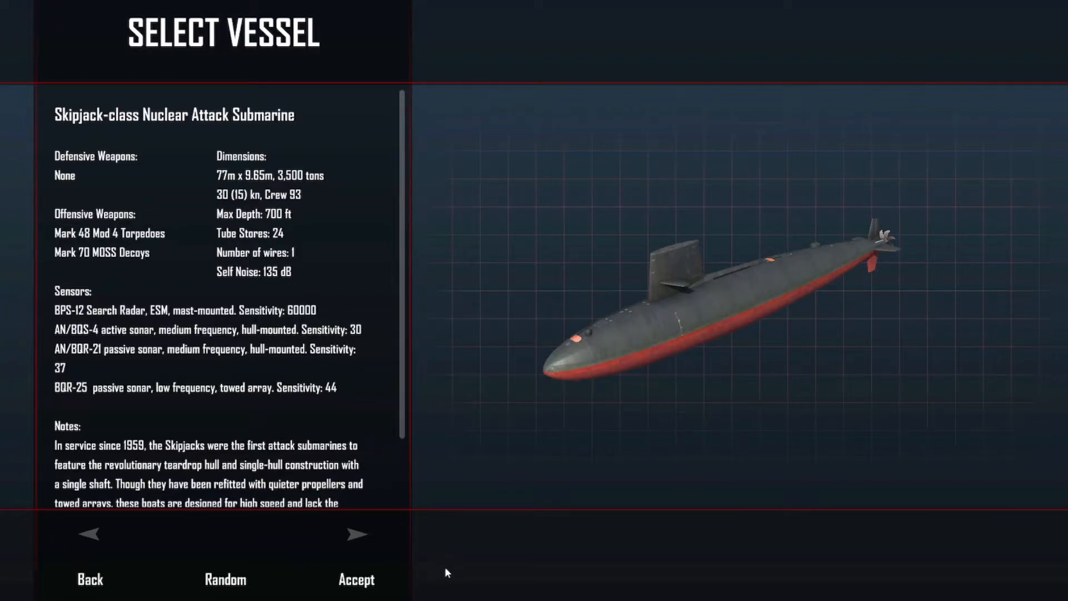
click(355, 533)
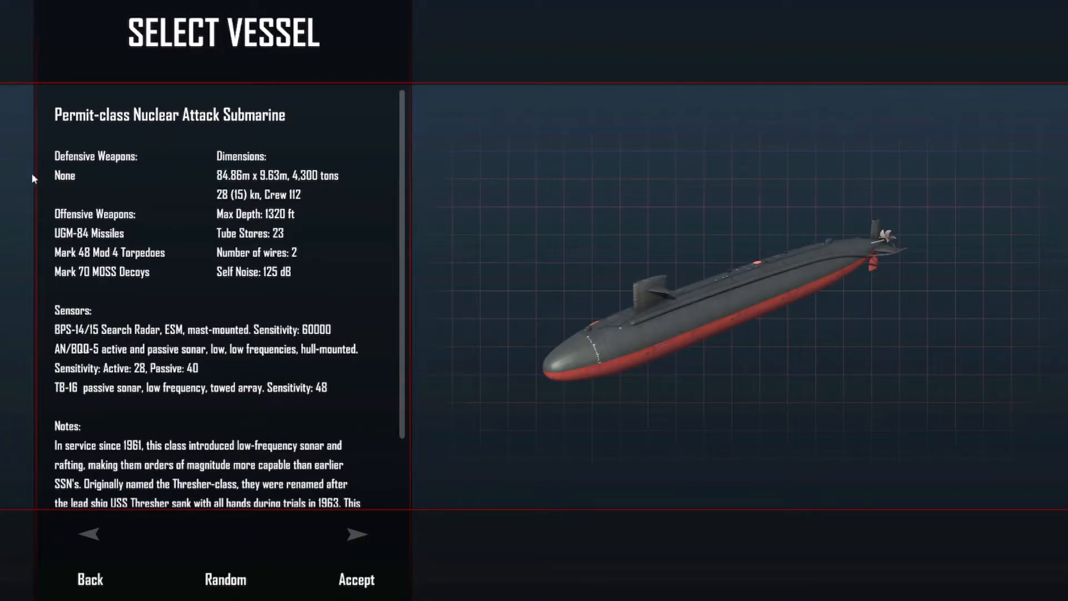
mouse_move(225, 207)
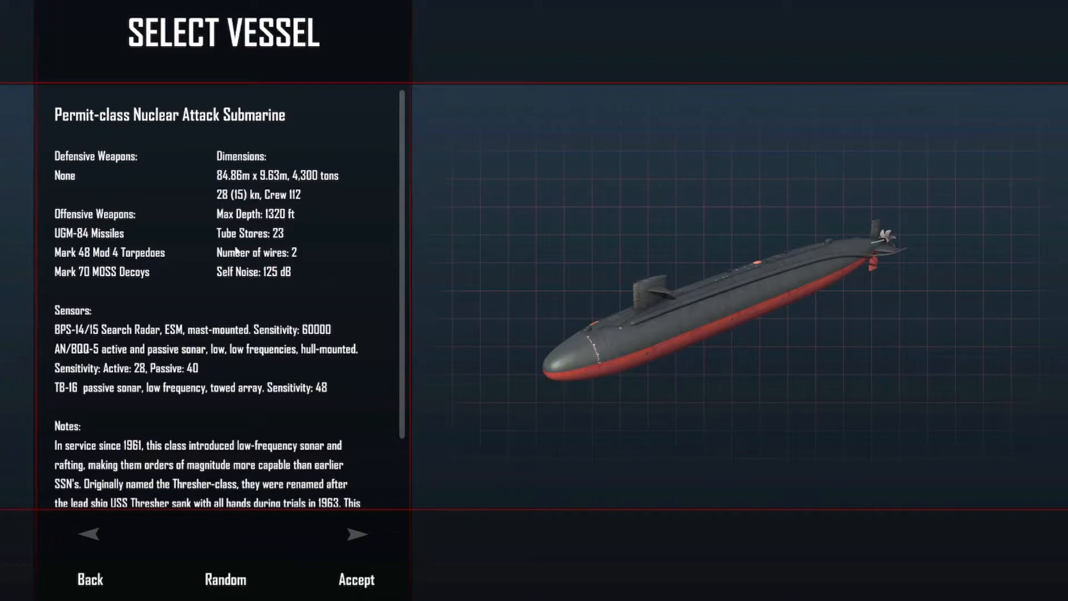
mouse_move(317, 280)
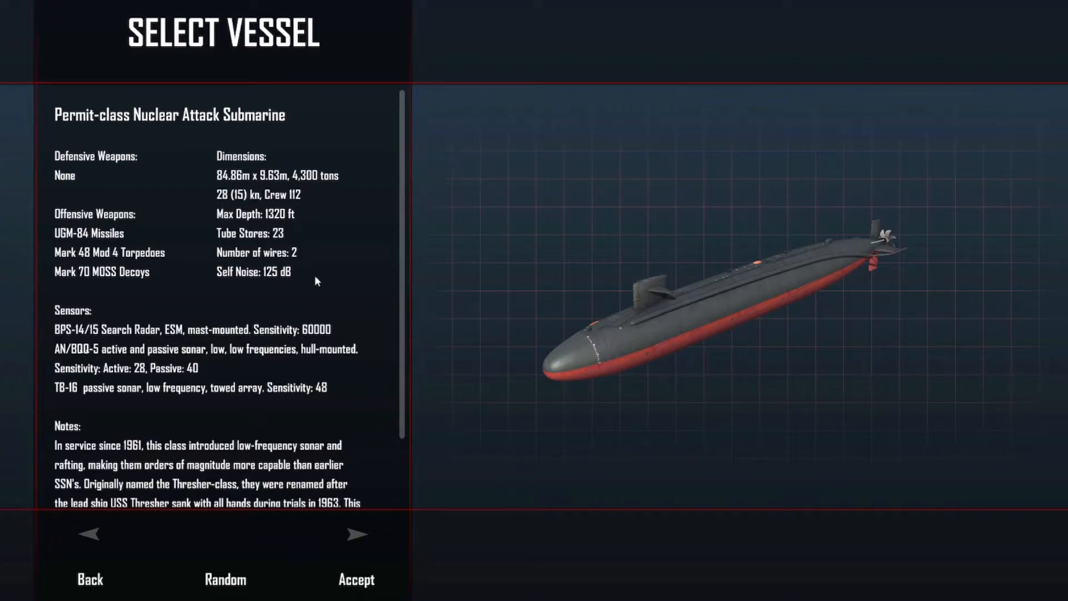
click(357, 535)
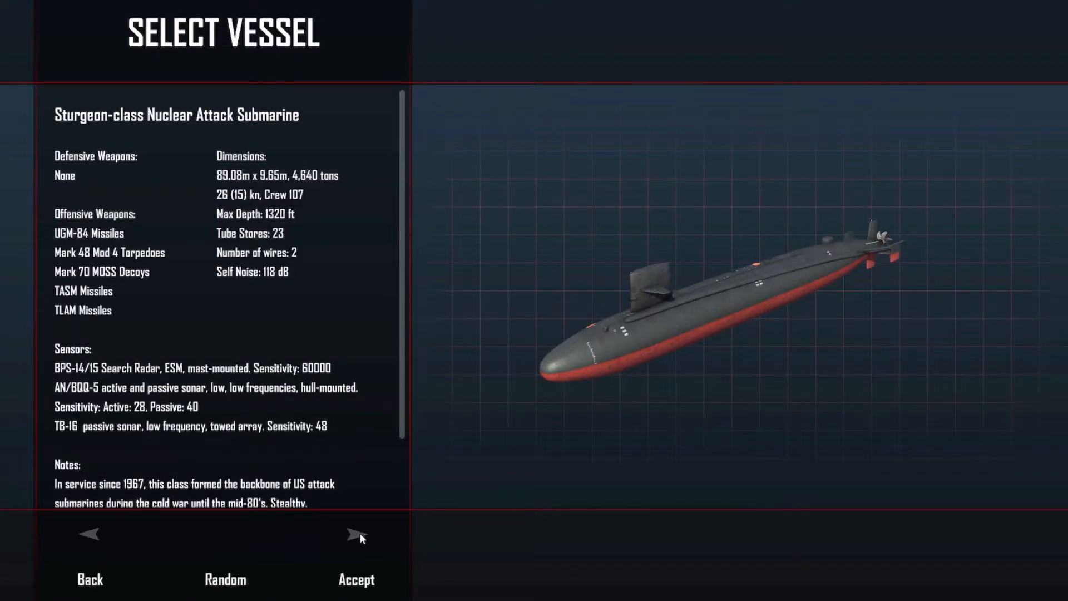
mouse_move(355, 536)
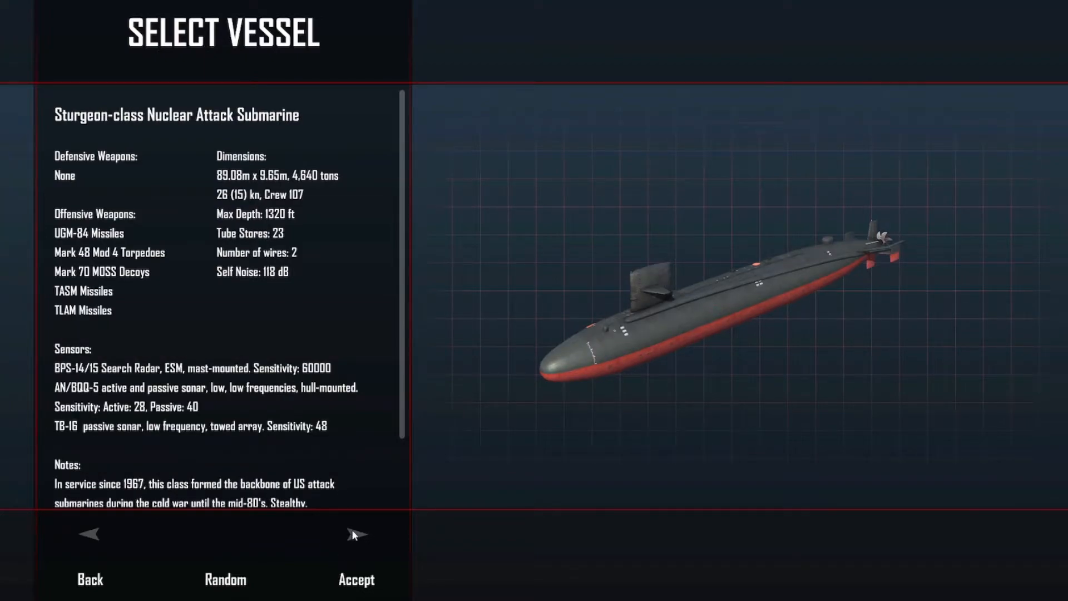
click(357, 533)
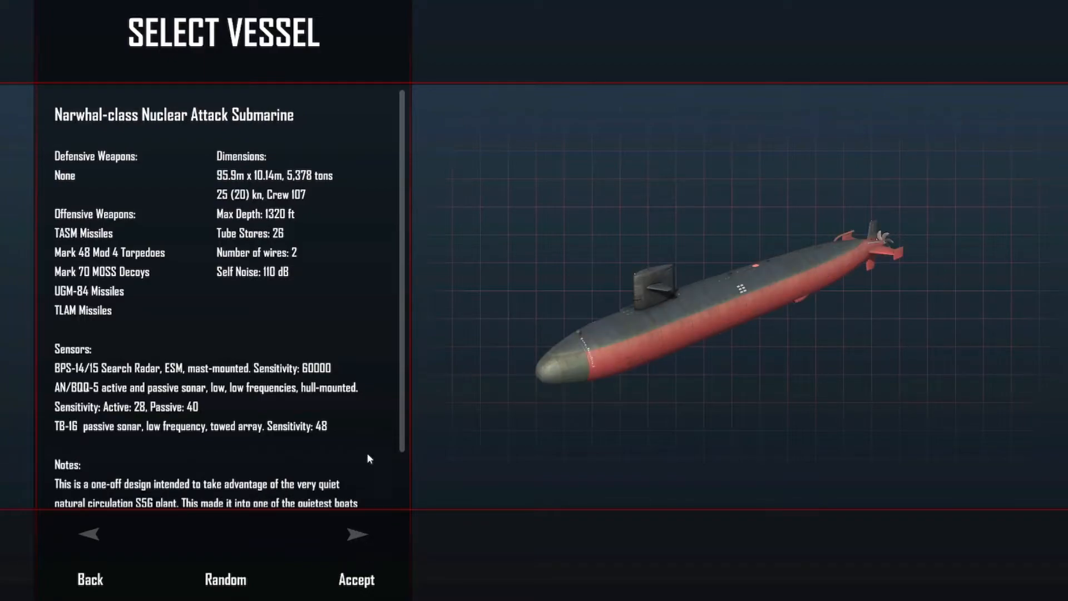
mouse_move(357, 538)
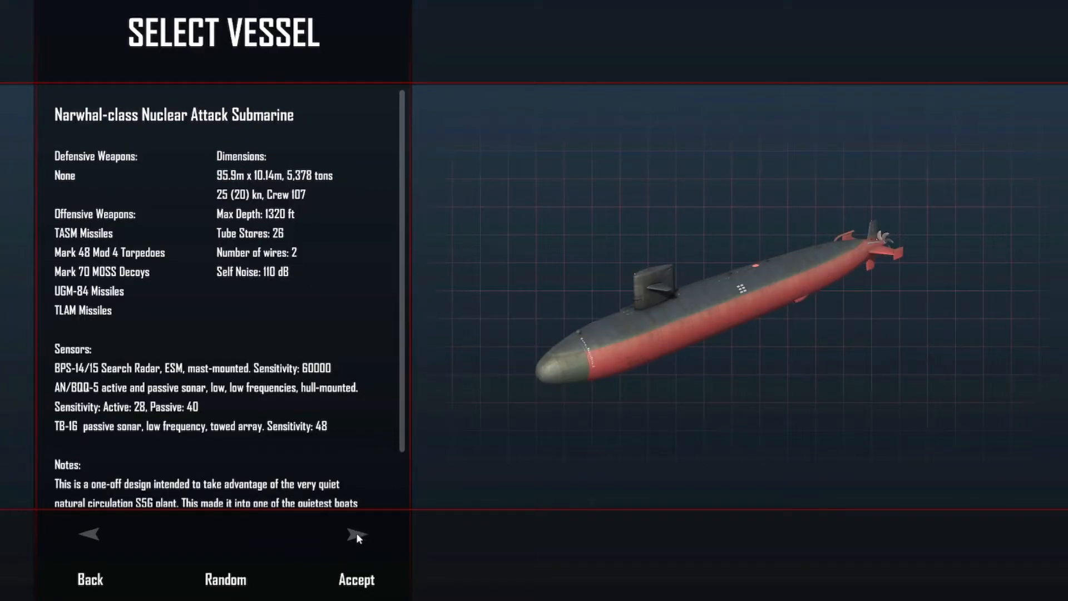
Continue to the Trafalgar class, step back to the Los Angeles class and read its notes
click(357, 535)
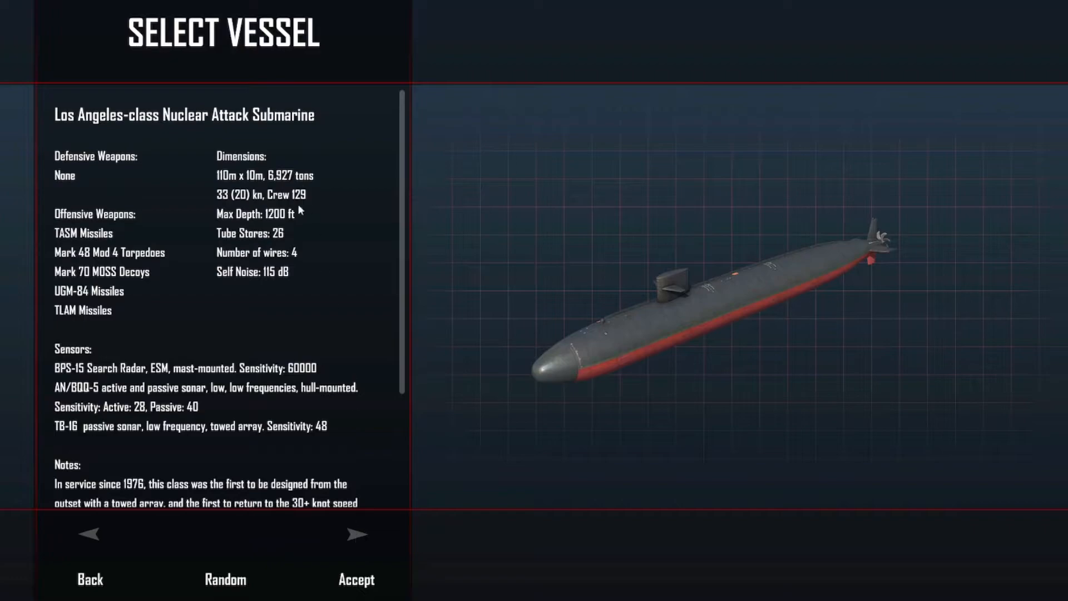
mouse_move(300, 272)
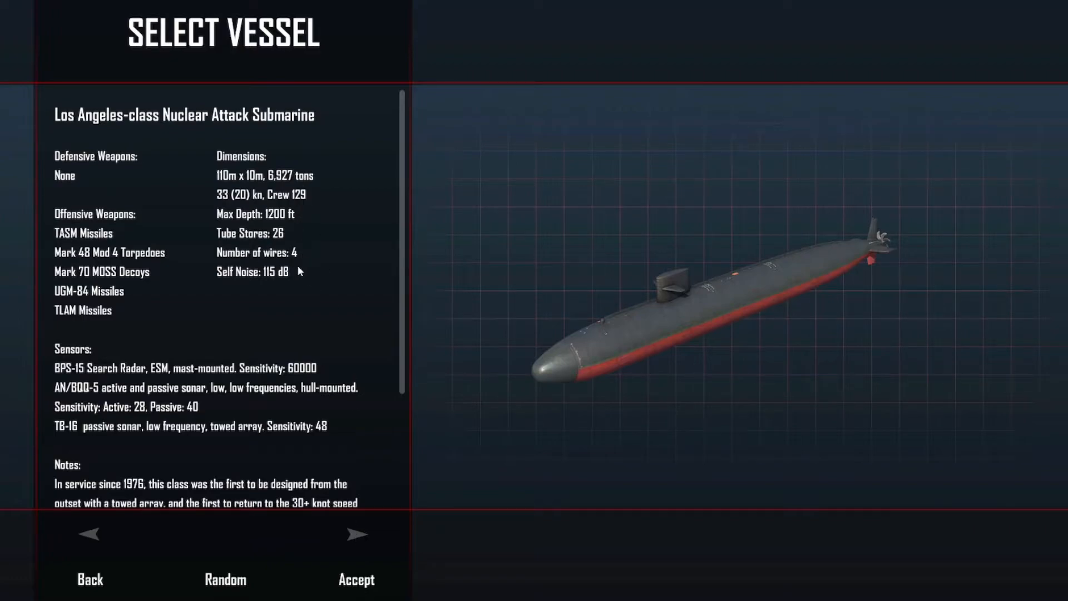
mouse_move(252, 222)
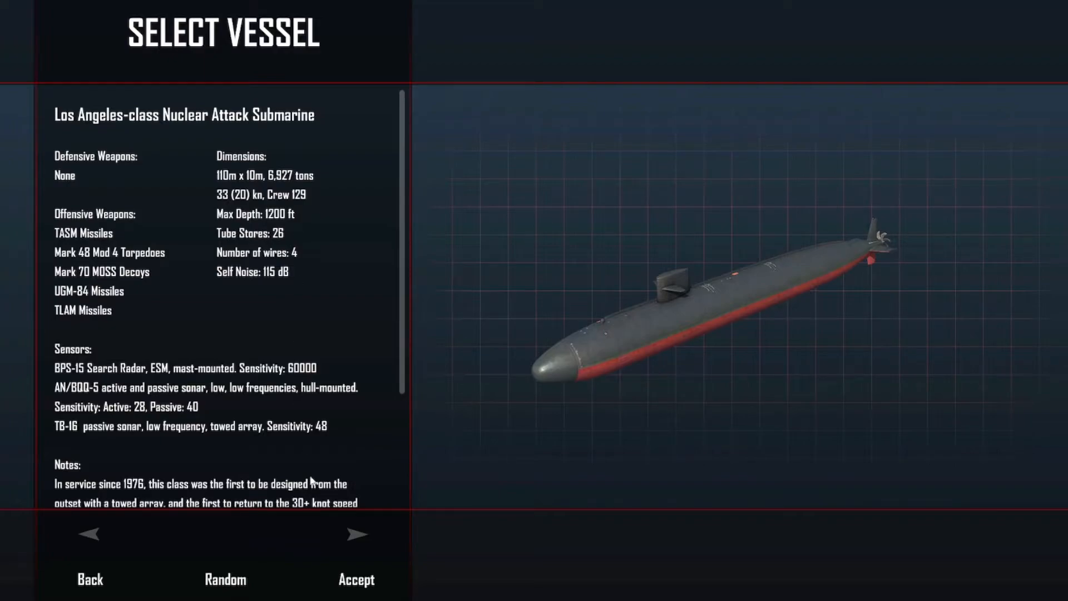
click(357, 534)
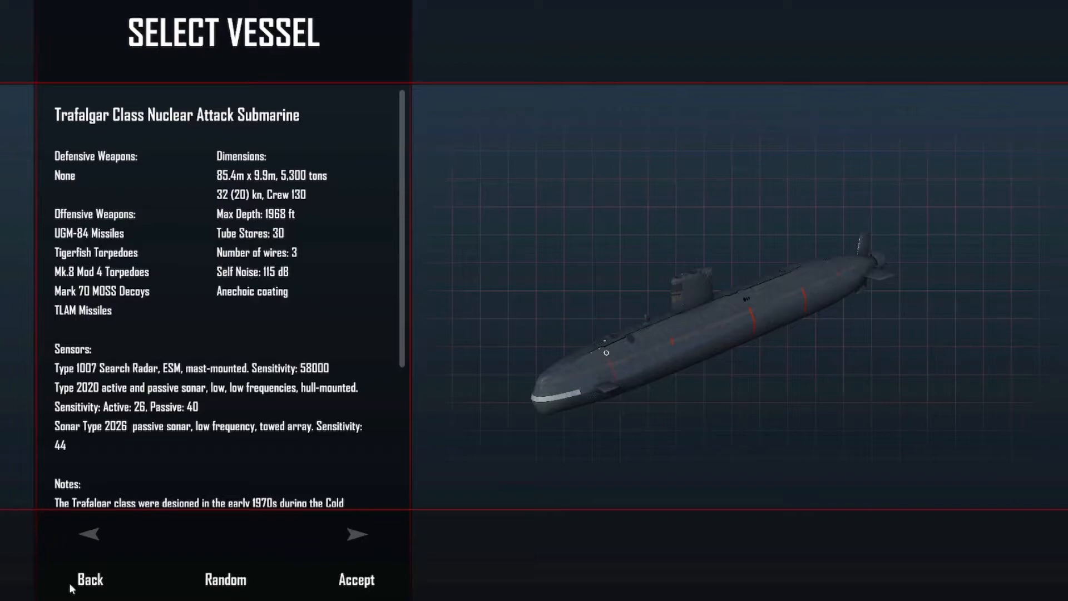
mouse_move(73, 548)
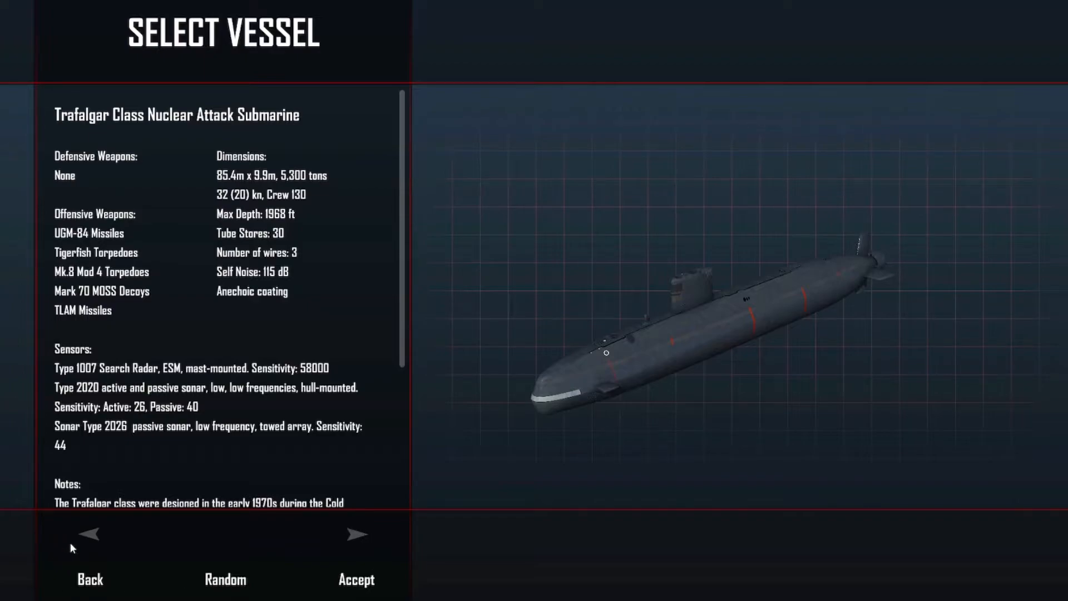
mouse_move(300, 254)
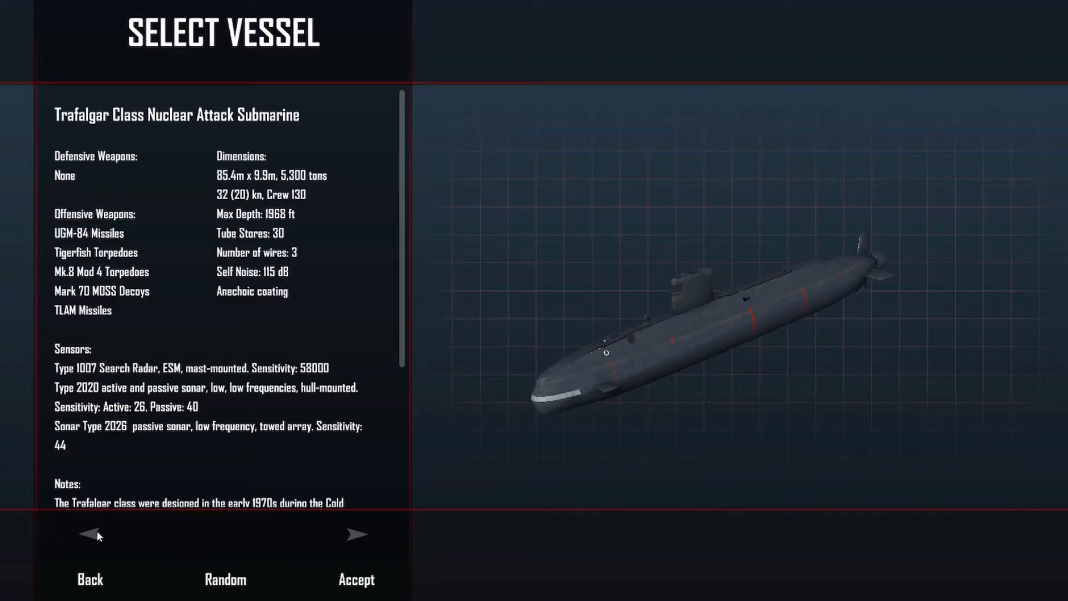
click(356, 534)
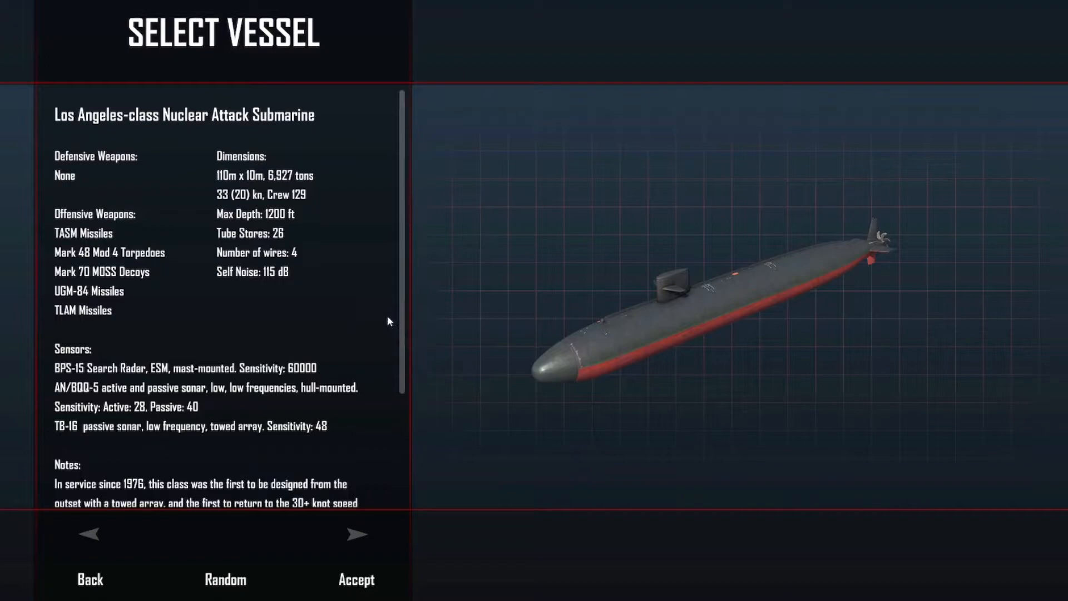
scroll(down, 3)
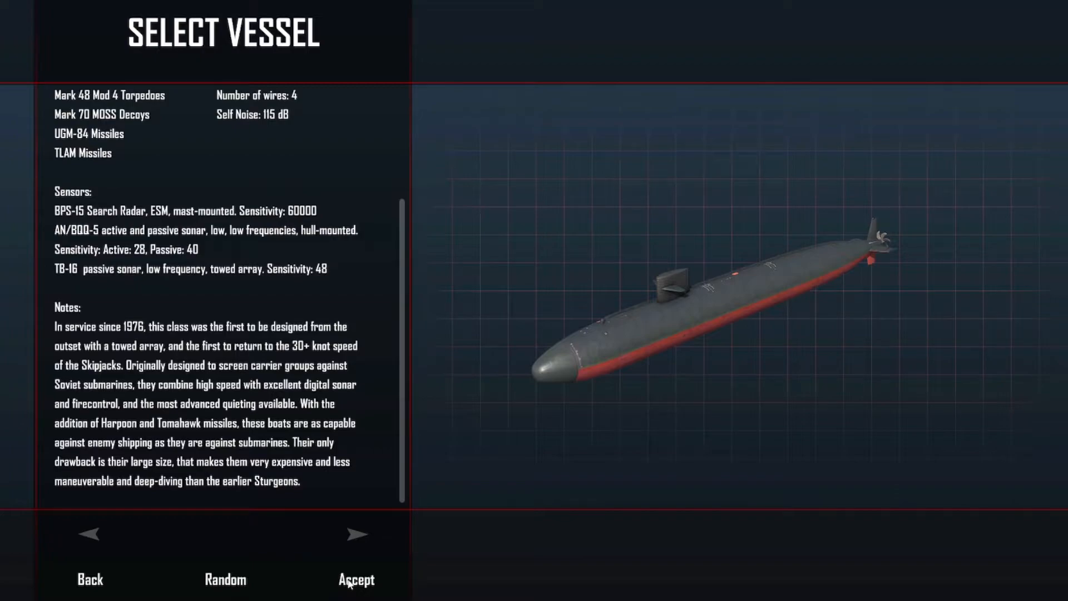
Accept the Los Angeles-class USS Philadelphia, acknowledge command and read the Holy Loch mission orders
click(356, 579)
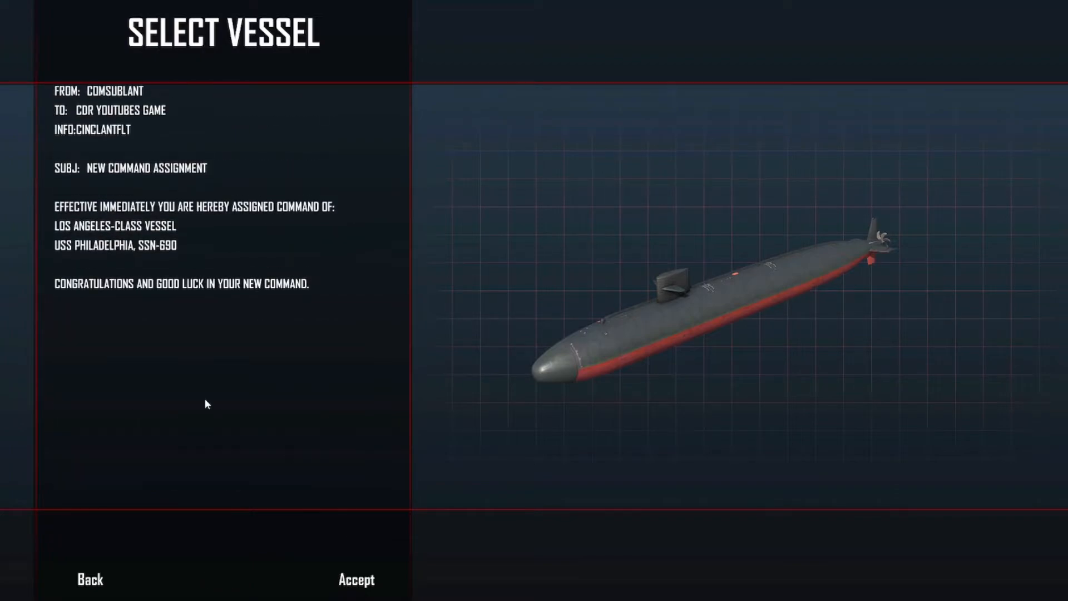
mouse_move(285, 455)
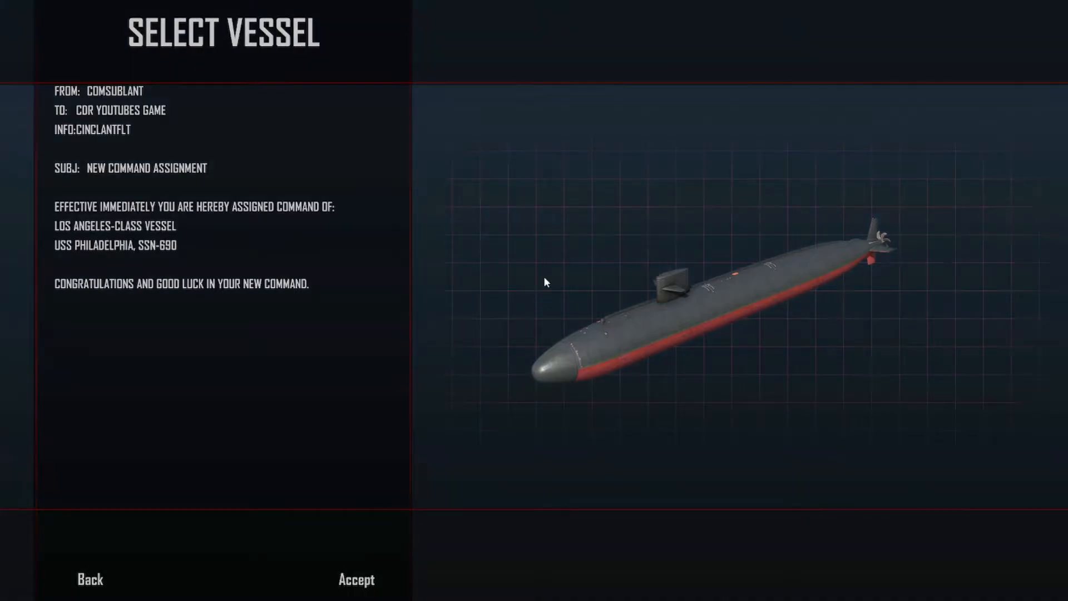
mouse_move(1039, 481)
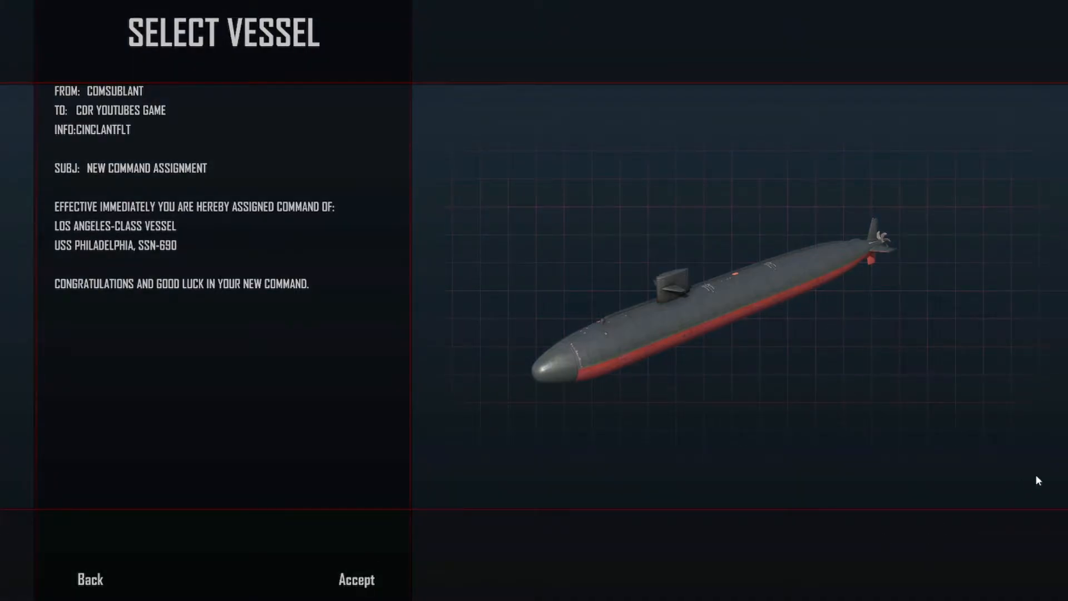
click(356, 580)
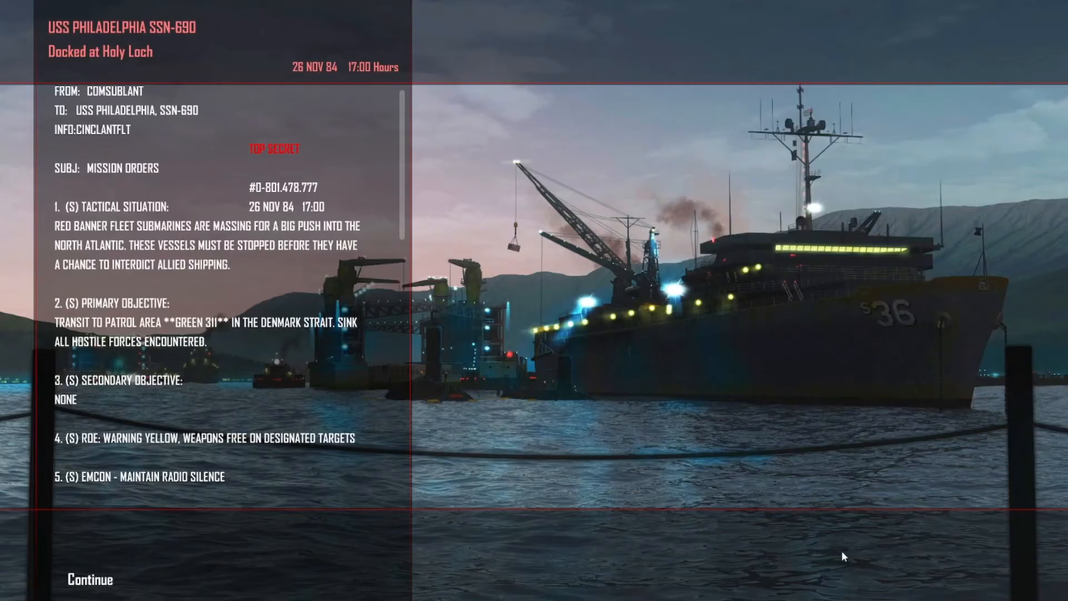
mouse_move(55, 152)
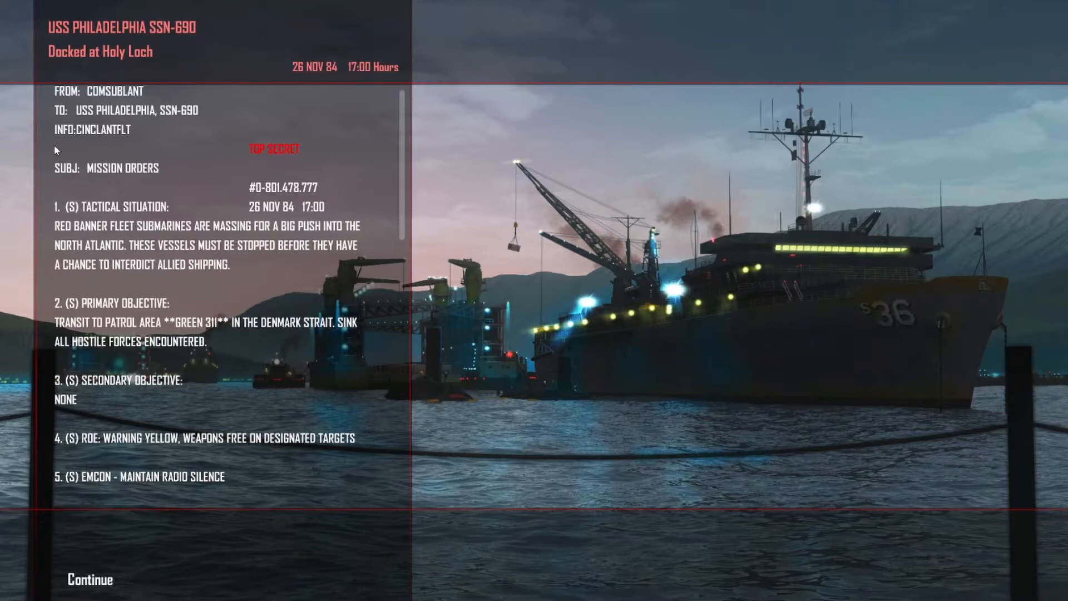
mouse_move(22, 238)
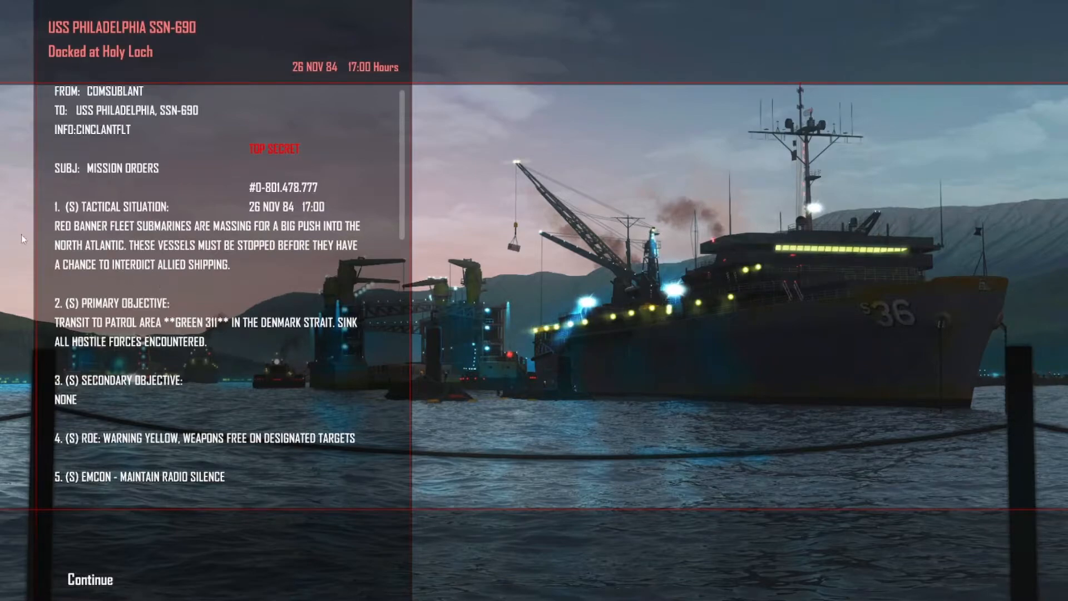
mouse_move(267, 236)
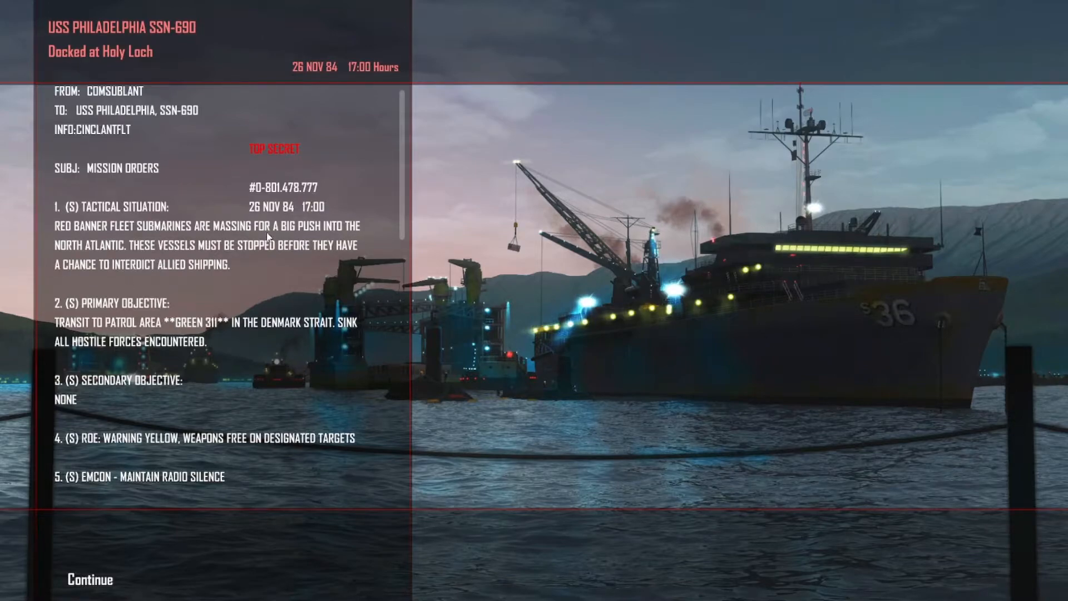
mouse_move(145, 432)
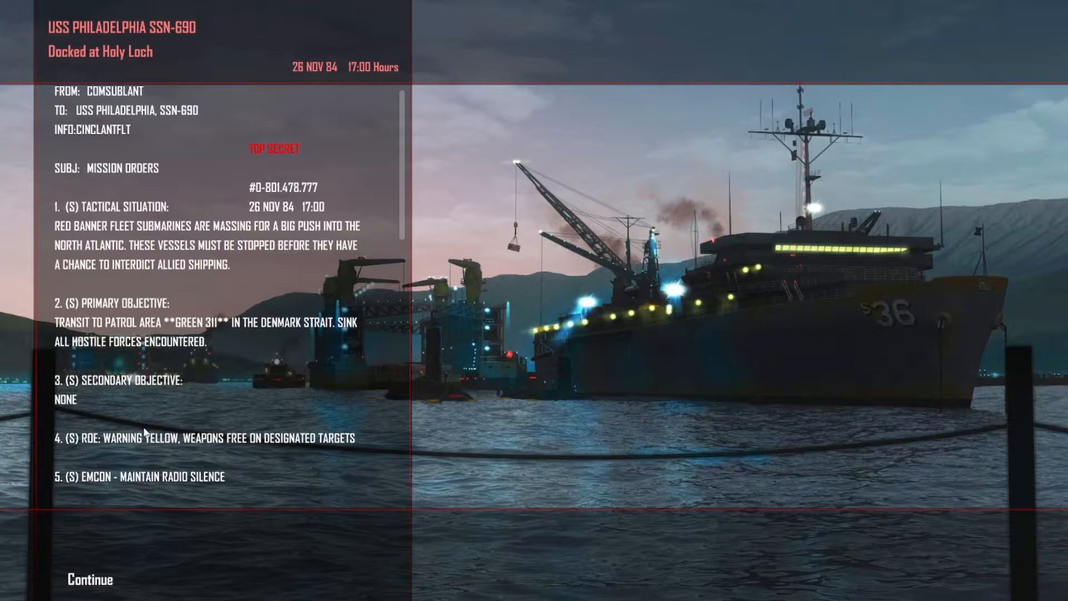
mouse_move(363, 377)
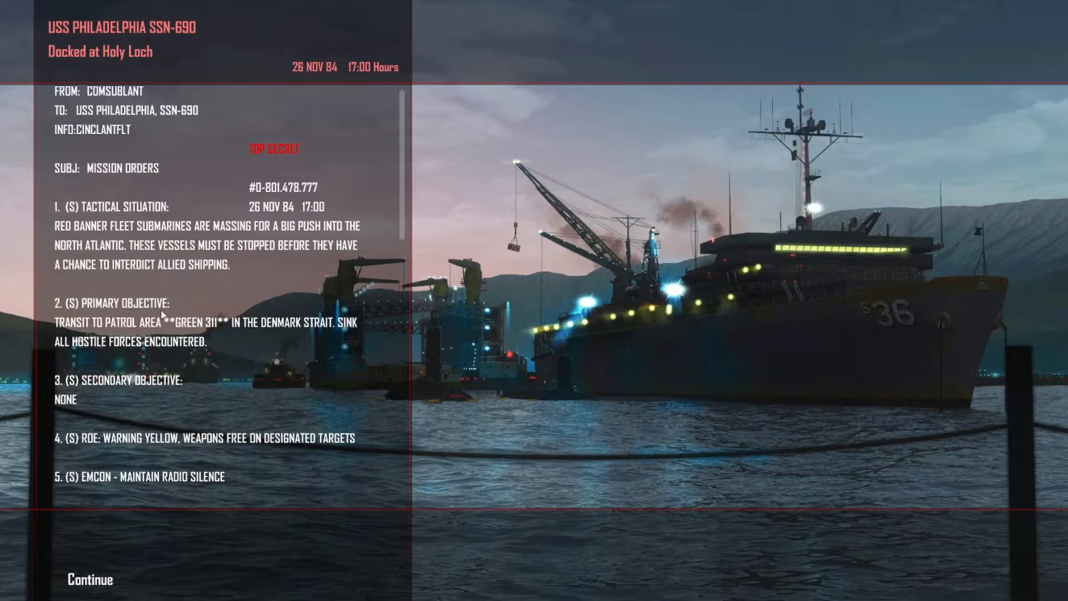
mouse_move(220, 465)
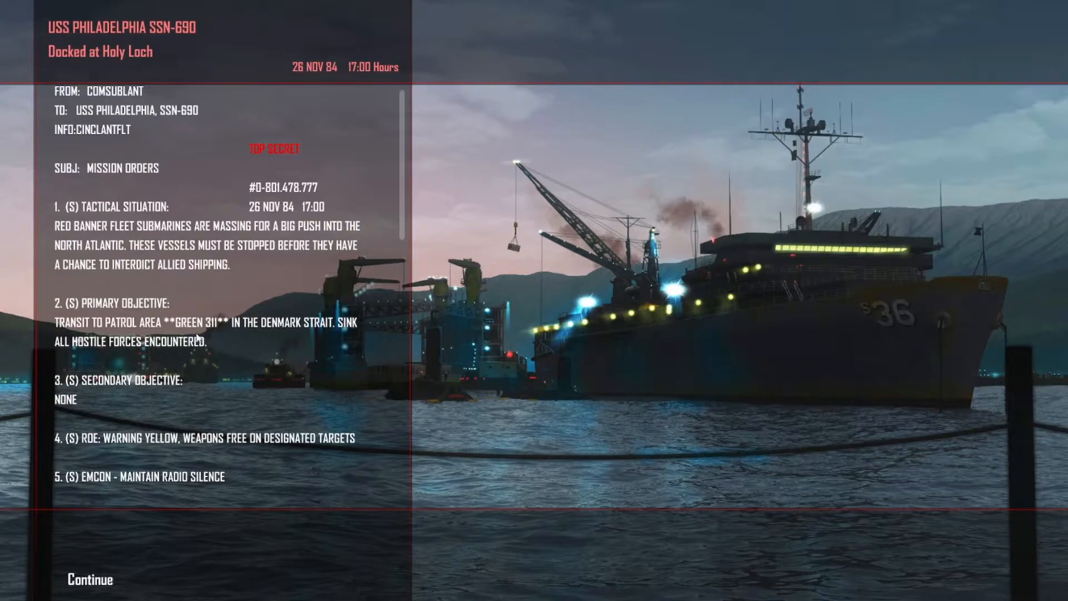
mouse_move(338, 338)
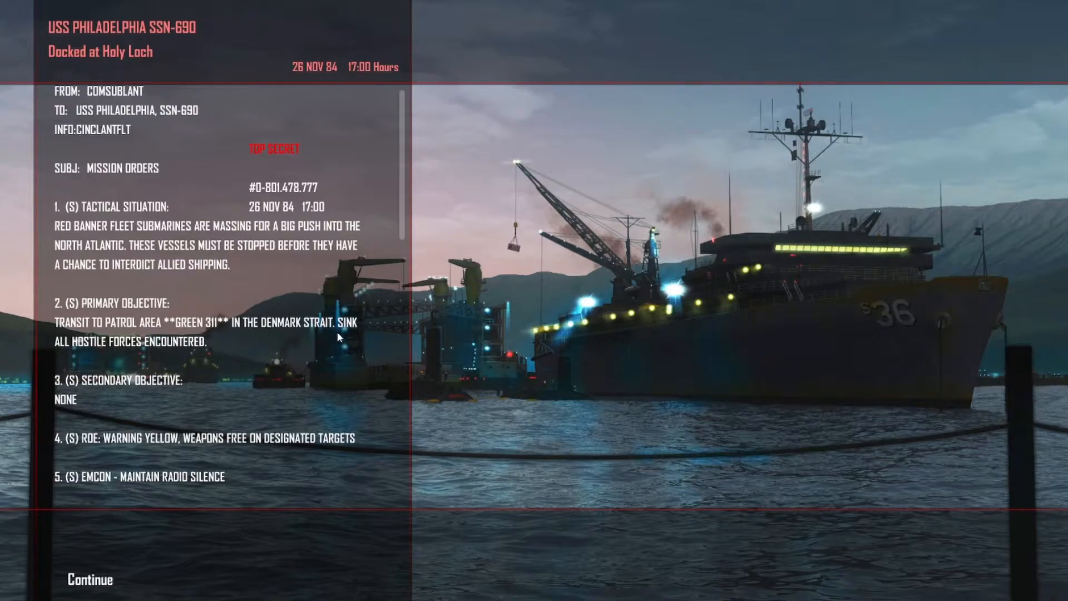
mouse_move(112, 394)
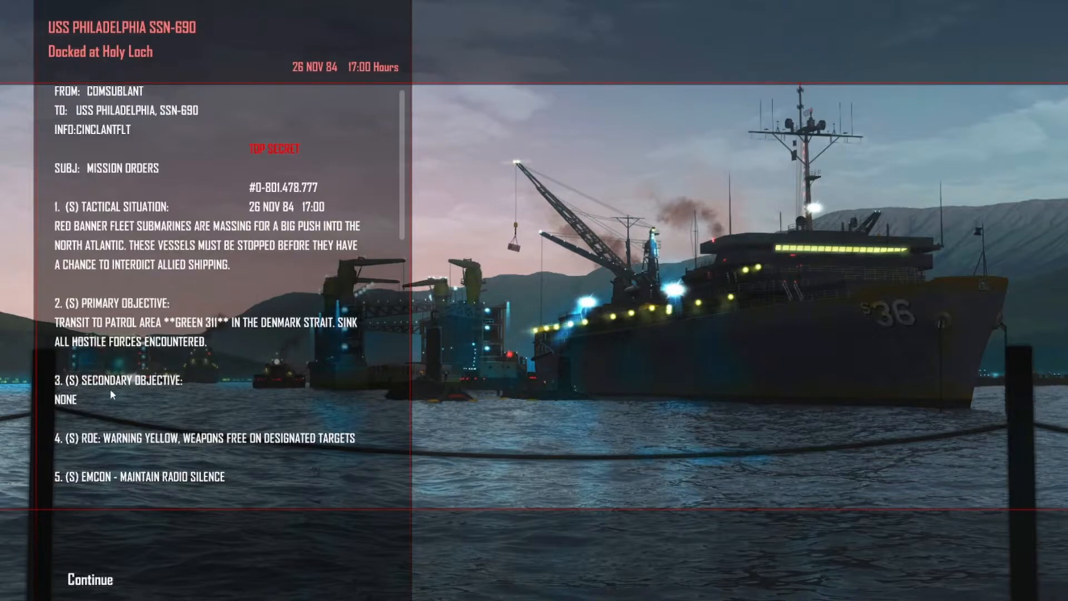
scroll(down, 3)
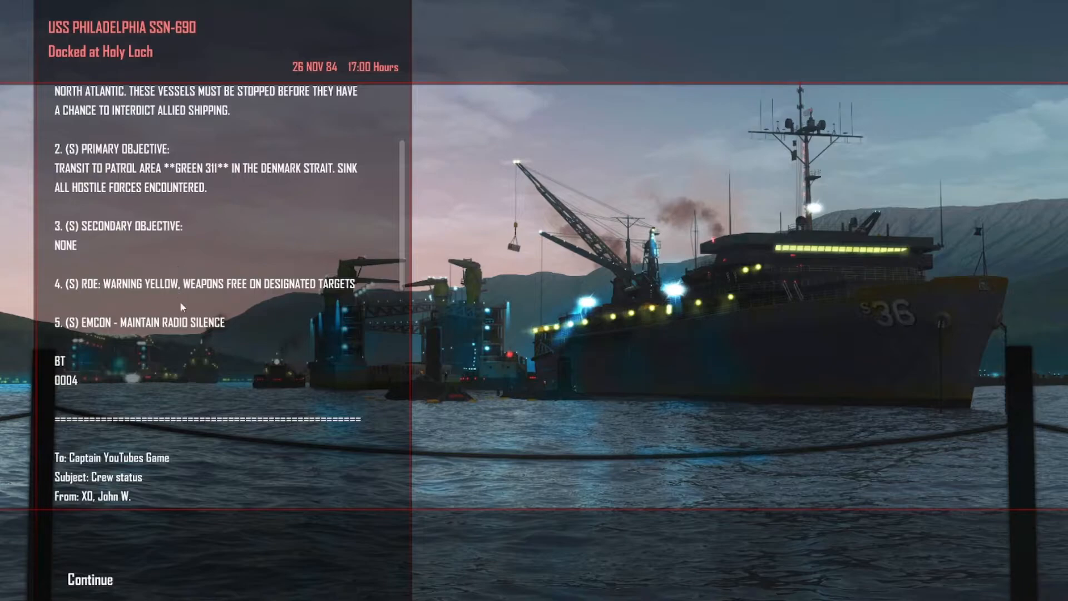
mouse_move(205, 295)
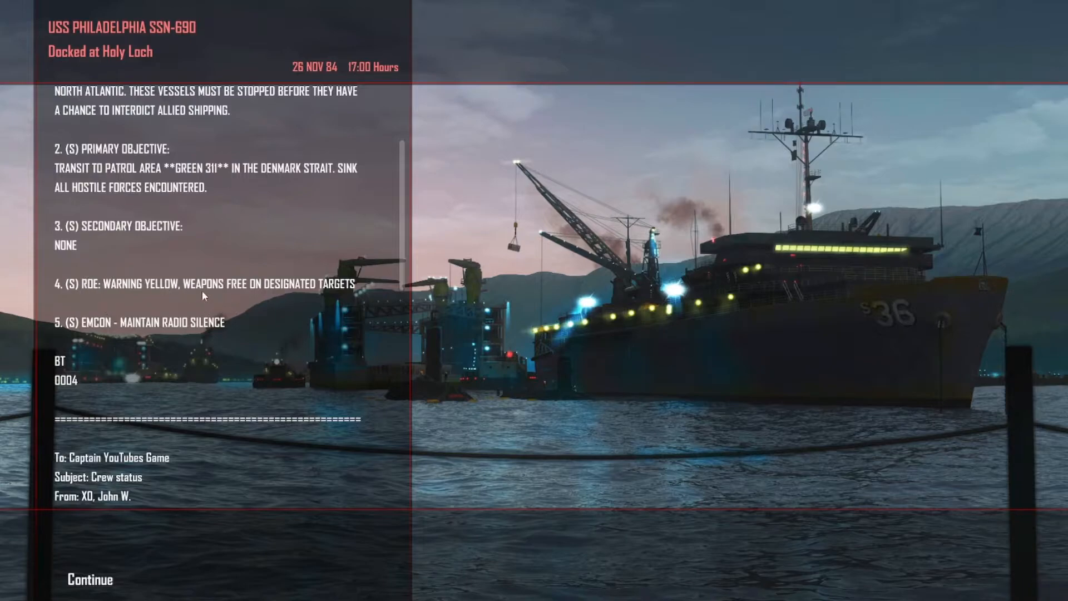
mouse_move(296, 321)
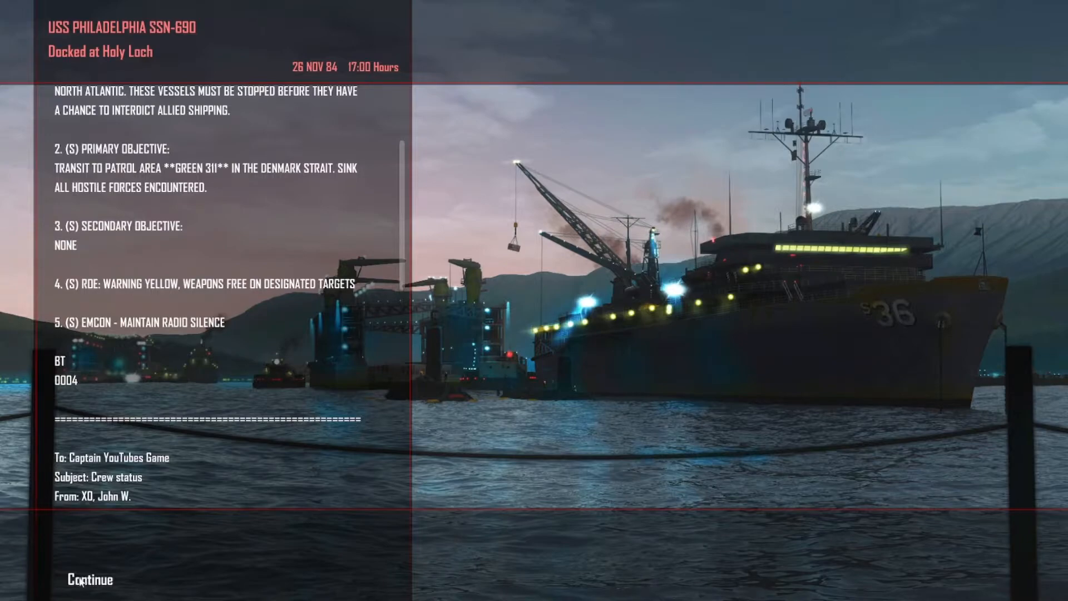
Continue past the orders and cast off from port into the North Atlantic
click(88, 580)
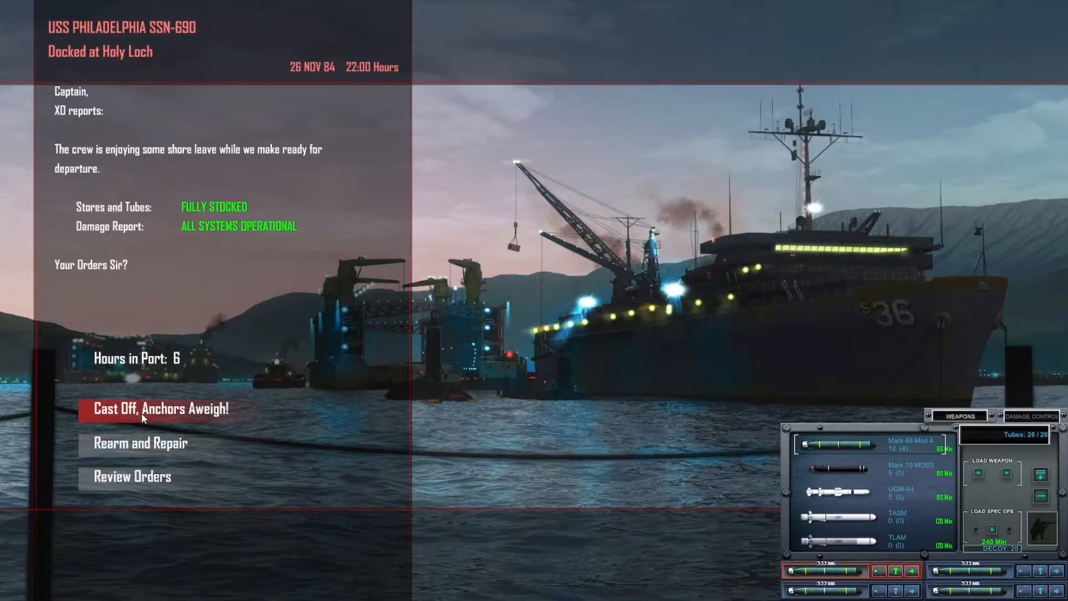
click(161, 408)
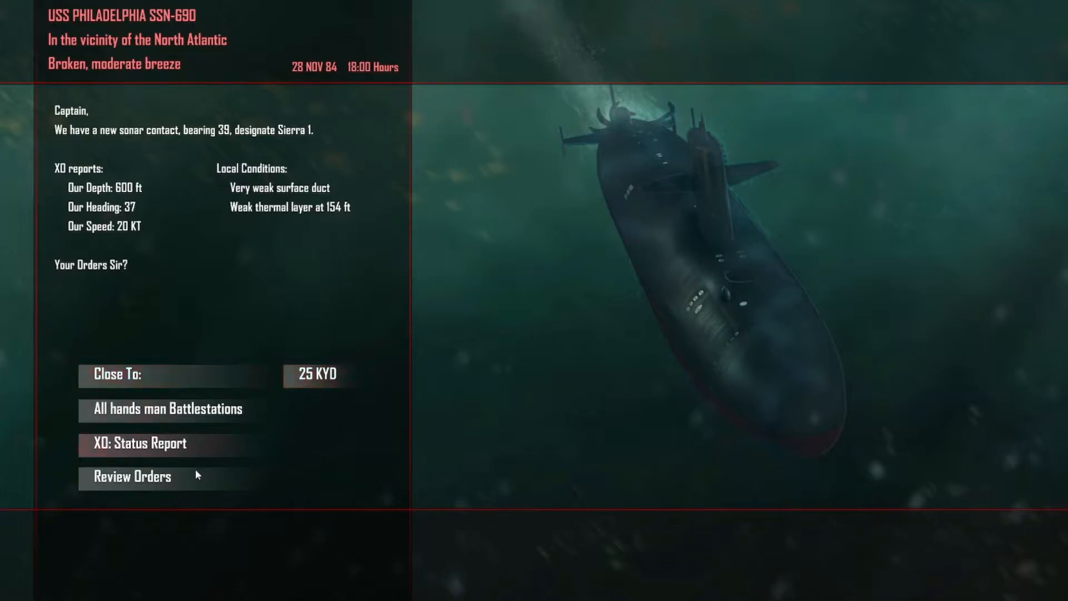
Reduce the Close To range on Sierra 1 to 20 KYD
click(314, 375)
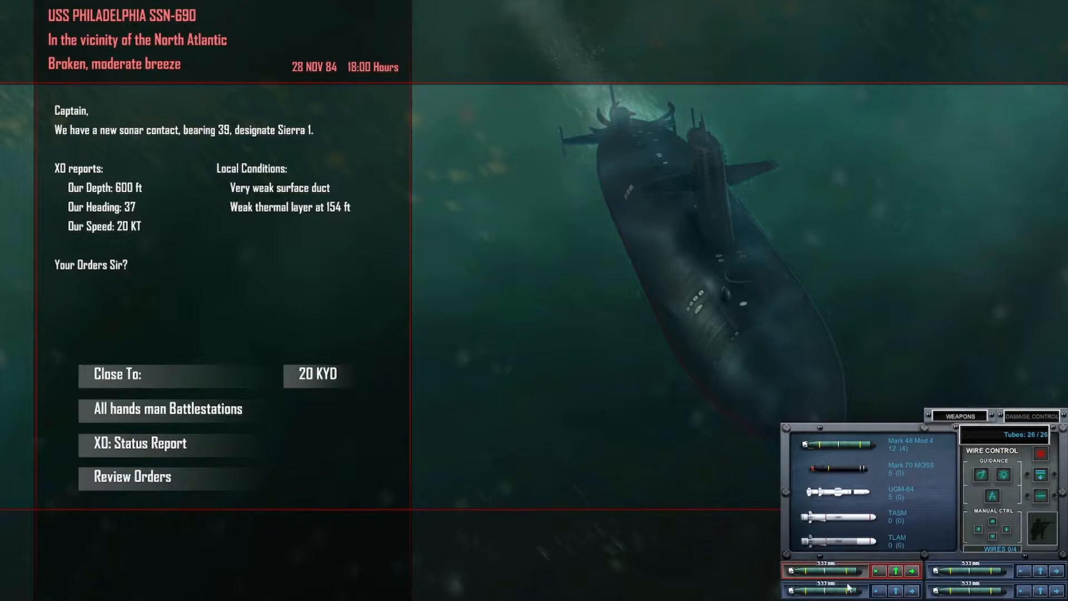
mouse_move(132, 150)
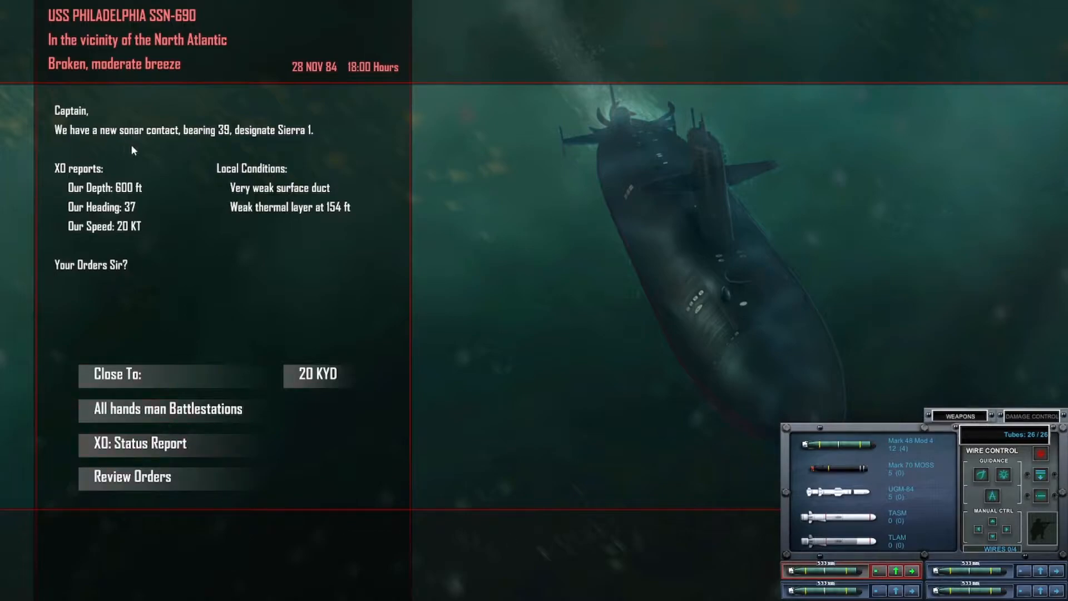
mouse_move(236, 226)
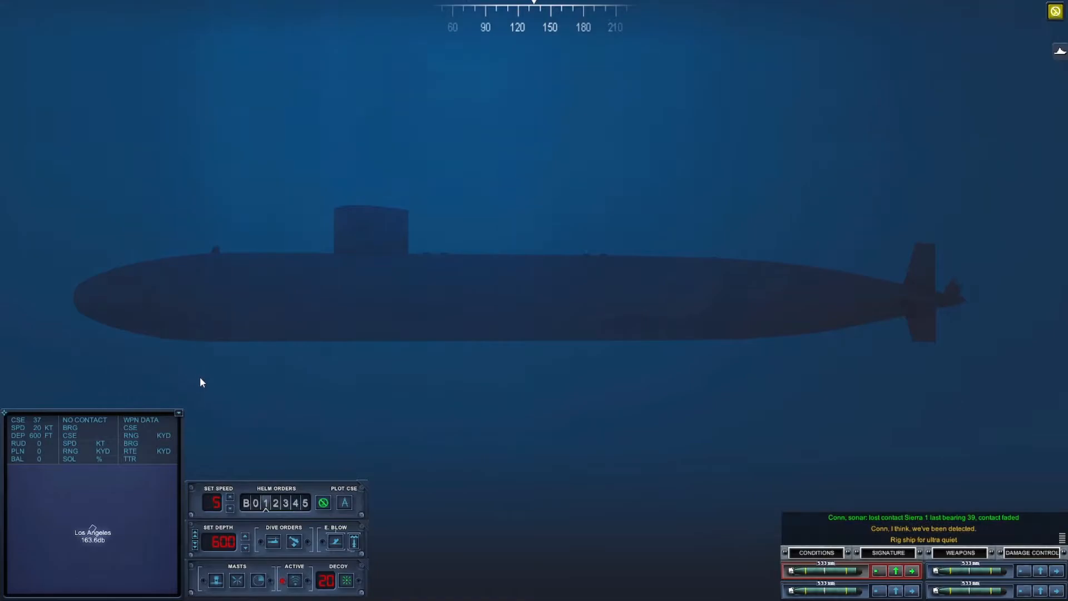
Check the Signature and Conditions readouts and order depth to 100 ft
click(887, 415)
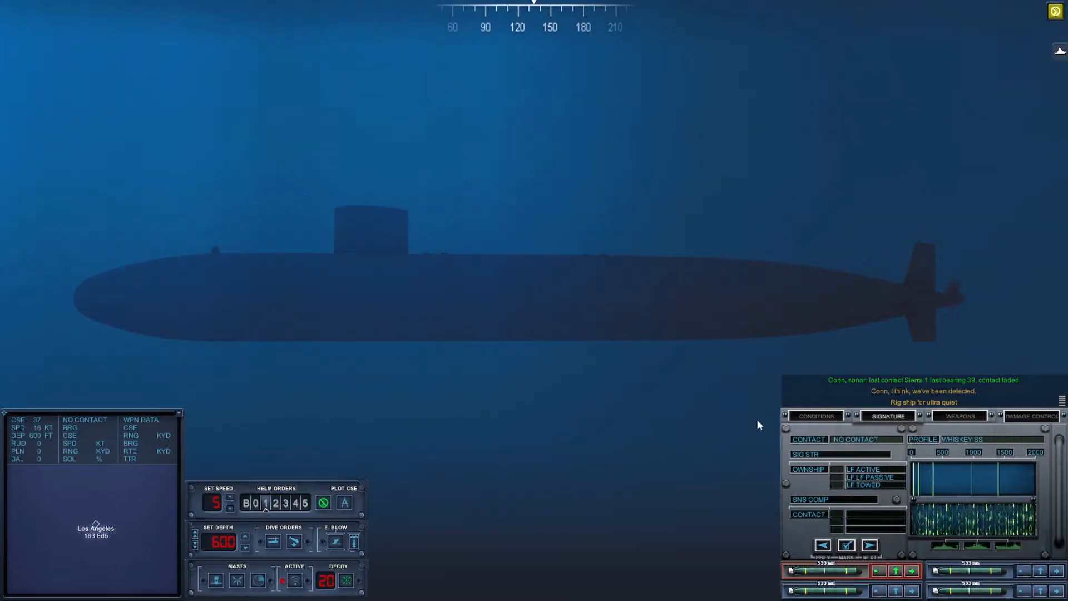
click(816, 415)
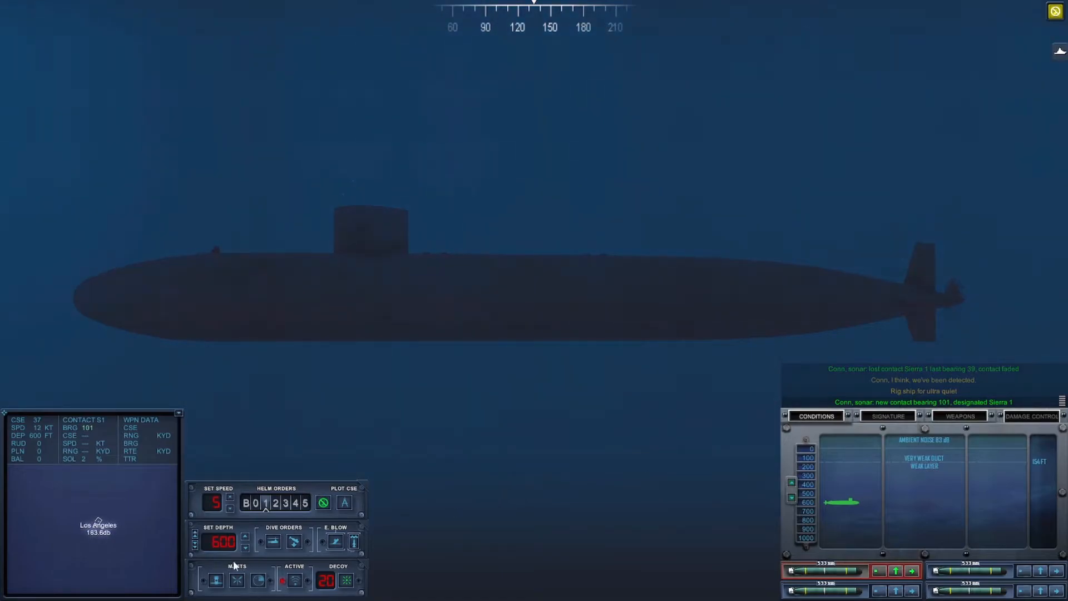
click(245, 545)
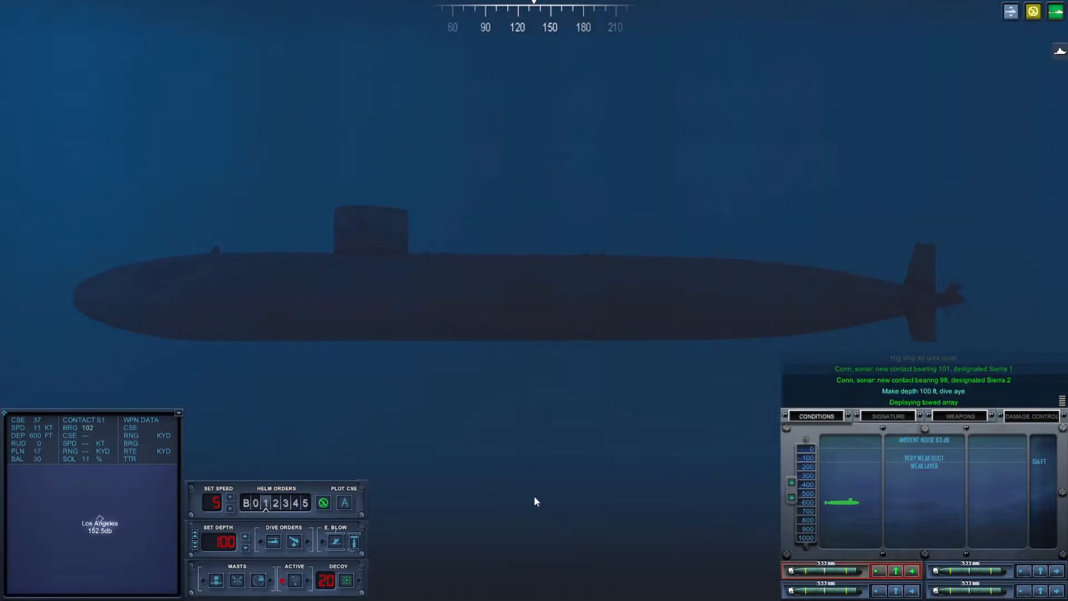
click(888, 415)
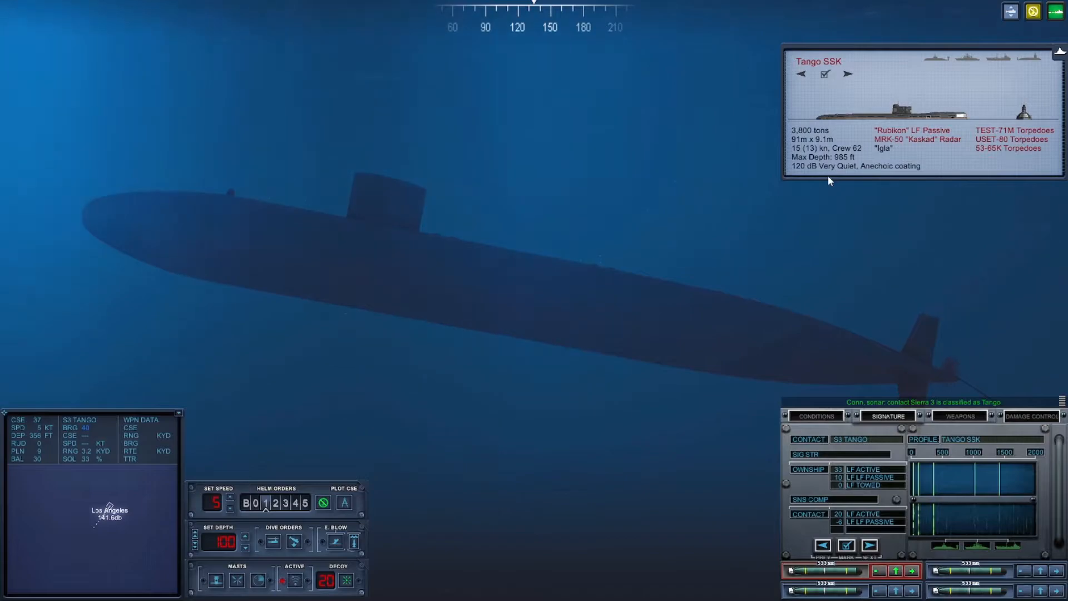
mouse_move(876, 190)
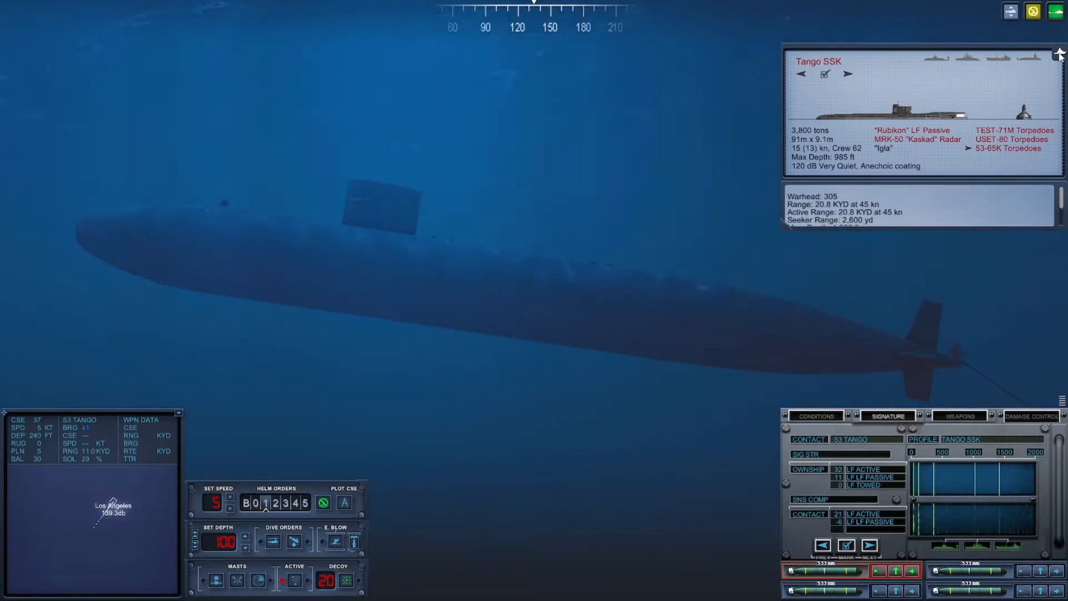
Start plotting a course from the Los Angeles toward S3 Tango on heading 042 at 8.8 KYD
click(1057, 52)
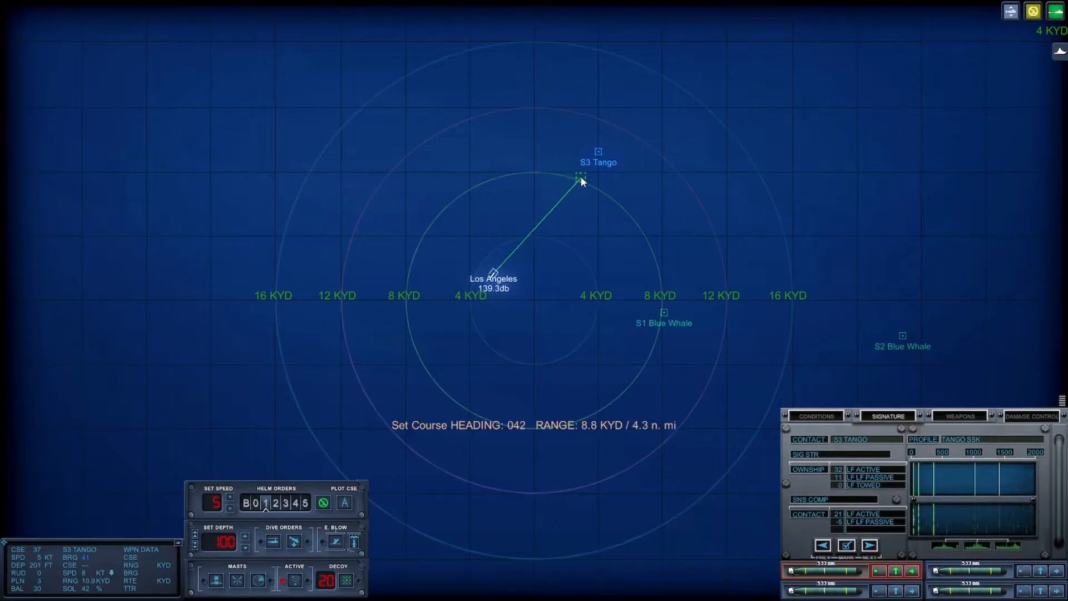
Confirm course 041 toward S3 Tango and show the Conditions readout with thermal layers
click(579, 178)
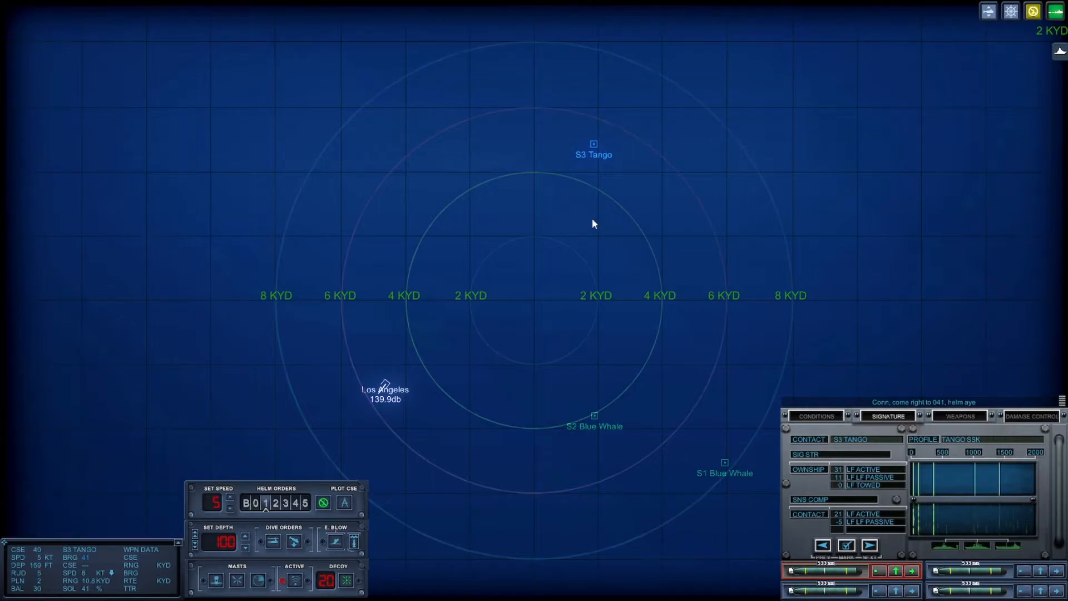
mouse_move(519, 295)
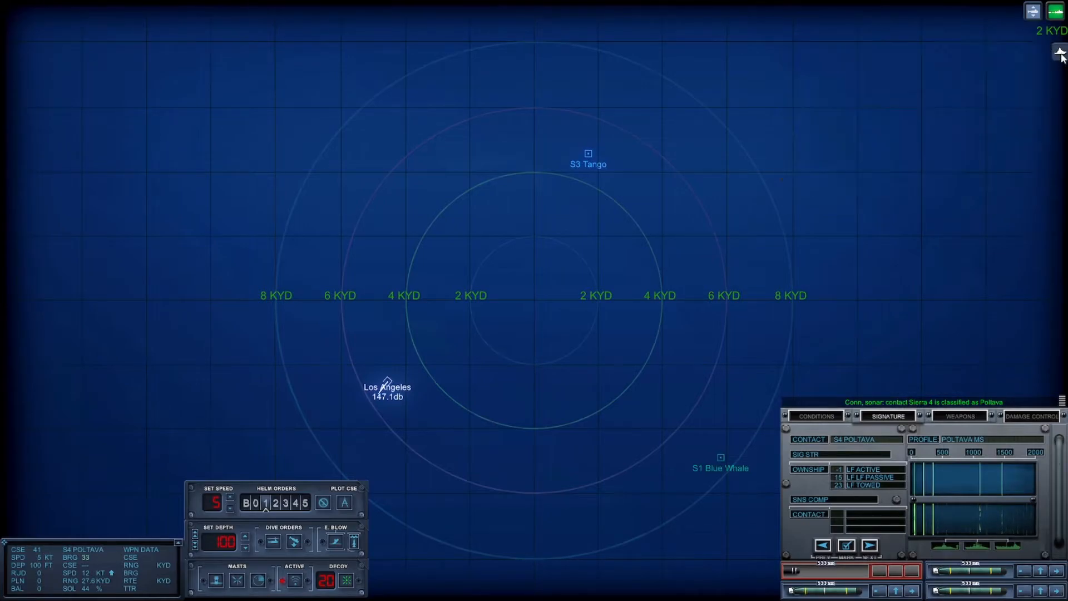
mouse_move(639, 361)
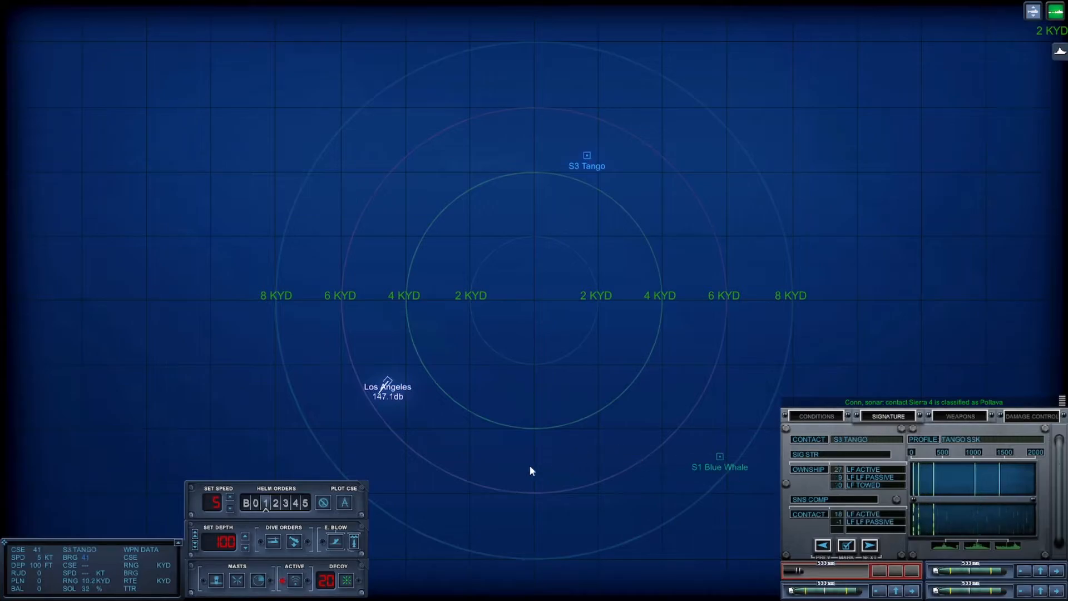
mouse_move(561, 467)
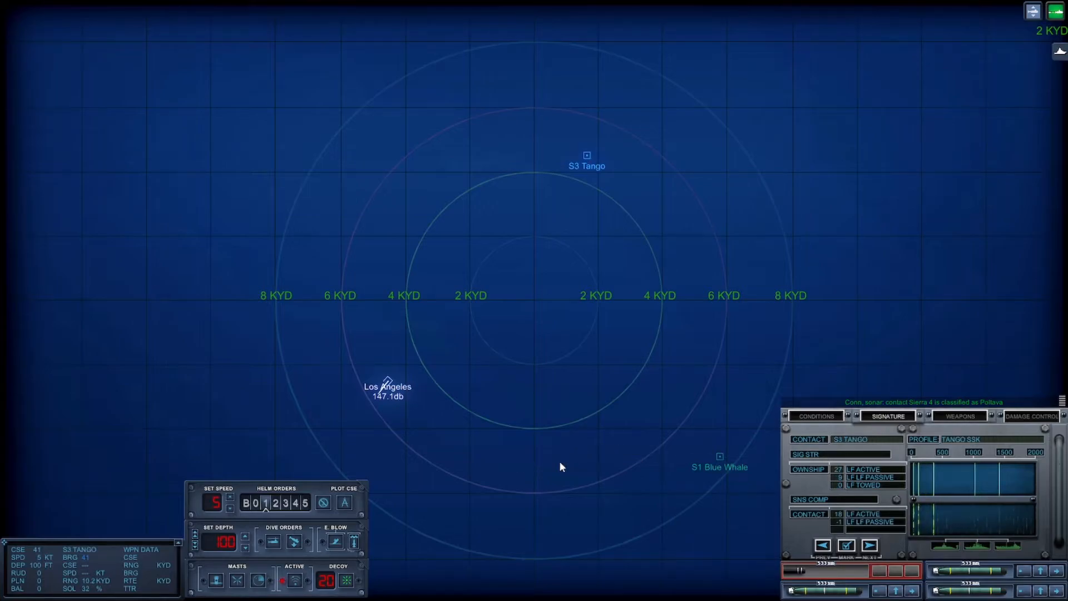
mouse_move(569, 516)
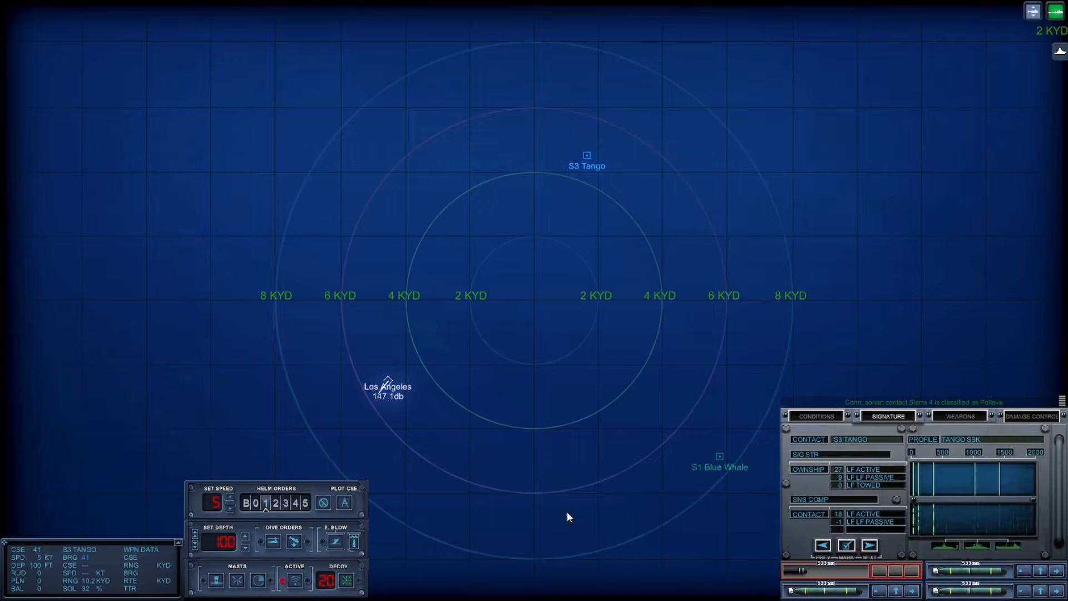
click(816, 416)
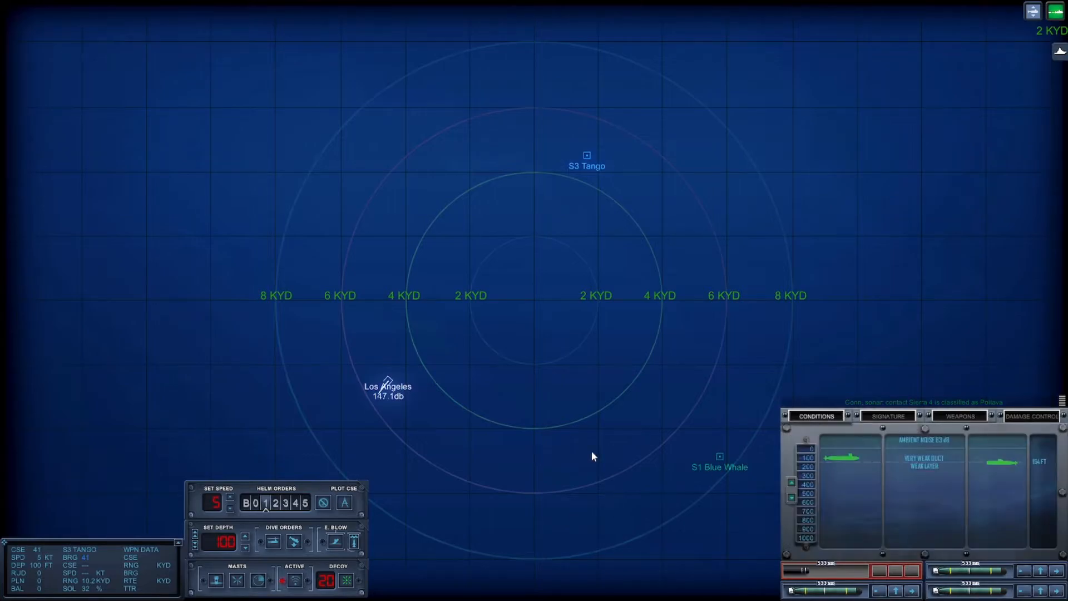
mouse_move(546, 469)
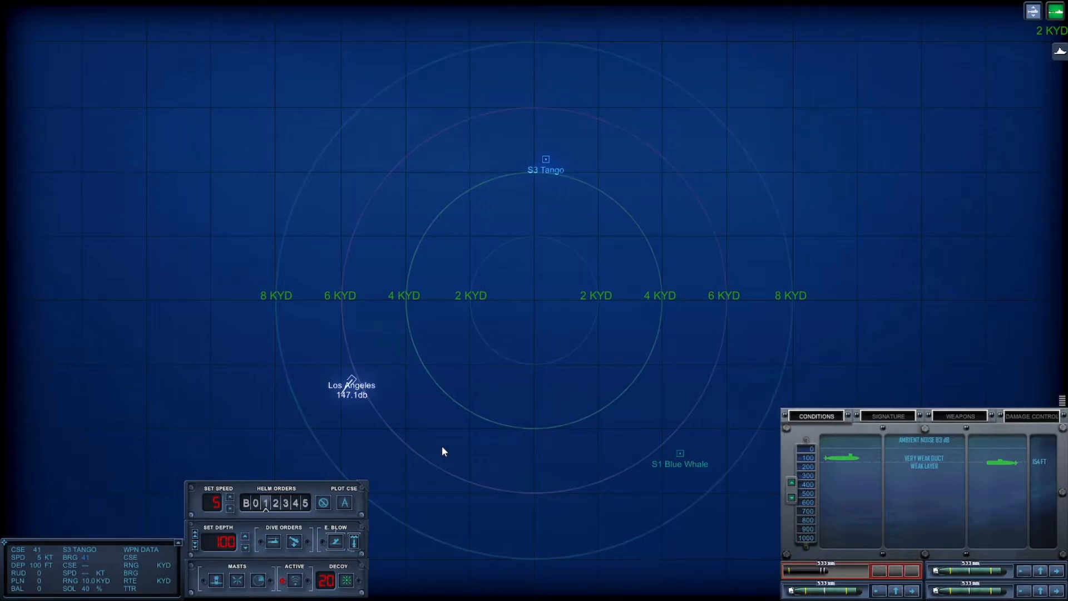
mouse_move(463, 447)
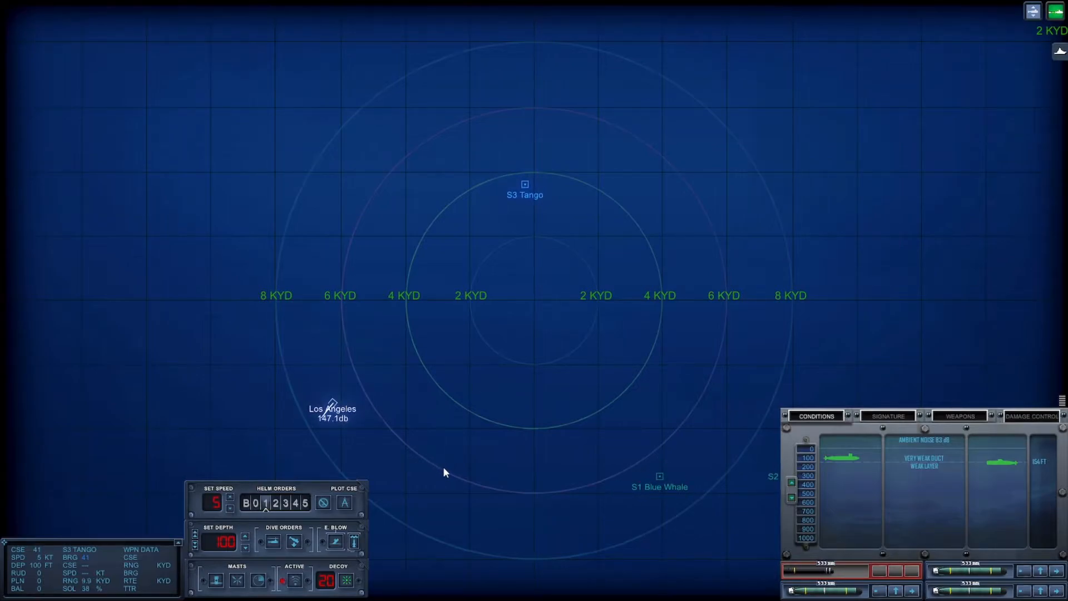
mouse_move(449, 447)
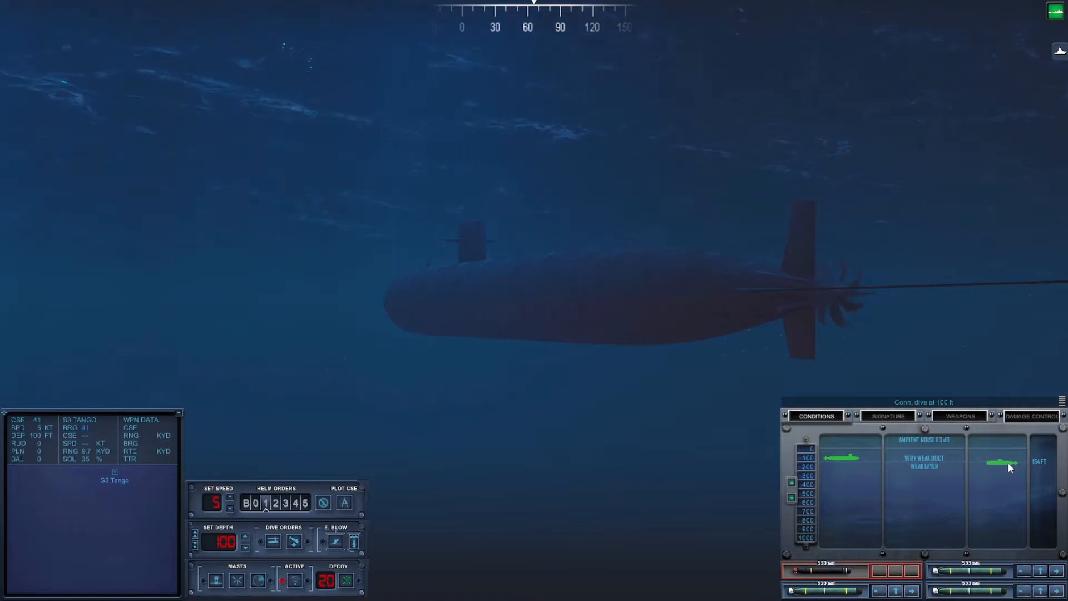
mouse_move(629, 466)
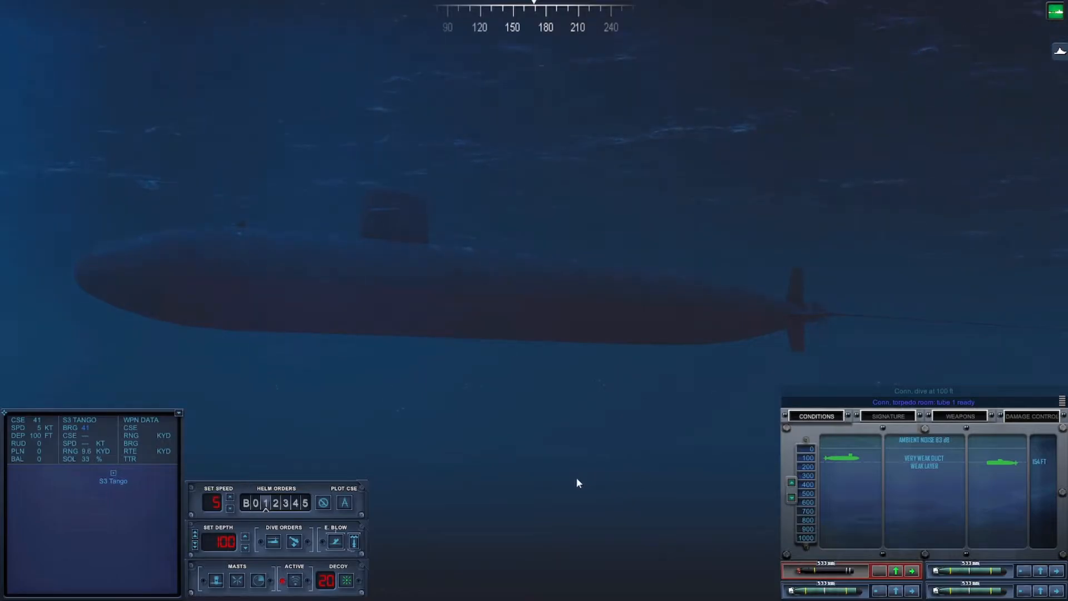
mouse_move(487, 490)
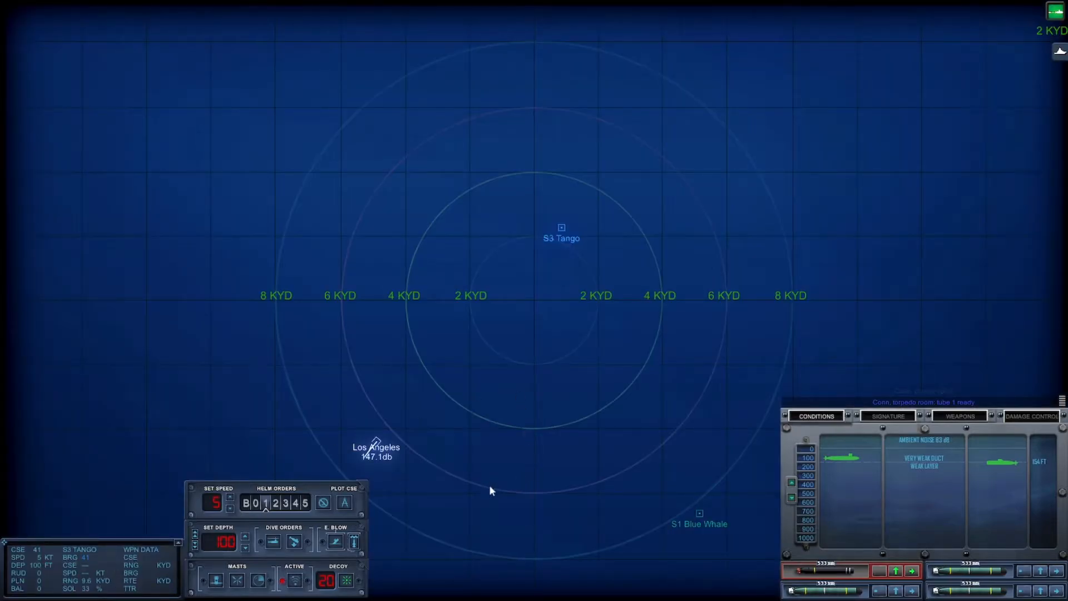
mouse_move(436, 487)
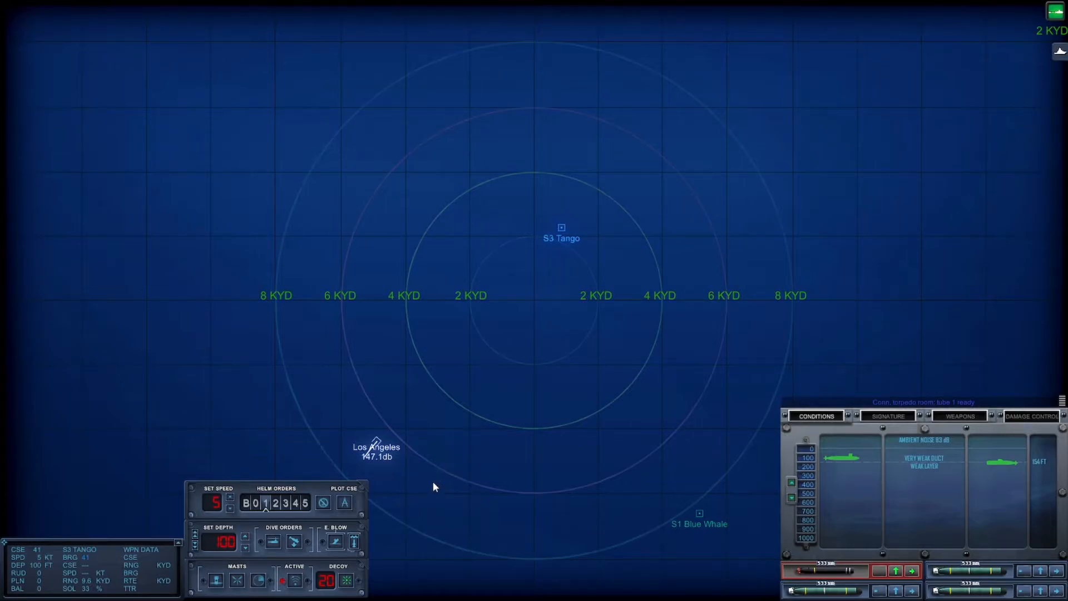
mouse_move(681, 511)
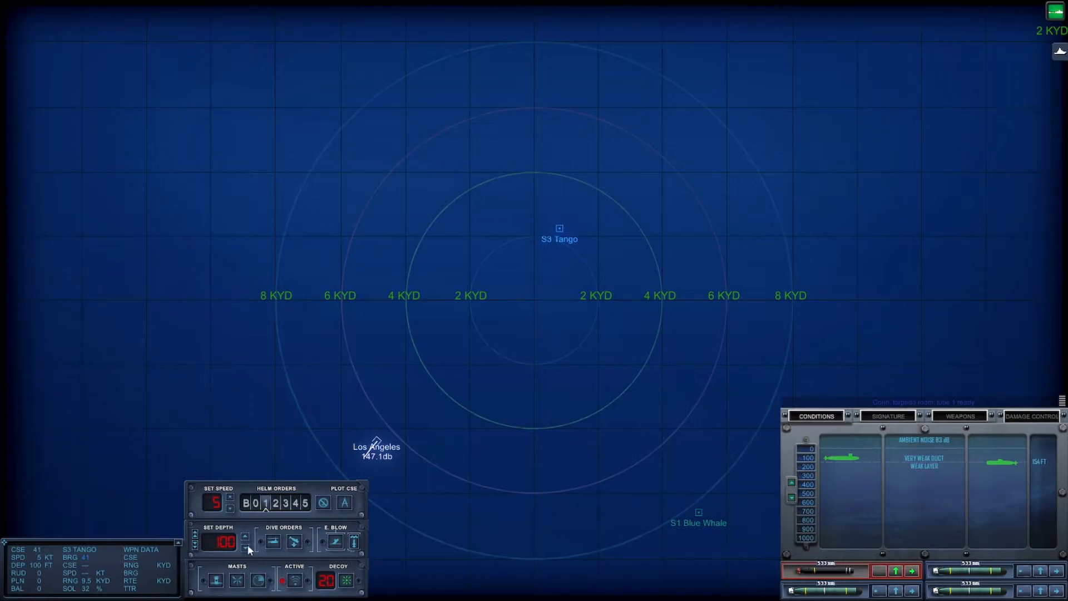
Raise the ordered depth to 150 ft
click(243, 536)
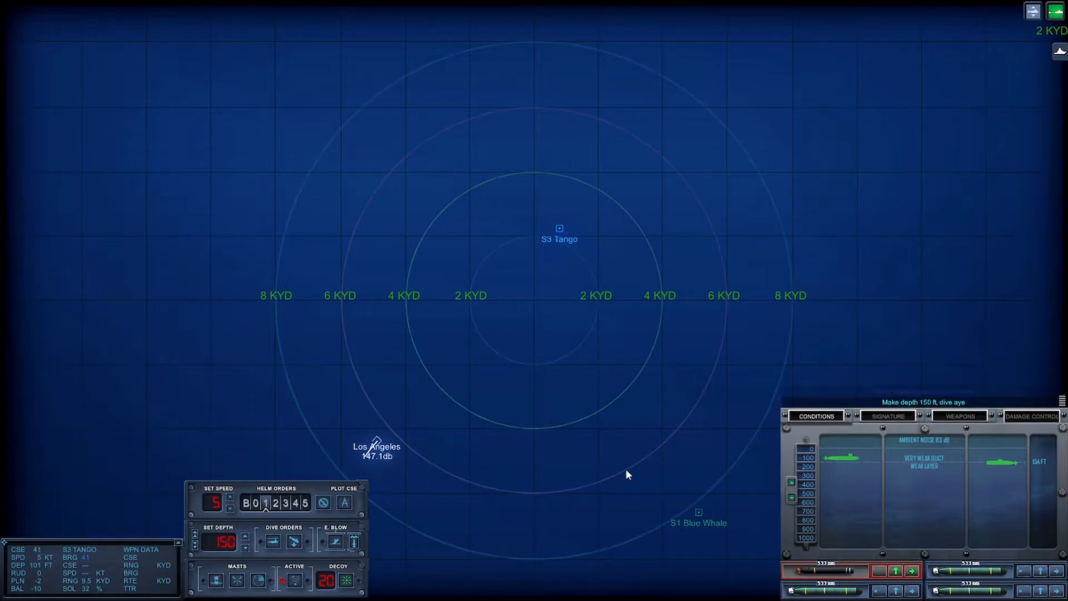
Show S3 Tango's sonar signature panel
click(887, 416)
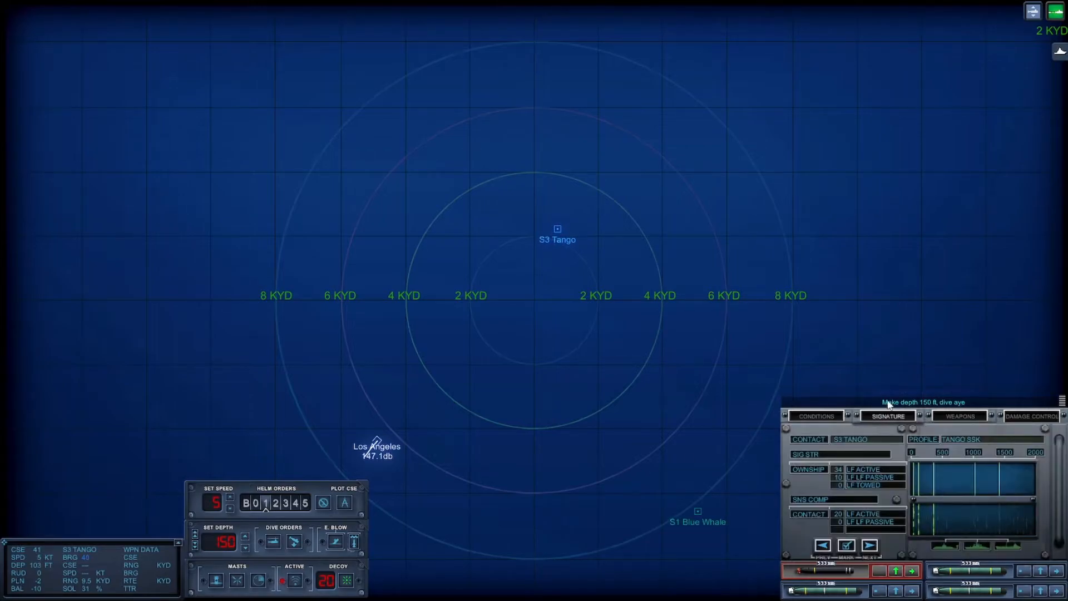
mouse_move(853, 482)
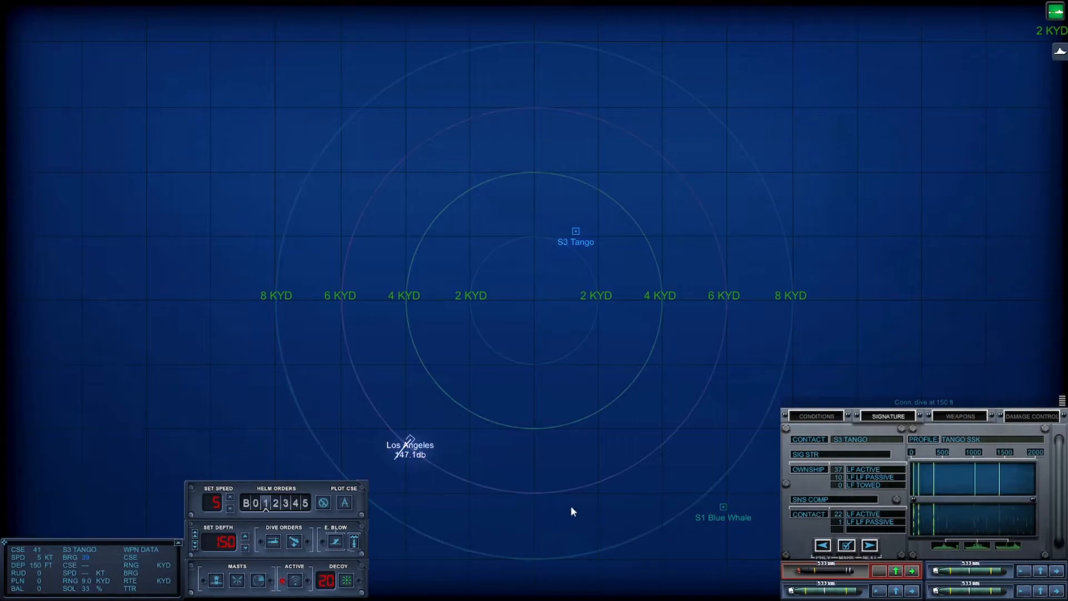
mouse_move(471, 482)
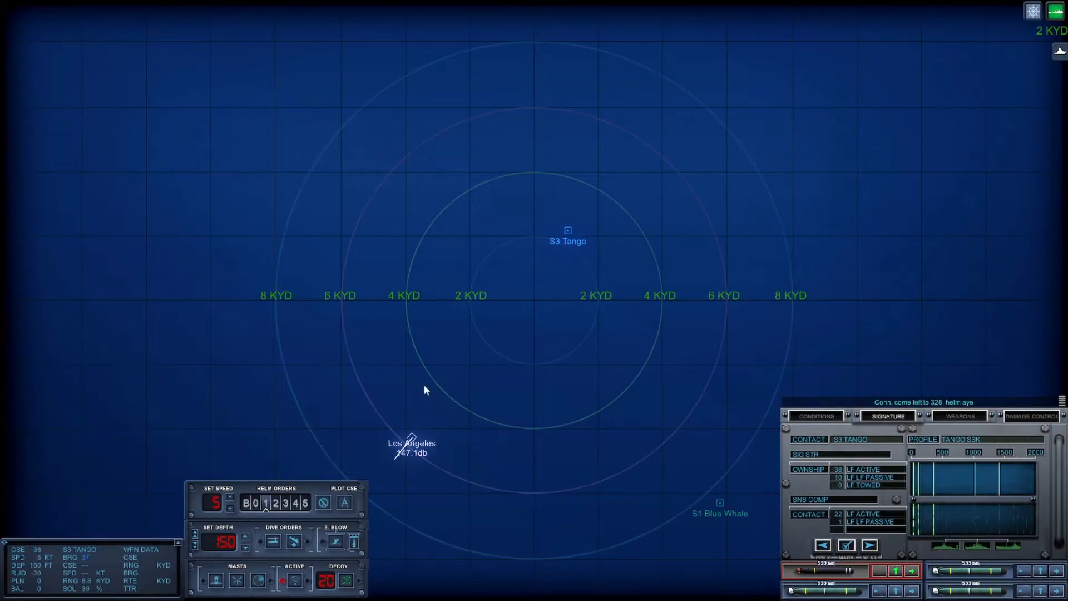
mouse_move(457, 362)
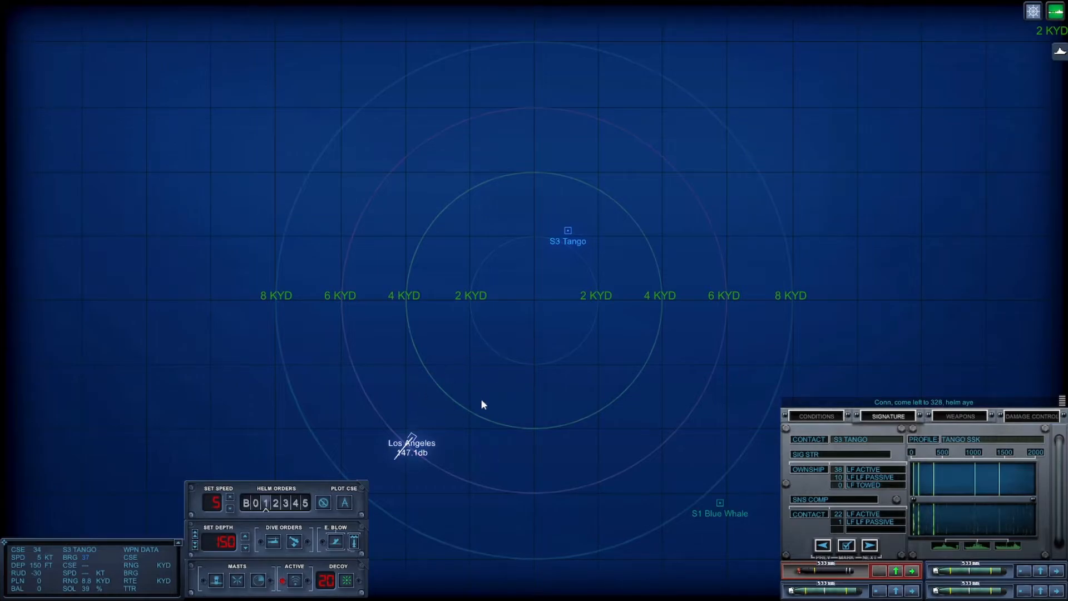
mouse_move(803, 420)
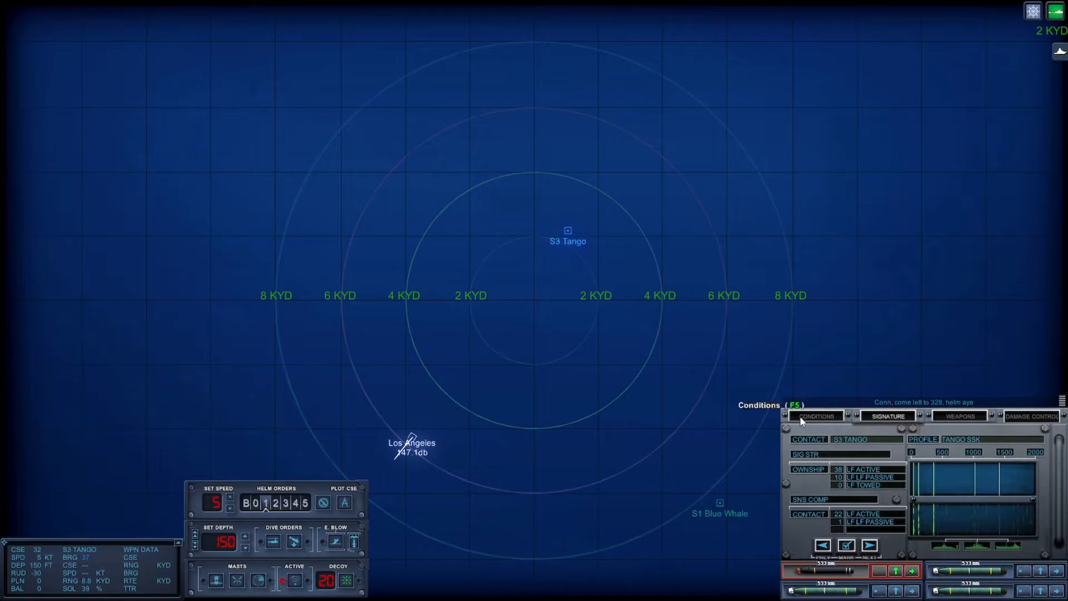
Check sea conditions, then return to S3 Tango's sonar signature as the boat settles on 334
click(815, 415)
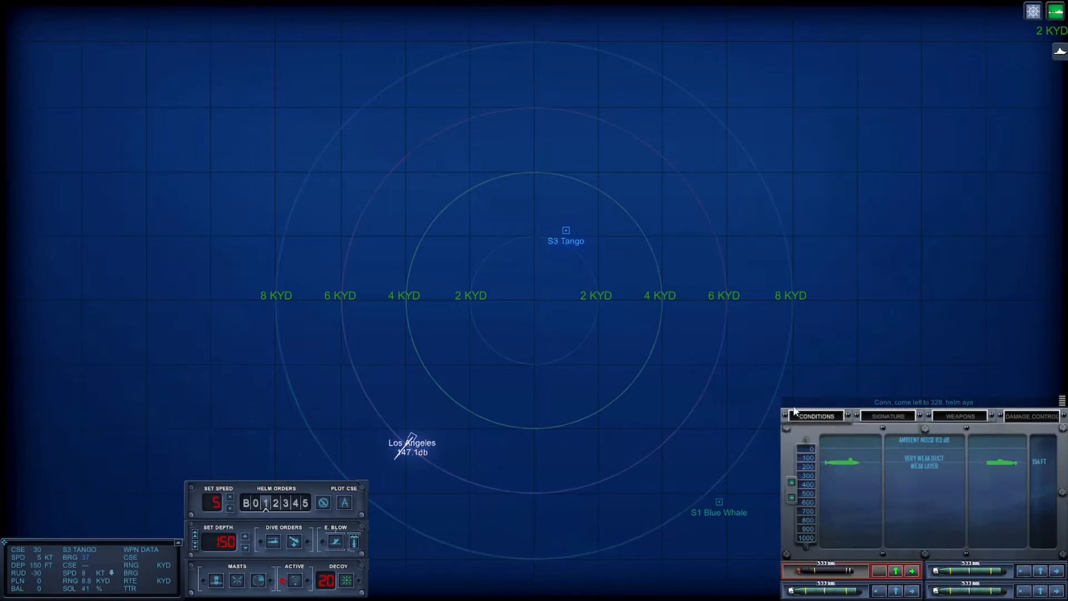
mouse_move(526, 415)
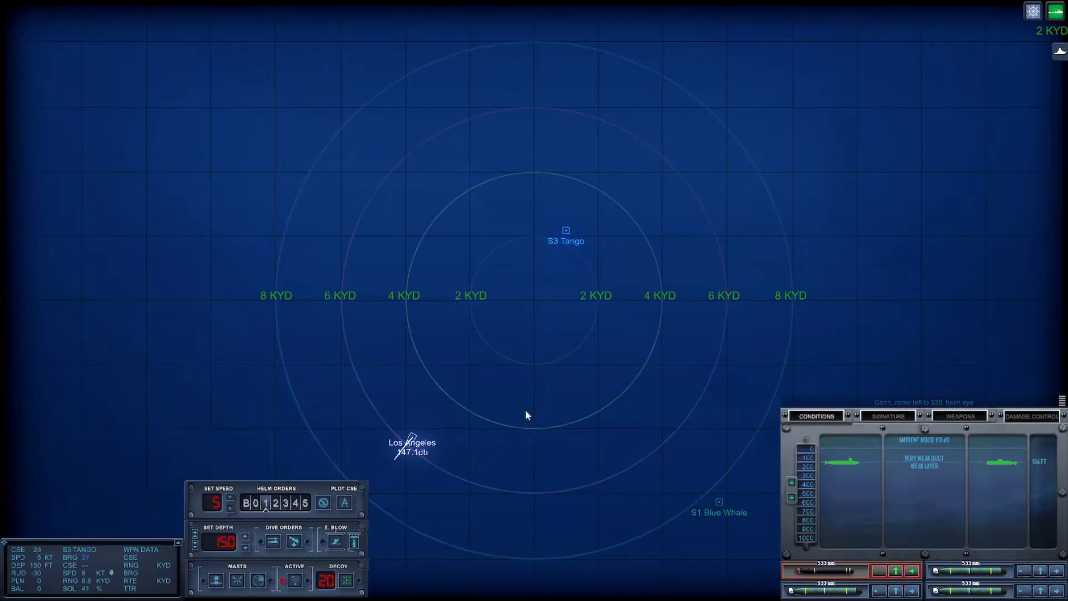
mouse_move(570, 257)
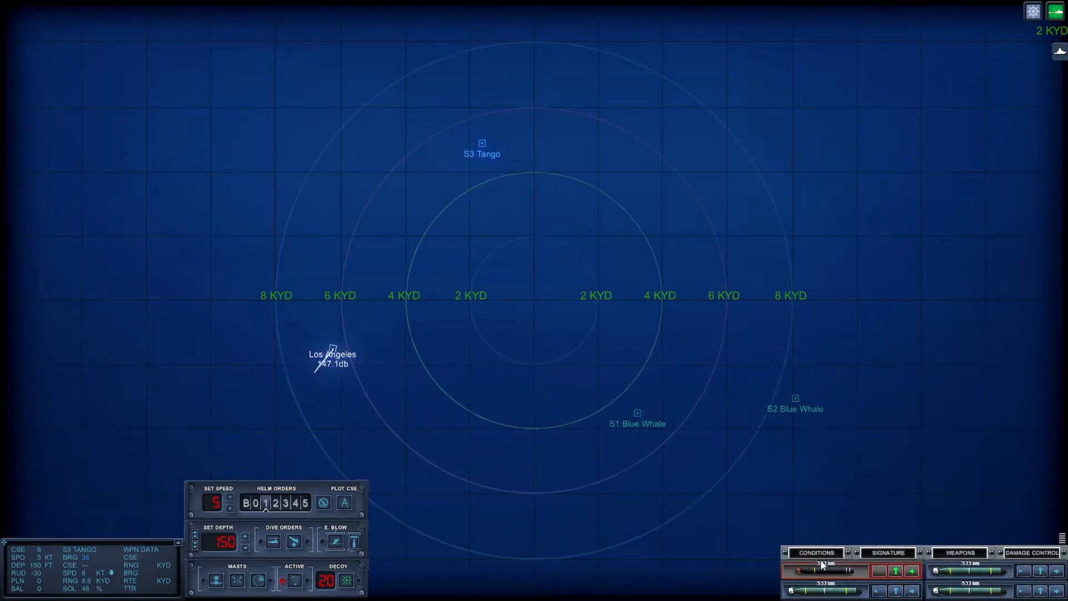
click(815, 553)
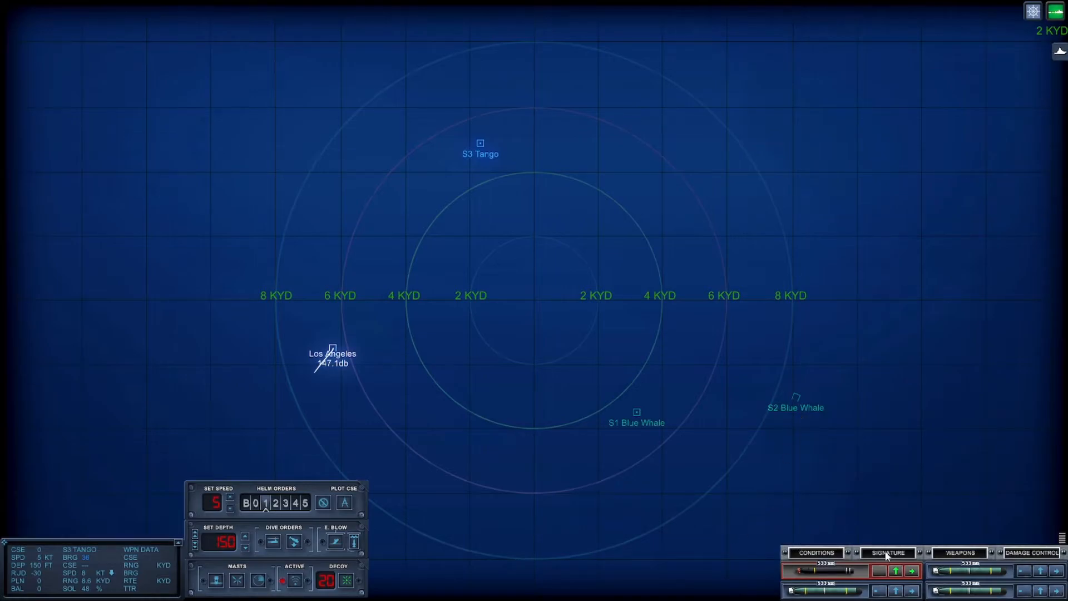
click(887, 553)
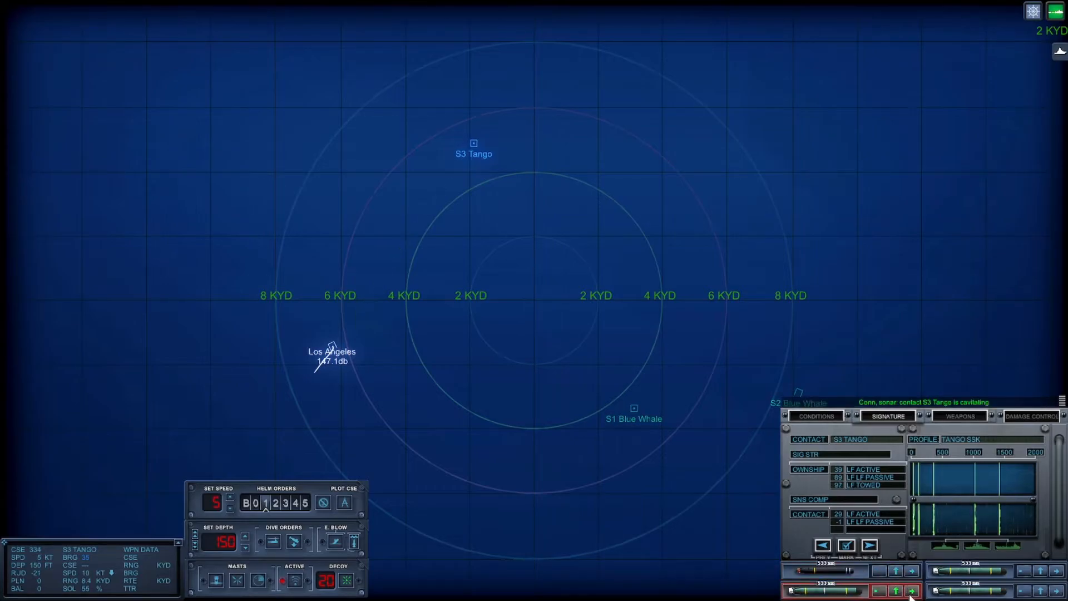
Glance at conditions, then show S3 Tango's sonar signature again while turning to 137
click(815, 415)
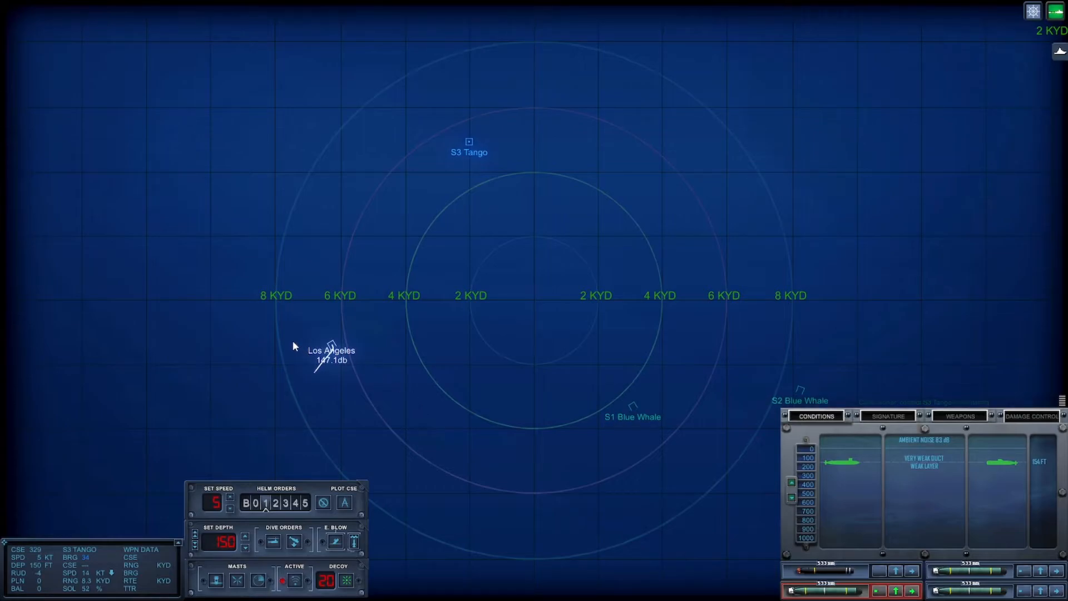
mouse_move(286, 356)
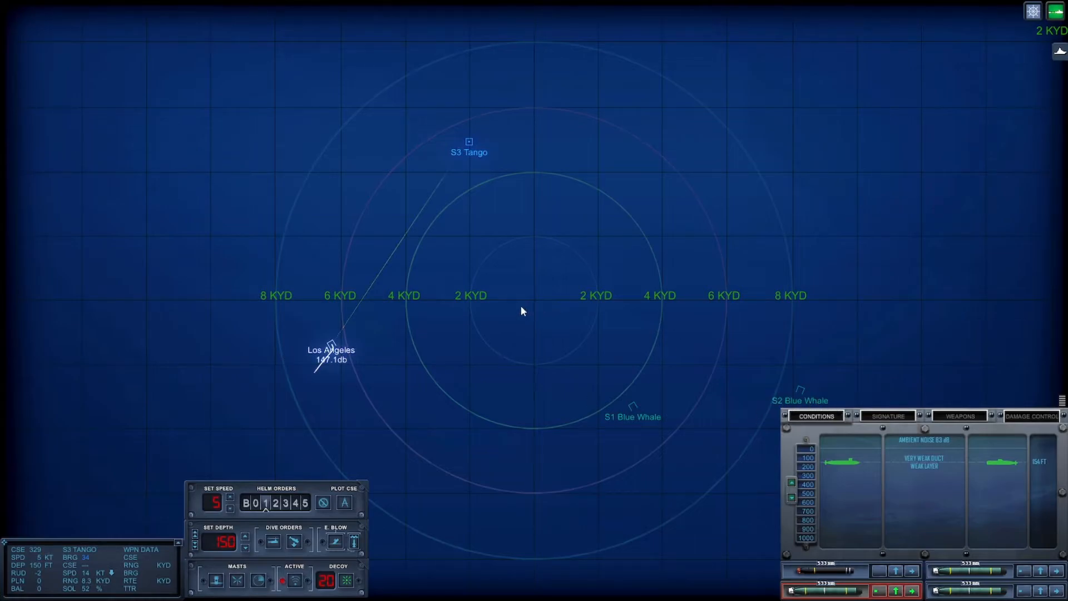
click(887, 415)
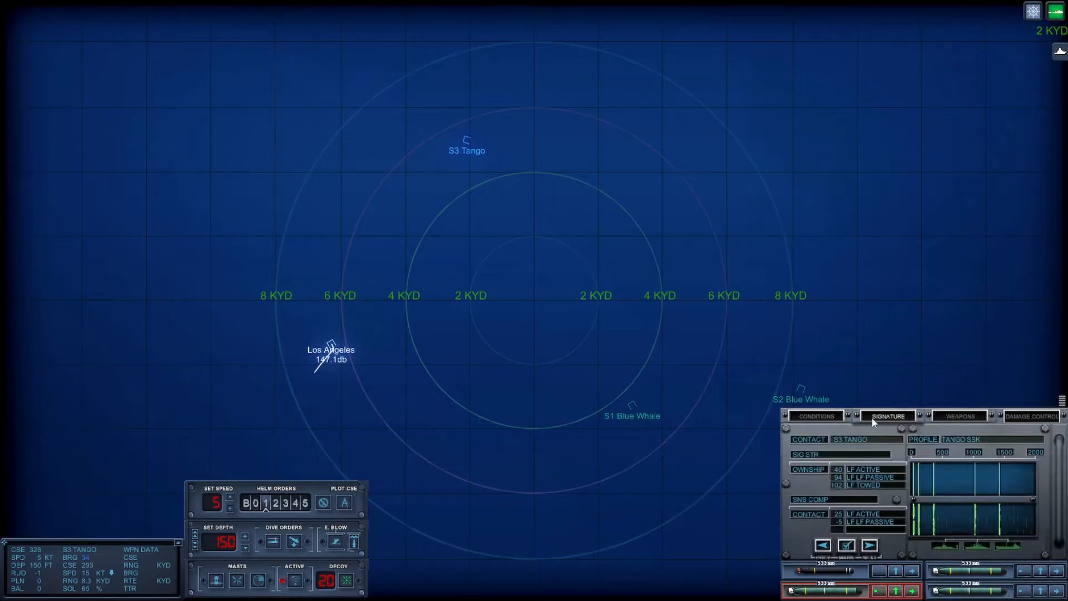
mouse_move(429, 404)
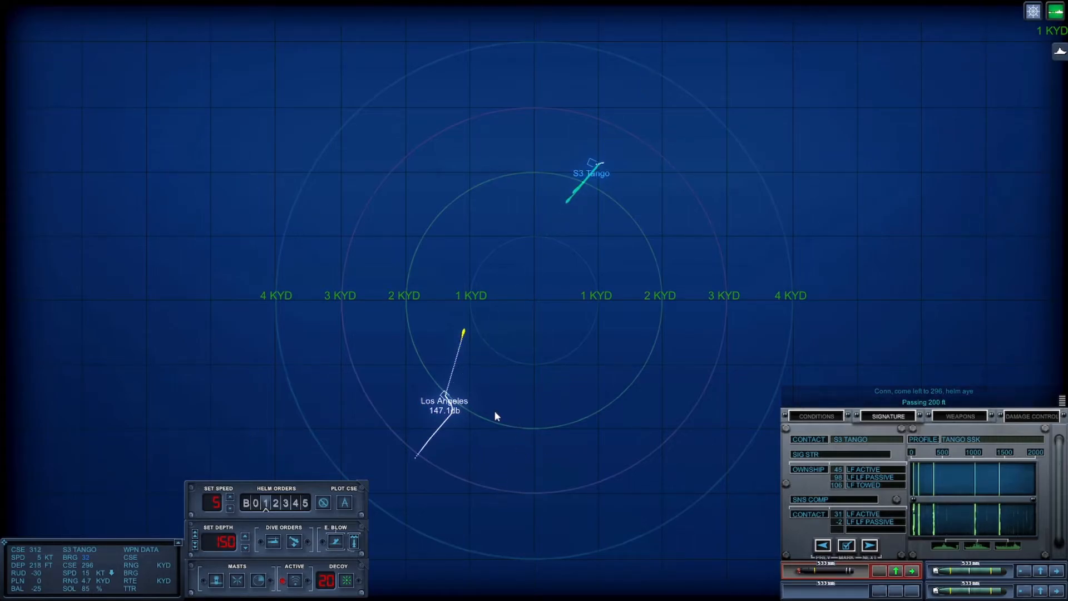
mouse_move(477, 408)
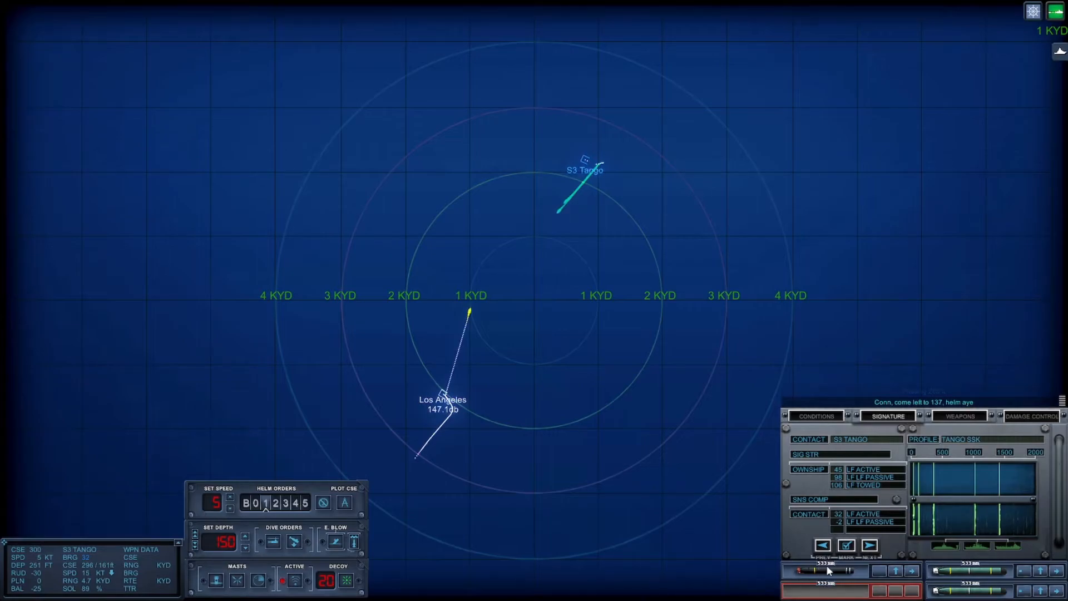
mouse_move(381, 594)
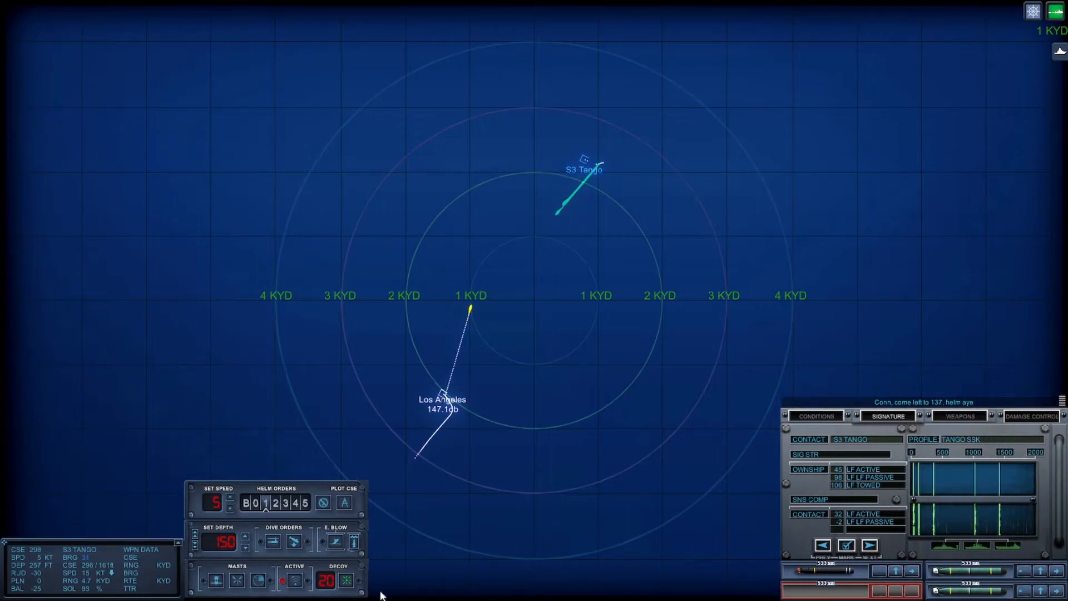
Order depth 1200 ft and speed 33 knots to evade the torpedoes
click(245, 536)
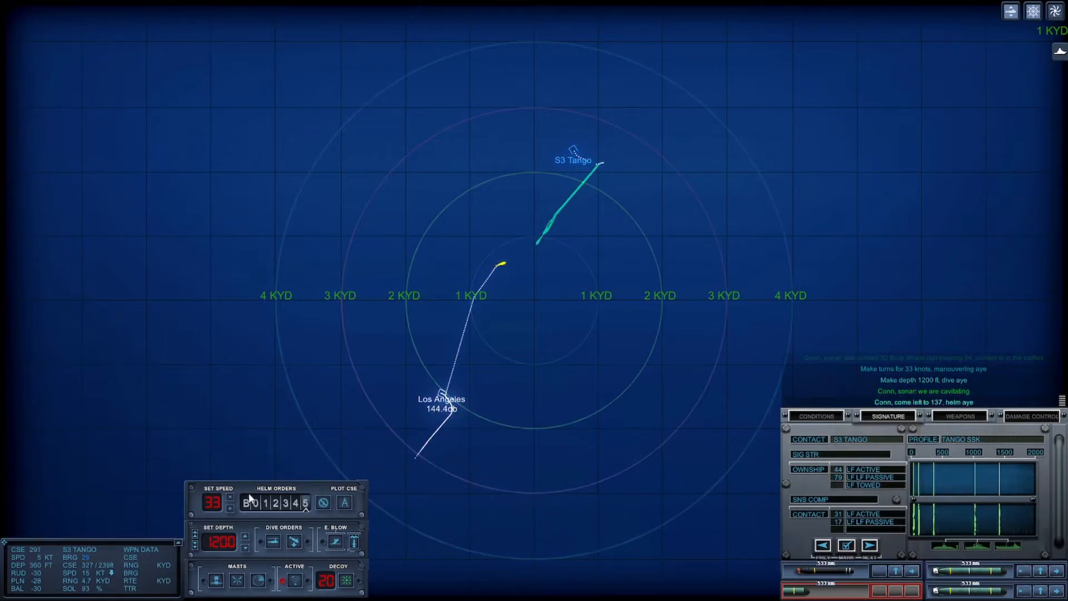
click(248, 503)
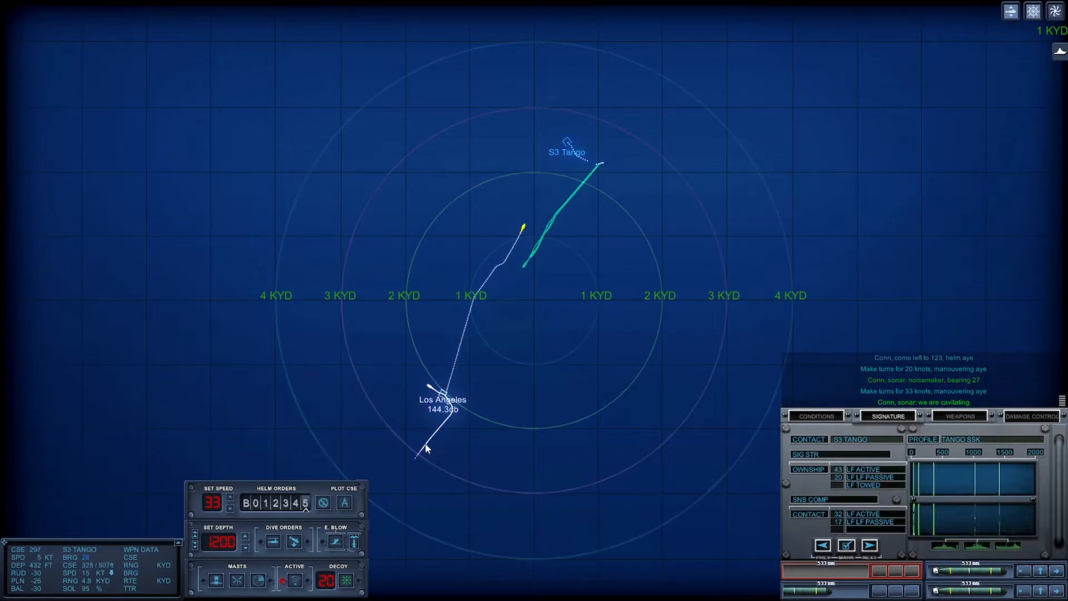
Switch to the external 3D camera to watch the Tango while running deep
click(345, 502)
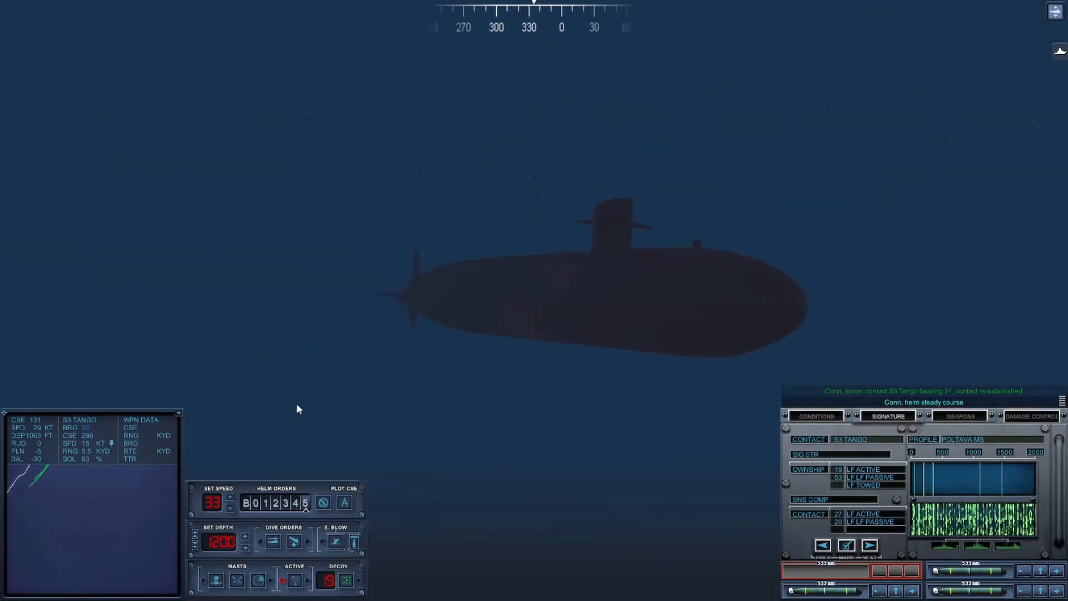
mouse_move(305, 384)
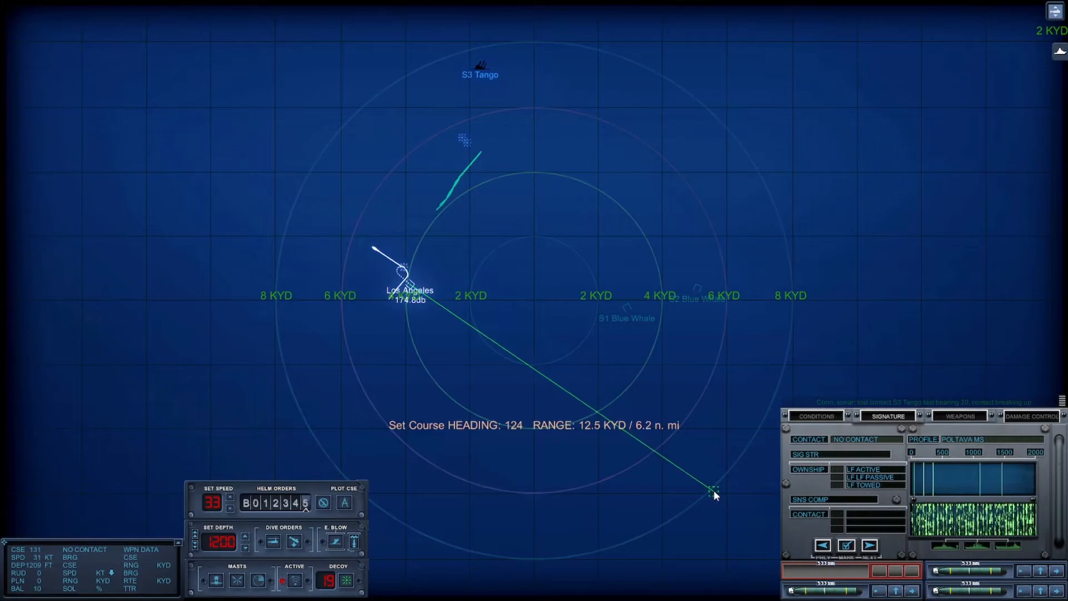
Order a turn to heading 124 from the tactical map
click(712, 489)
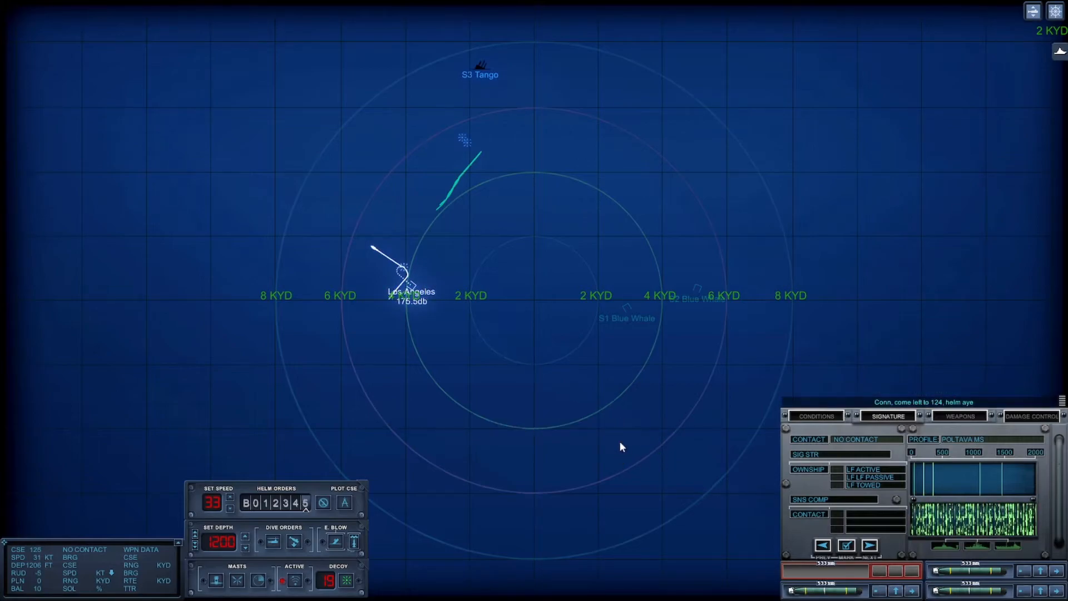
mouse_move(531, 416)
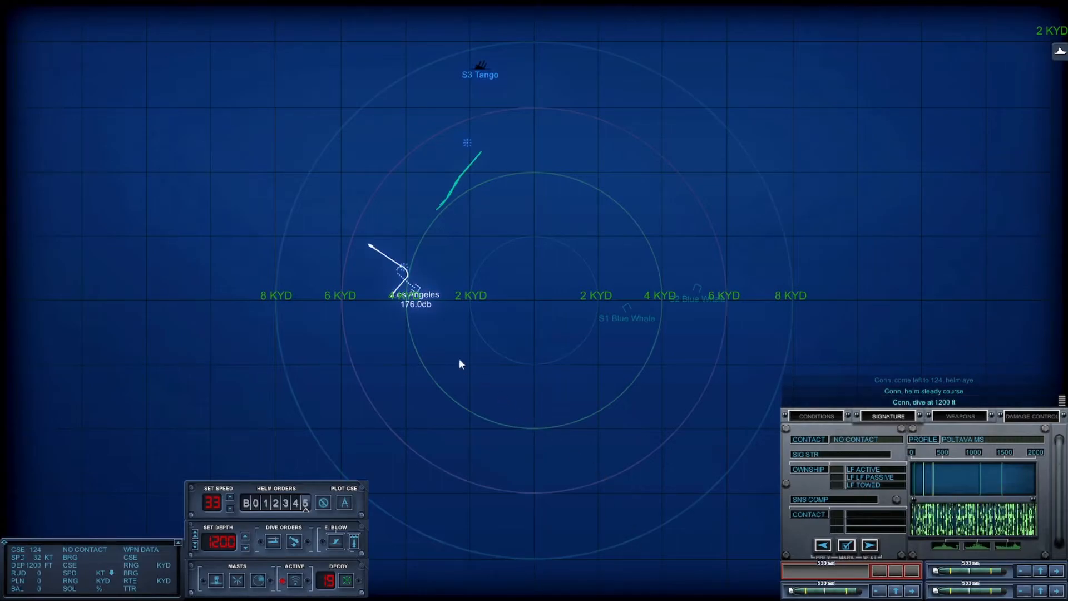
mouse_move(640, 470)
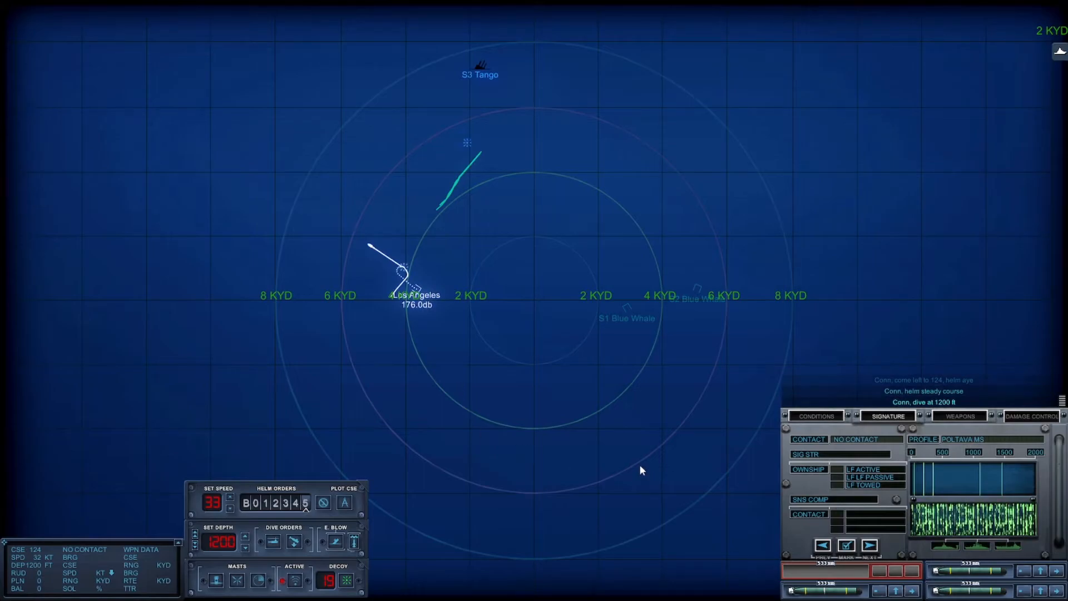
mouse_move(545, 502)
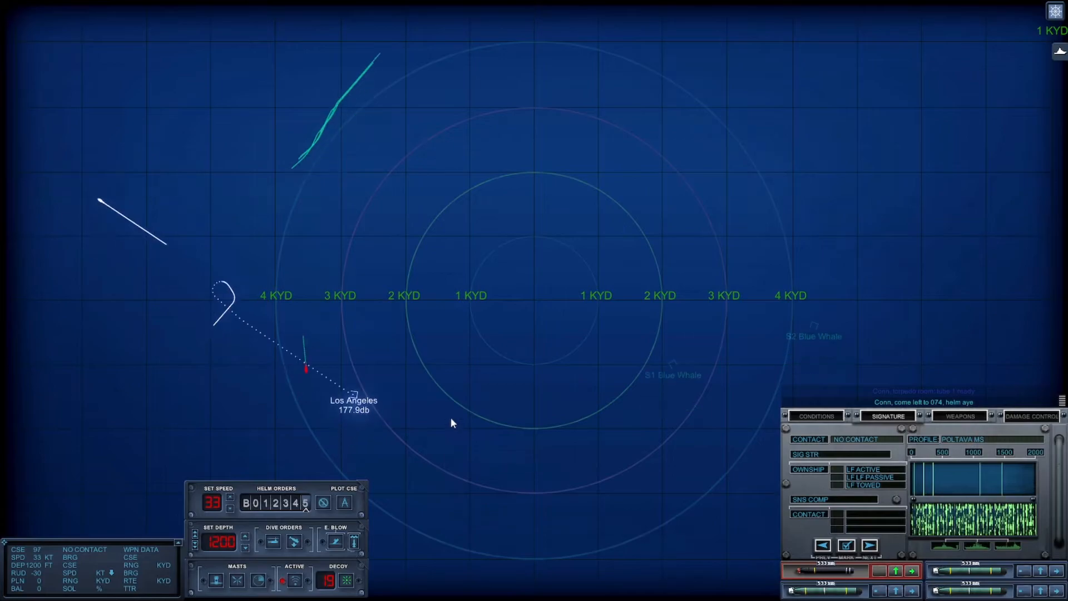
mouse_move(340, 523)
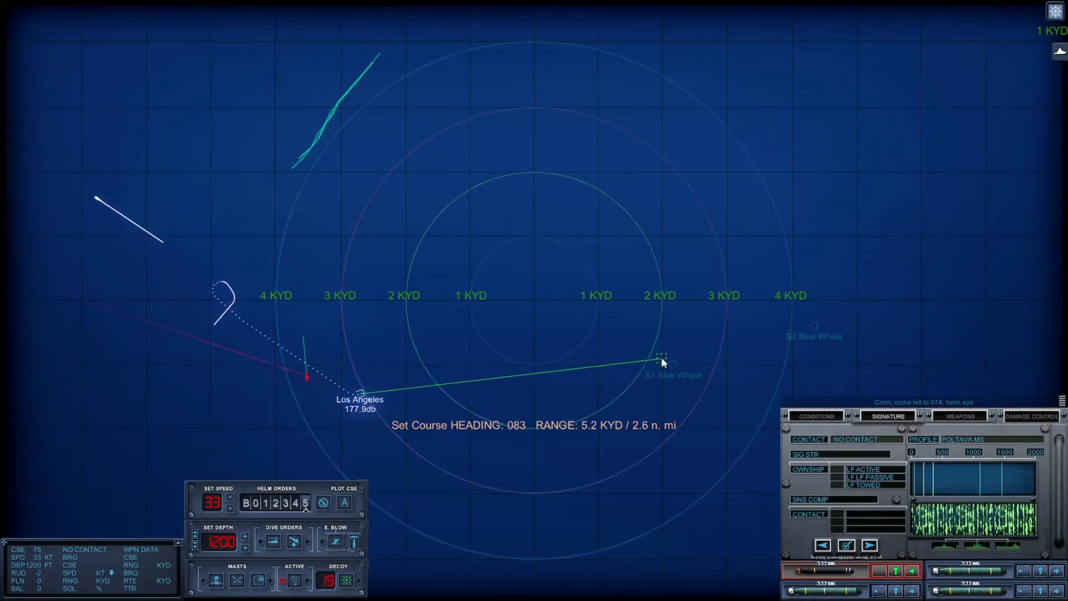
Plot course 083, then plot a new course to heading 063
click(661, 359)
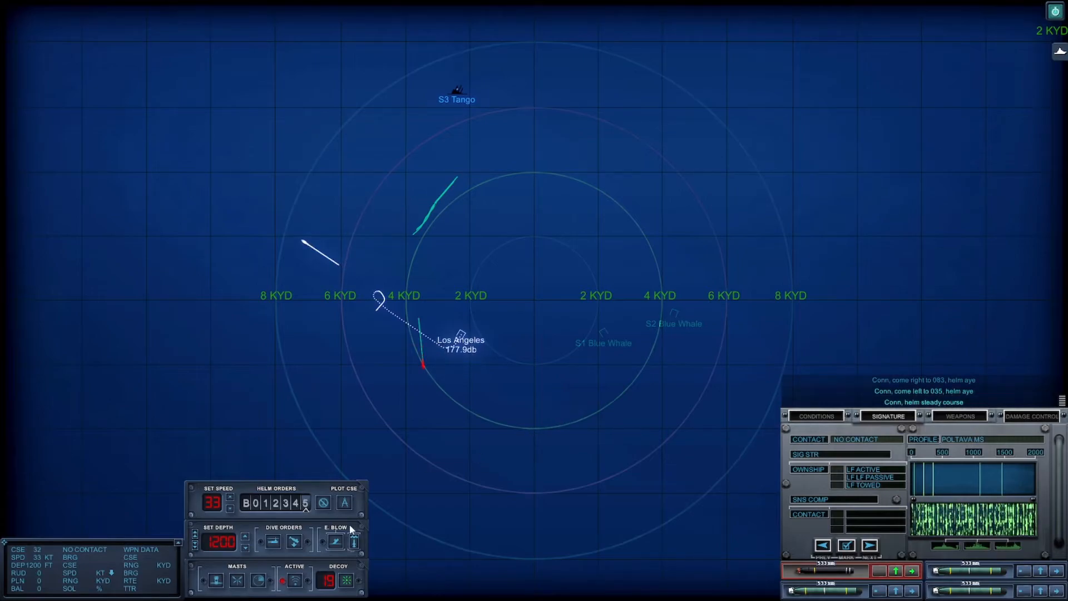
click(660, 227)
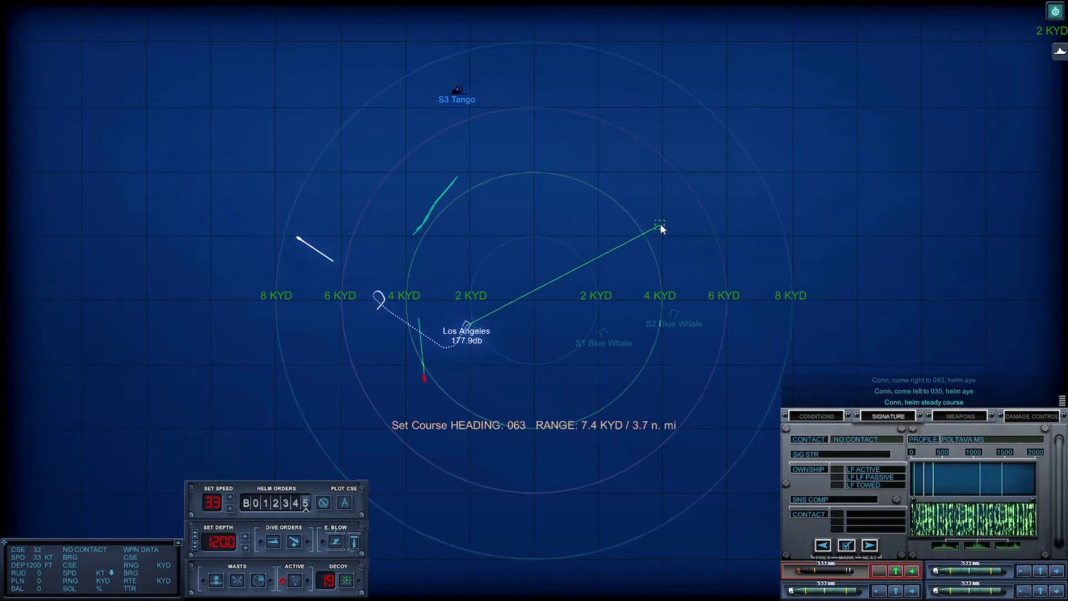
click(815, 415)
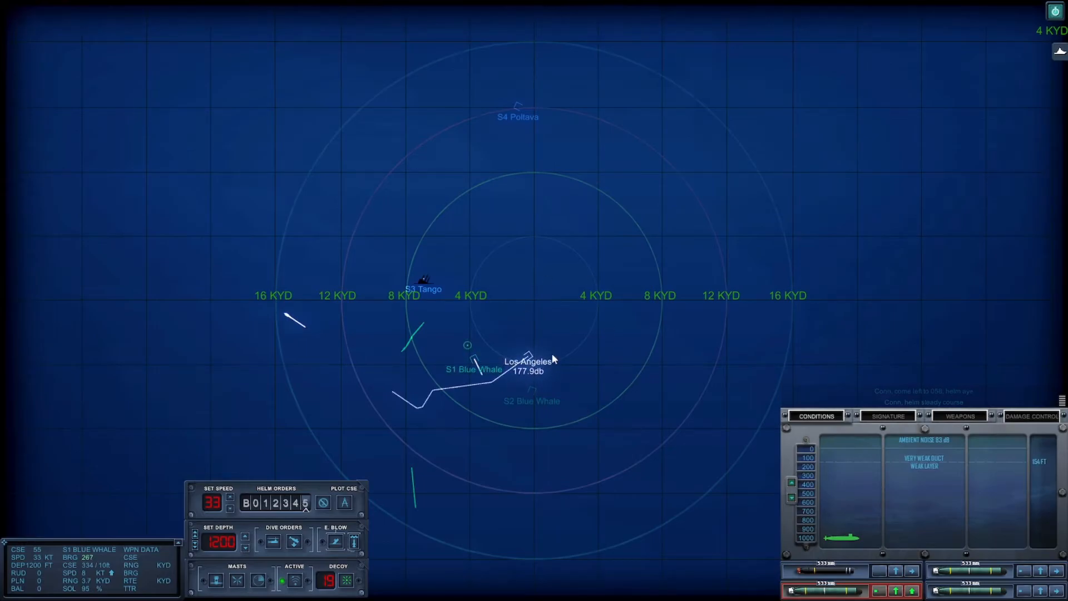
Check Damage Control and Conditions, then leave combat to end the engagement
click(1030, 416)
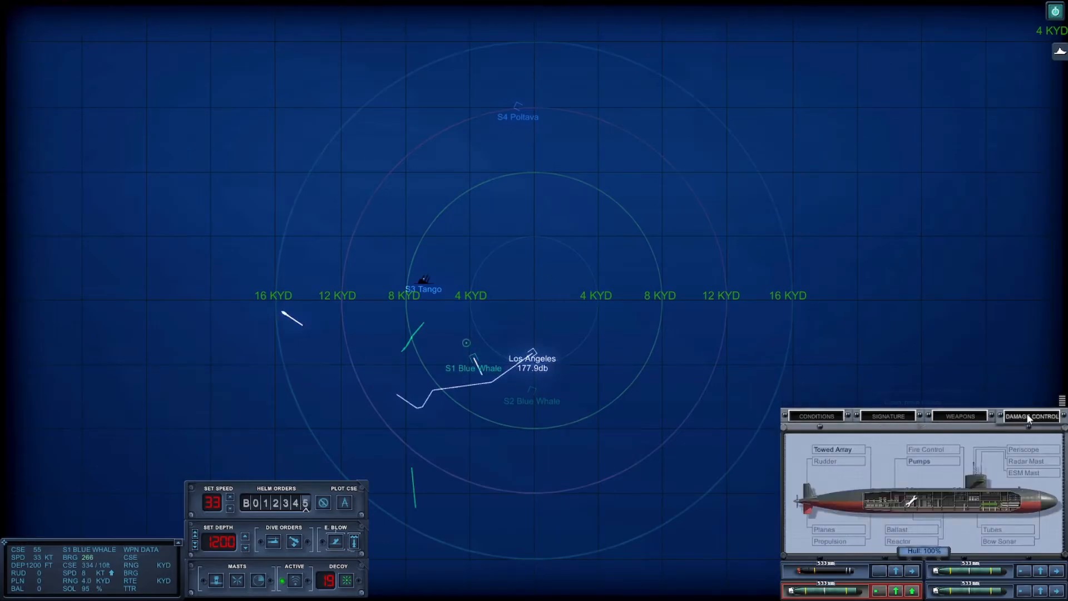
click(816, 416)
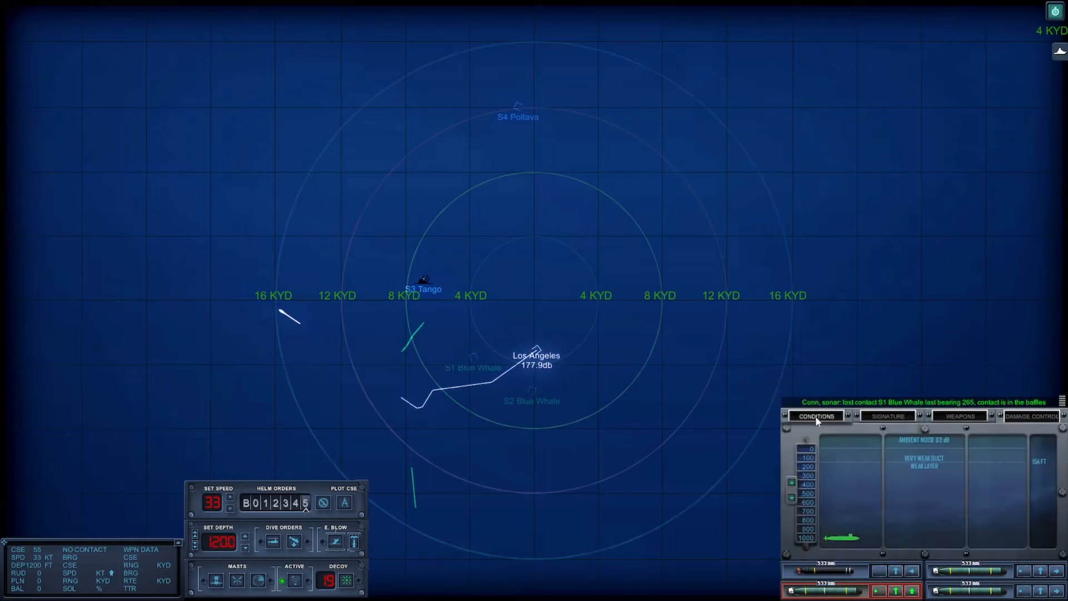
mouse_move(564, 426)
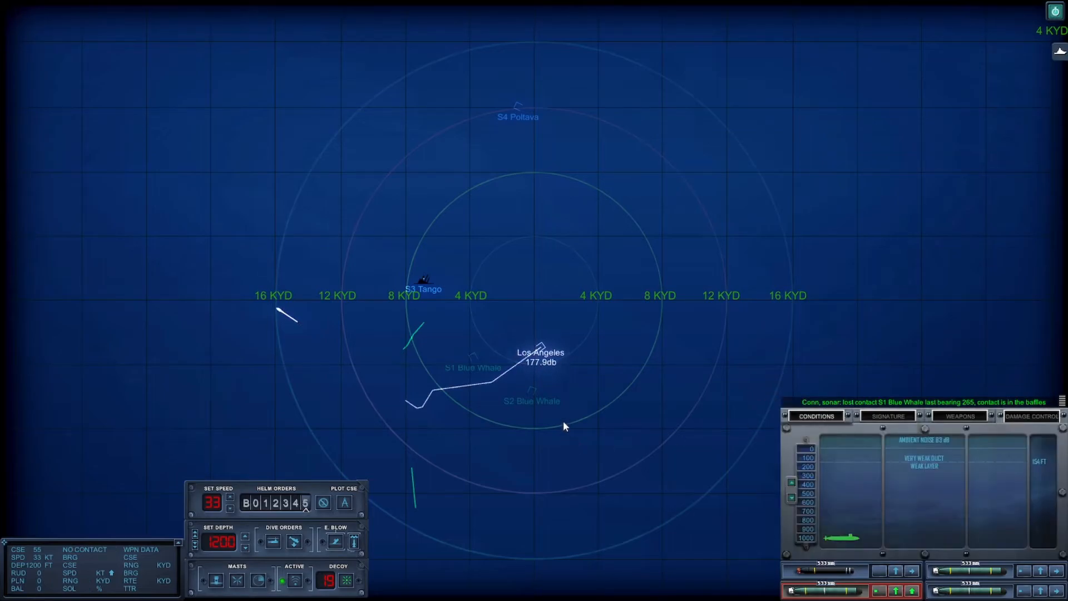
mouse_move(505, 447)
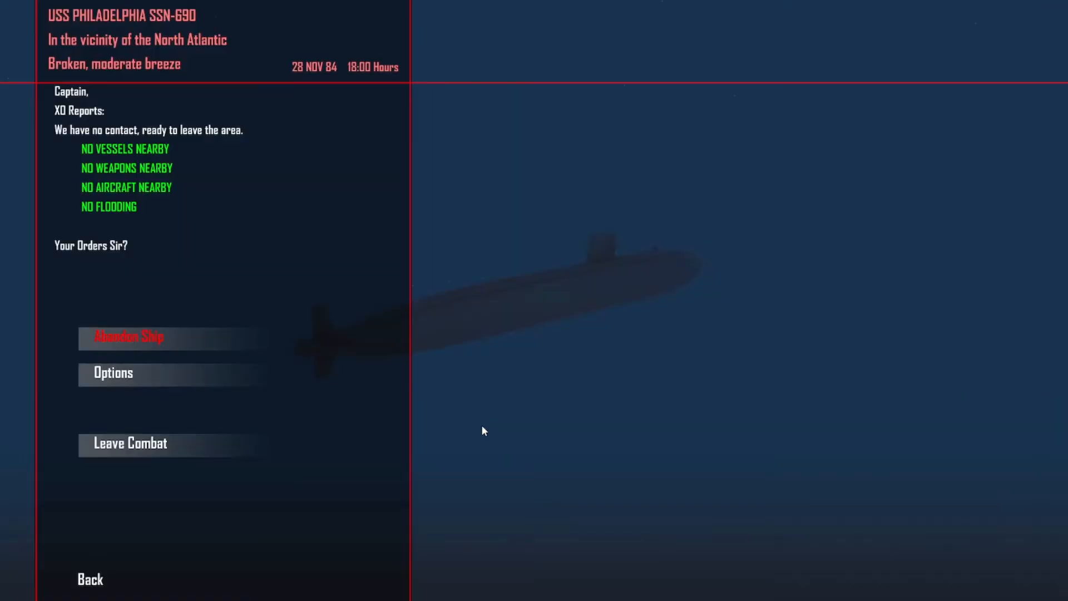
click(129, 443)
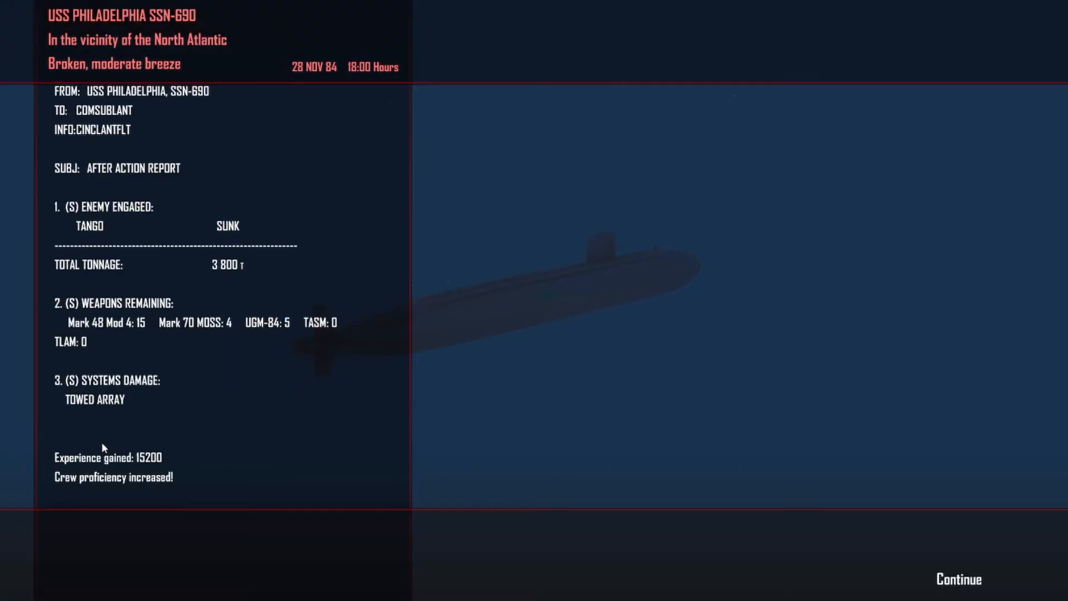
mouse_move(958, 579)
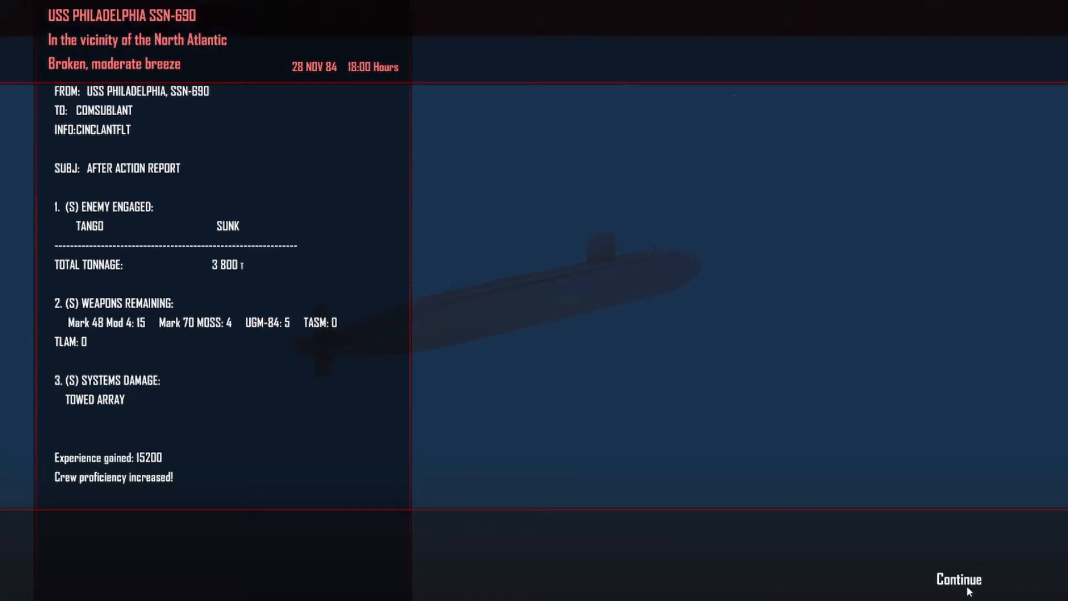
Continue past the After Action Report and the mission update
click(957, 580)
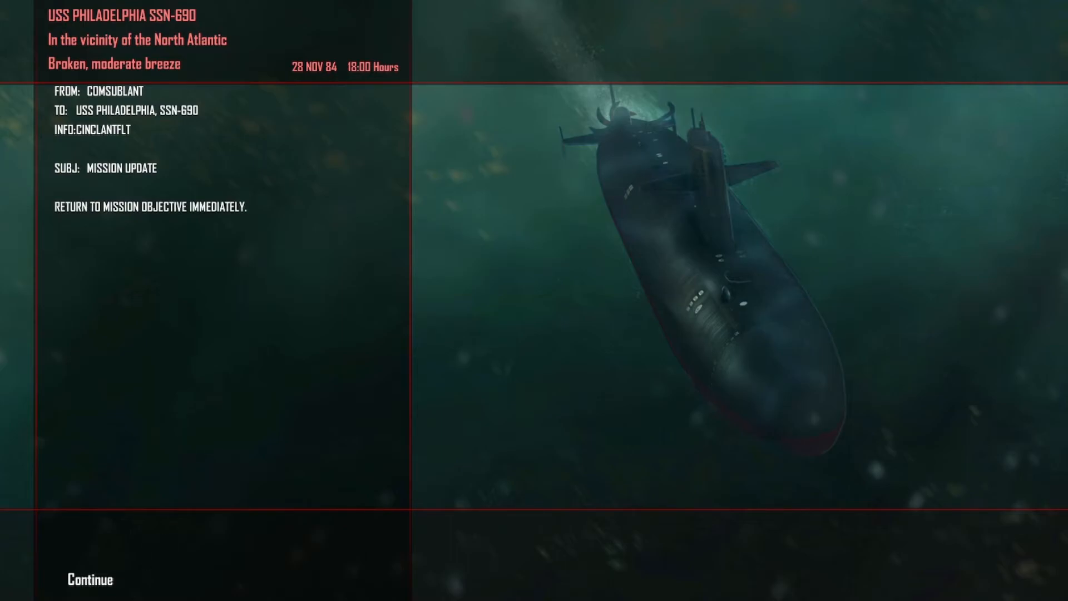
click(89, 579)
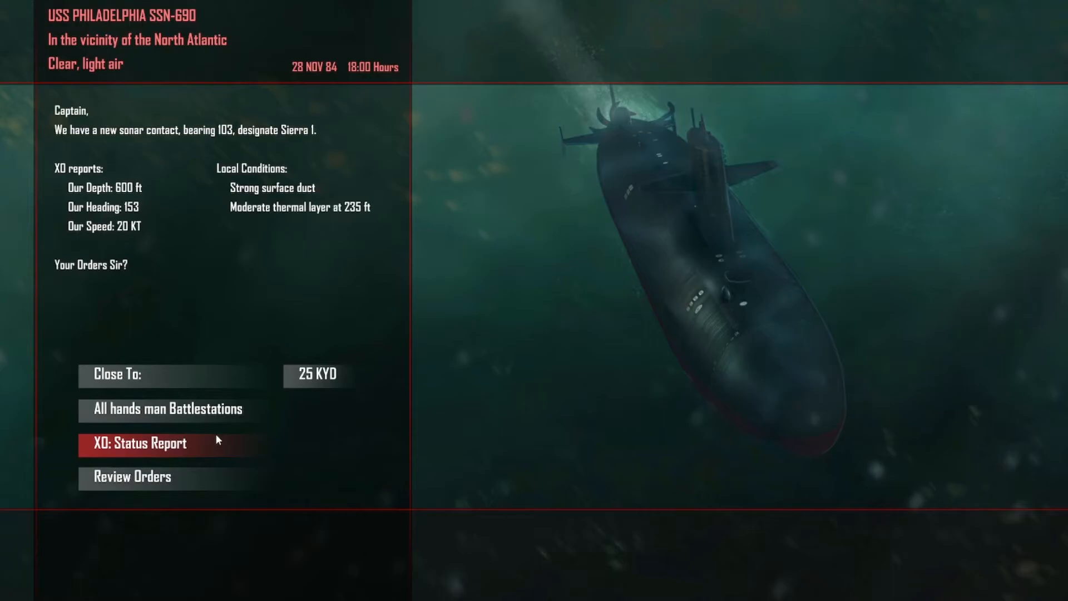
mouse_move(212, 426)
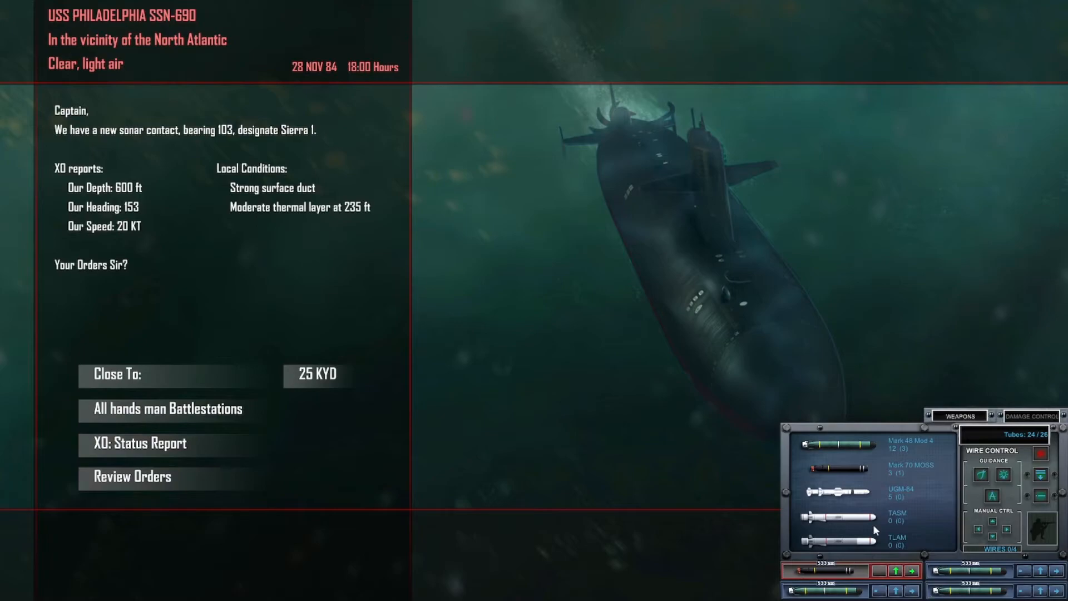
mouse_move(844, 573)
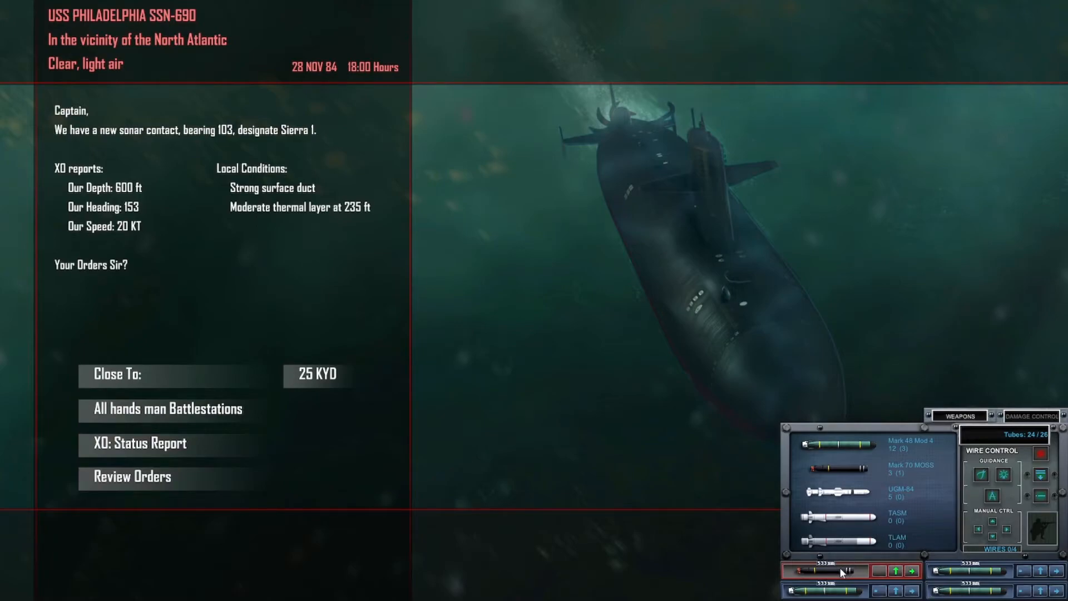
mouse_move(557, 393)
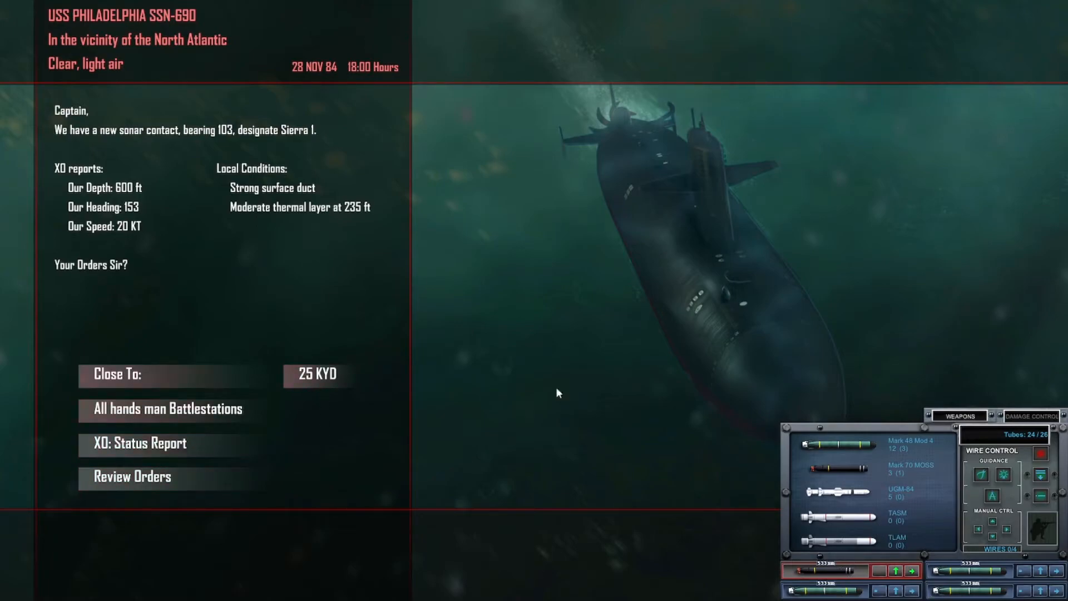
mouse_move(240, 287)
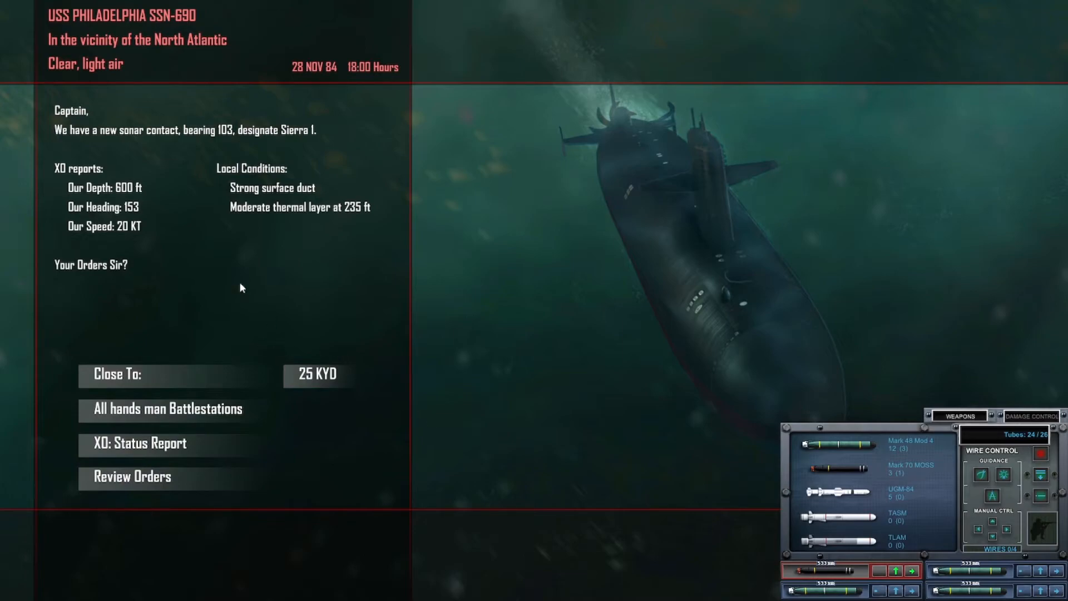
mouse_move(366, 304)
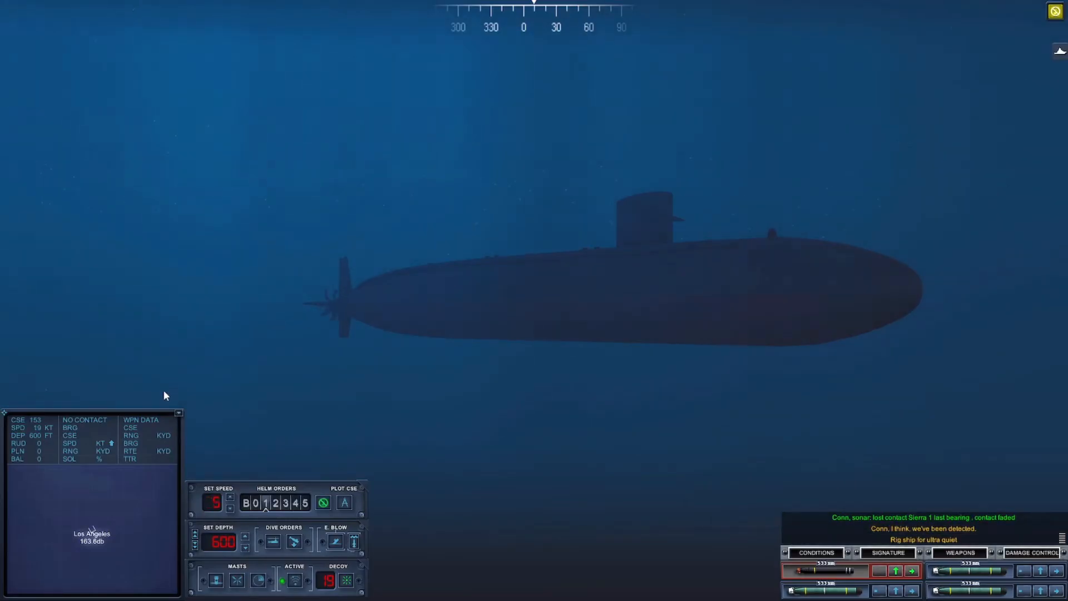
Order the Philadelphia shallower to 200 ft using the Set Depth control
click(245, 545)
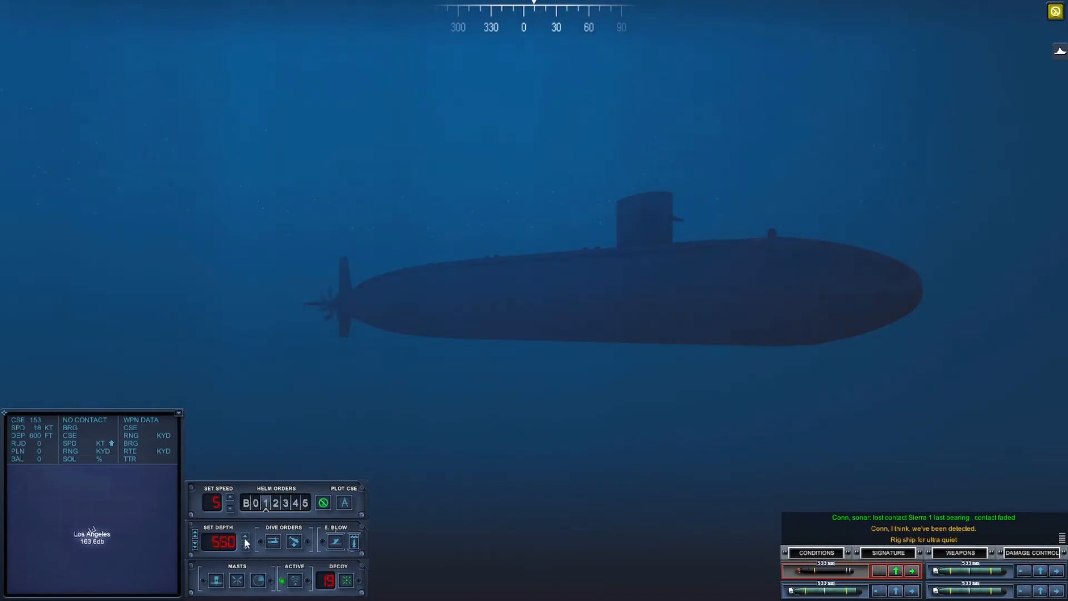
click(243, 538)
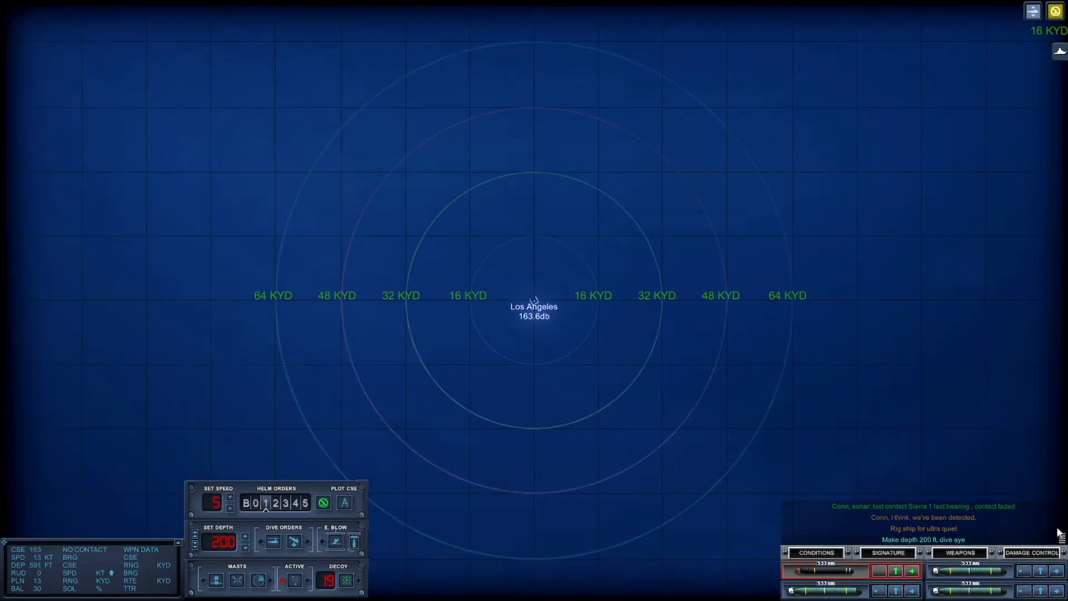
mouse_move(1059, 535)
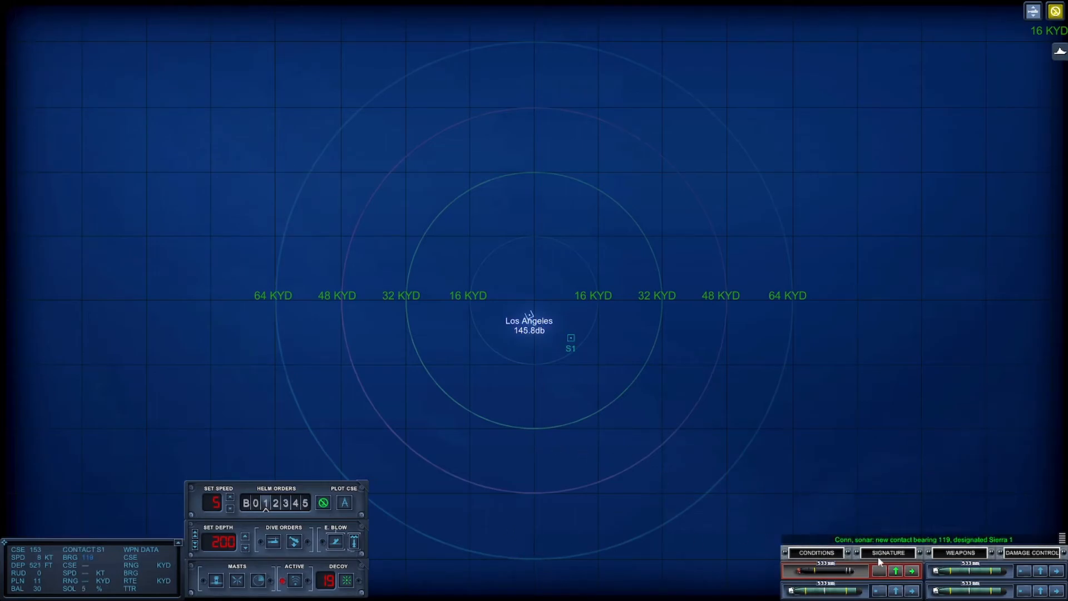
Inspect the sonar signature of new contact Sierra 1, reclassified as Blue Whale
click(886, 553)
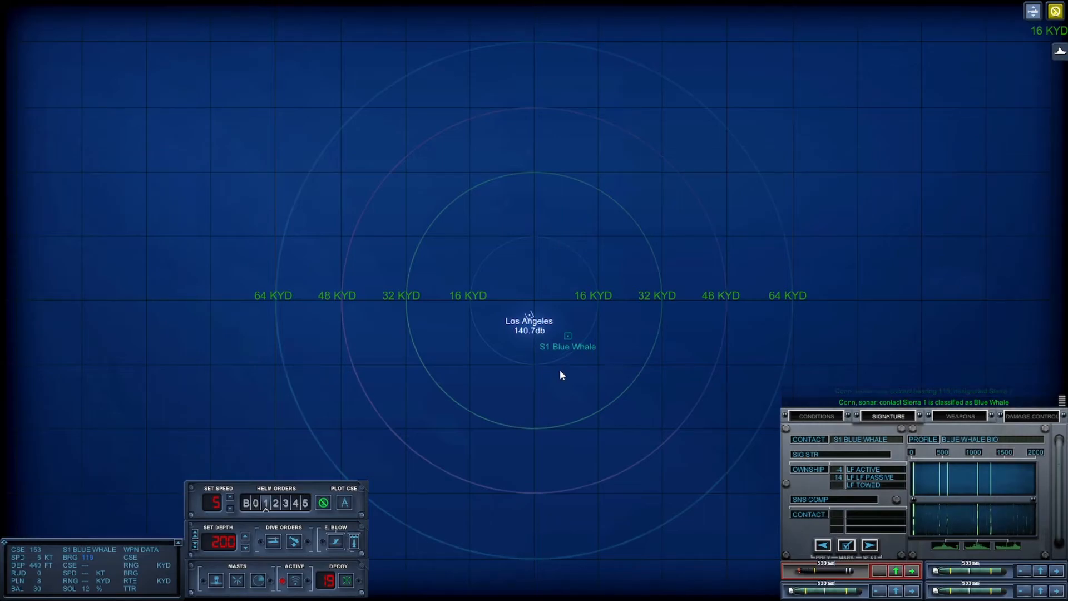
mouse_move(609, 422)
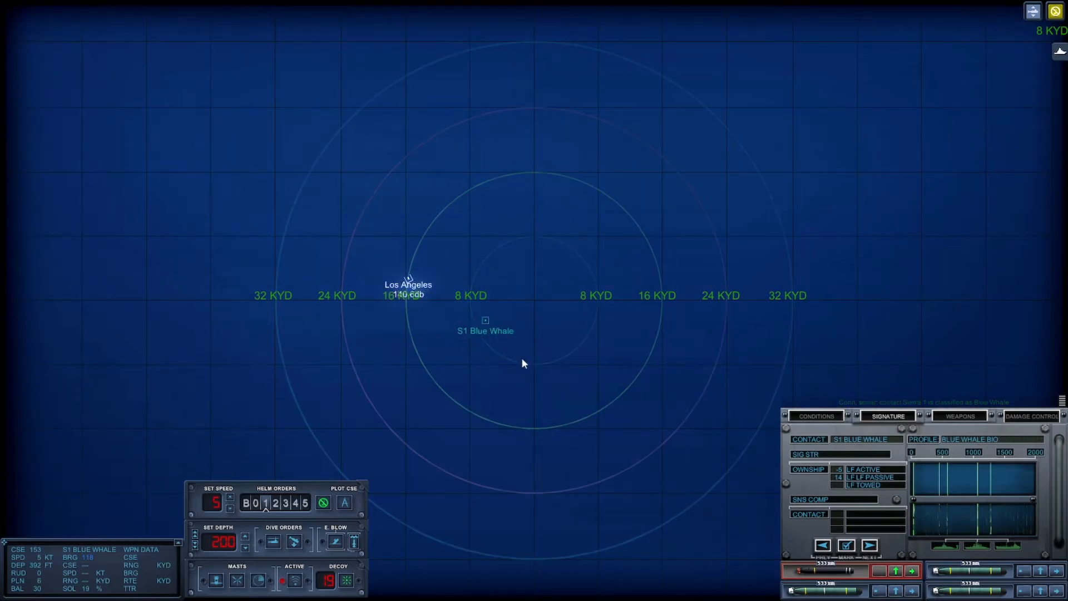
scroll(down, 3)
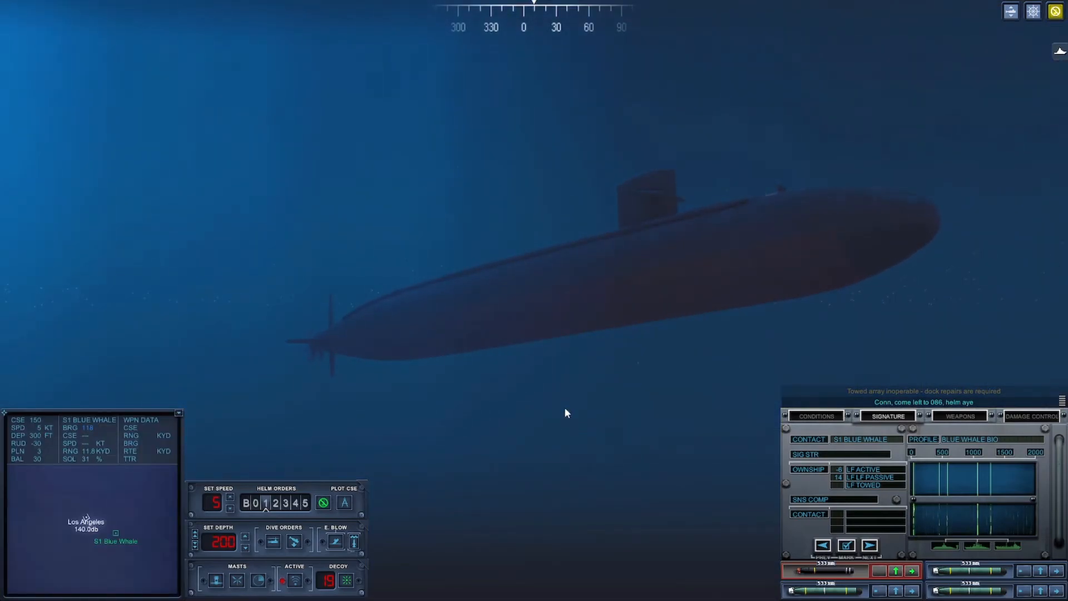
Check the water layer conditions, then order the boat up to 150 and then 100 ft
click(816, 416)
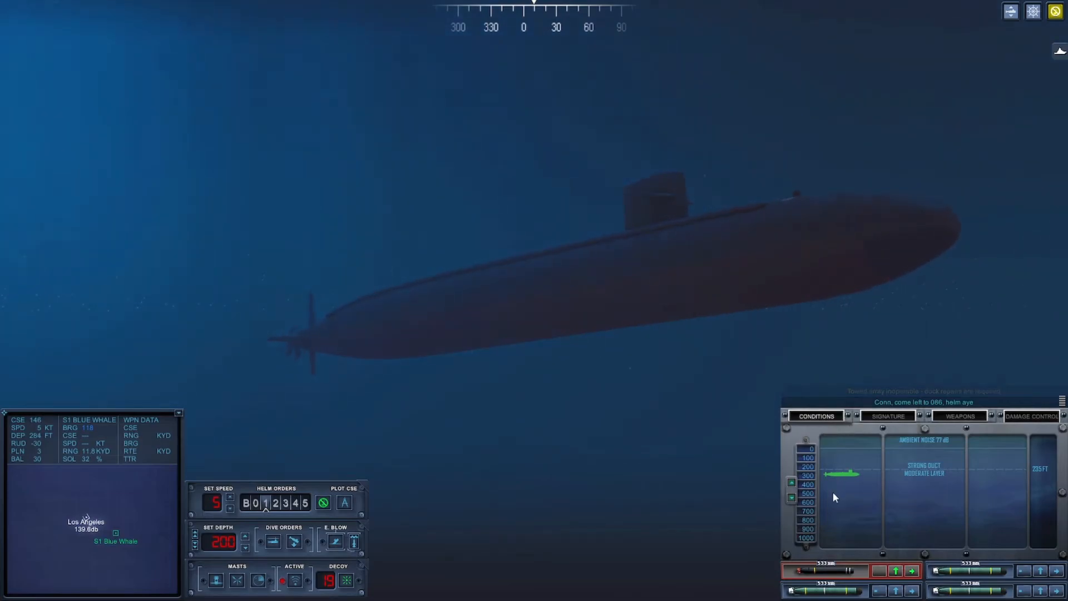
click(245, 547)
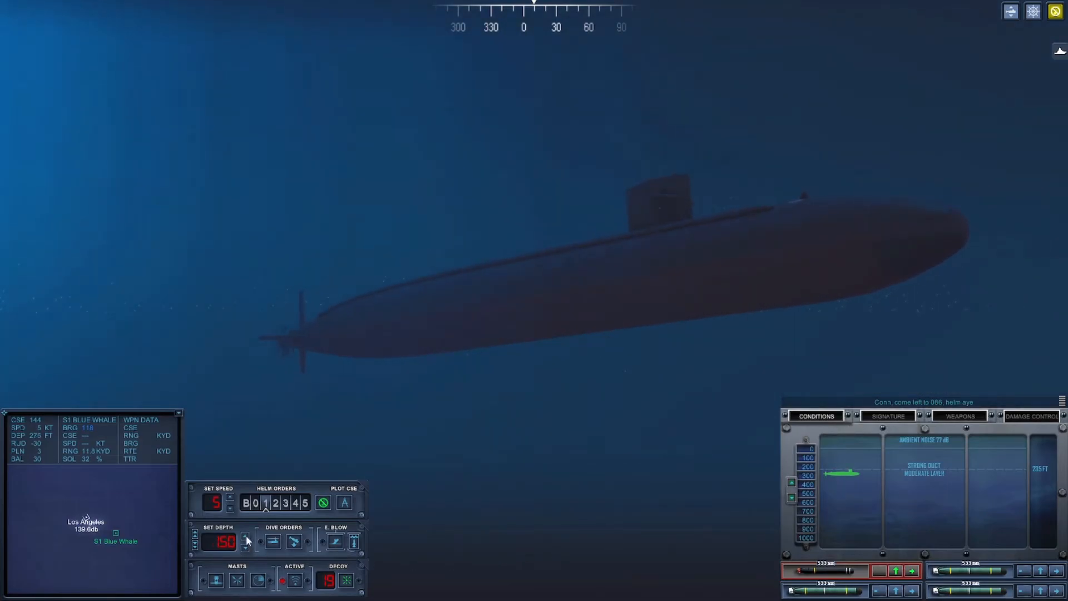
click(245, 545)
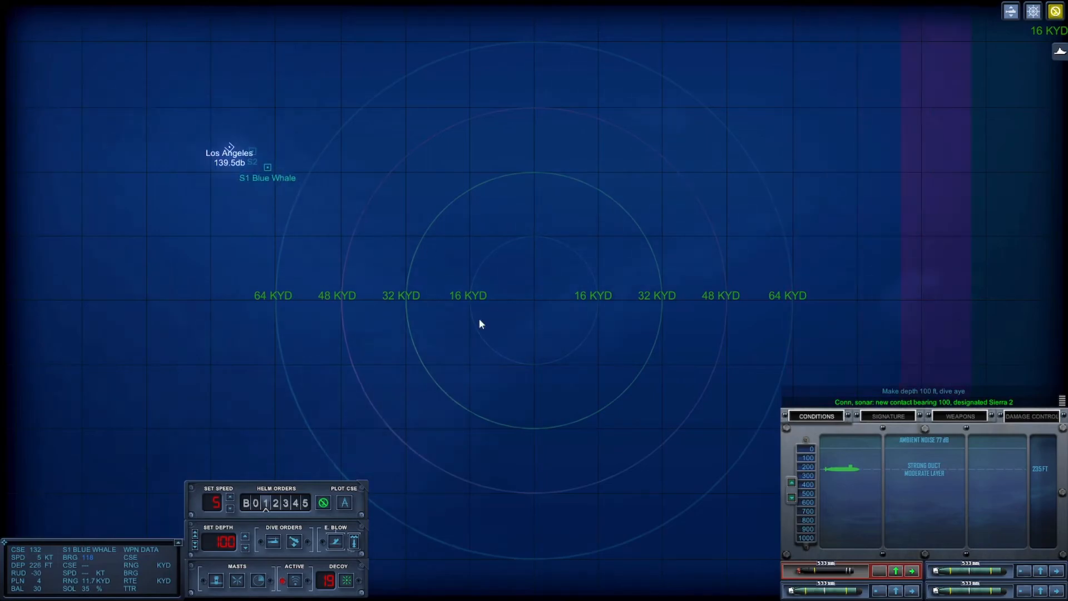
Track contact S2 Tango on the sonar signature display, check conditions, and order a dive to 300 ft
click(887, 416)
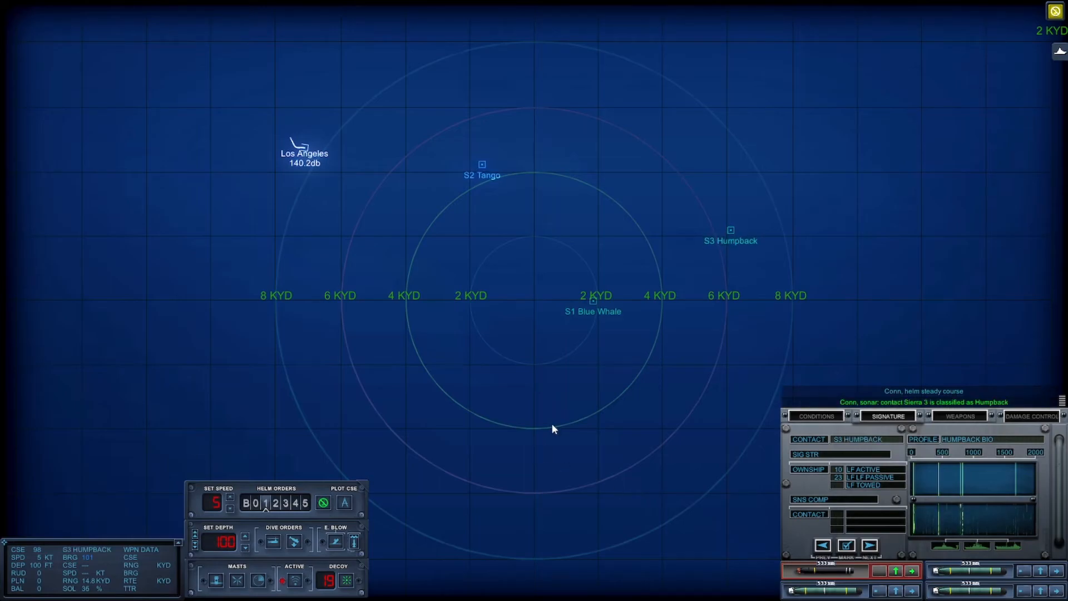
mouse_move(448, 382)
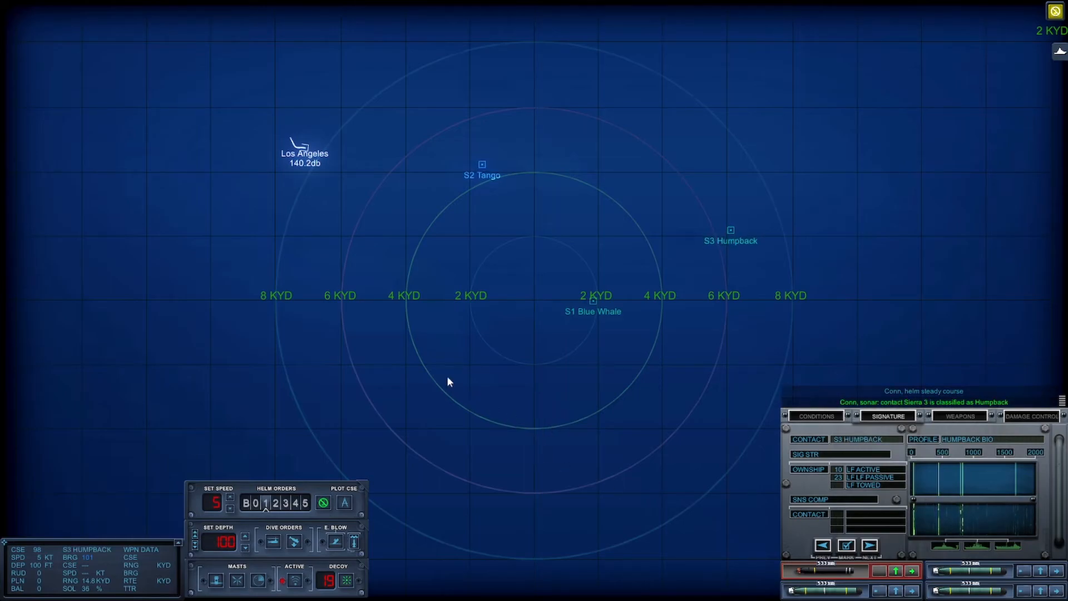
click(482, 165)
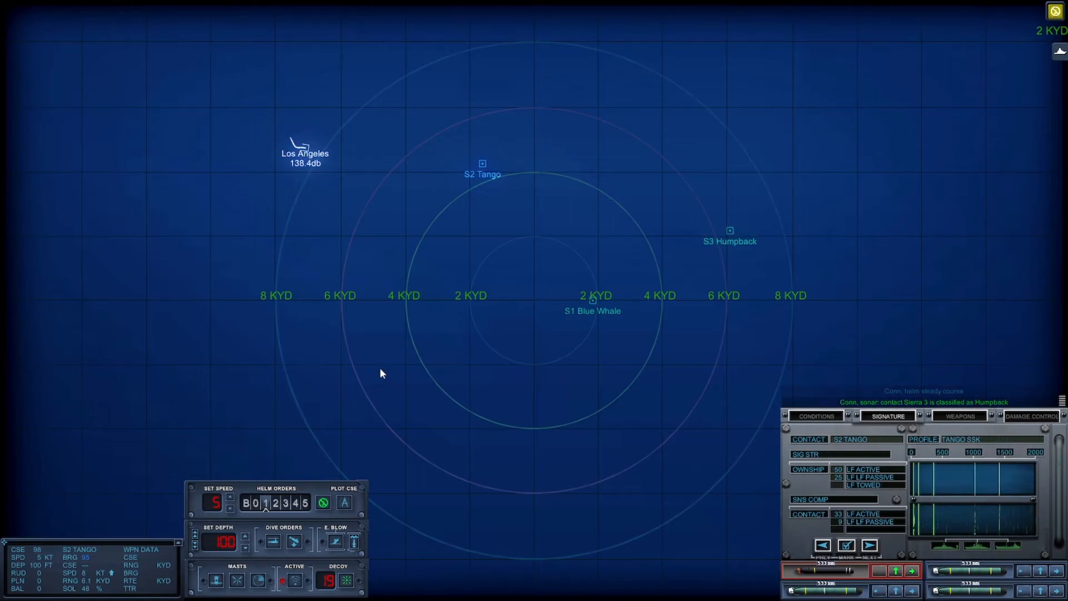
mouse_move(349, 506)
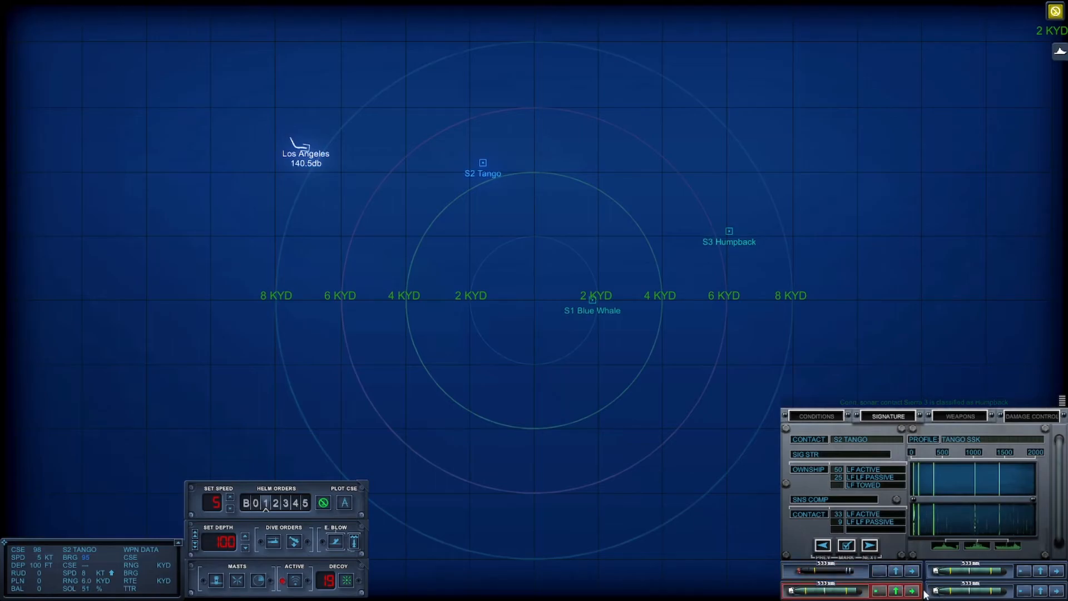
click(814, 416)
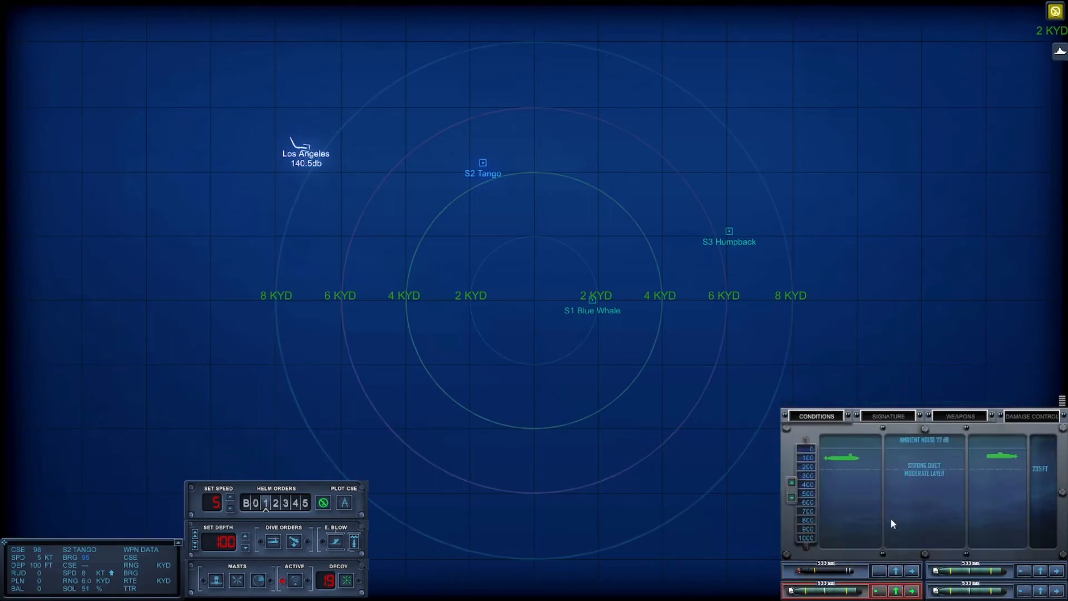
mouse_move(296, 455)
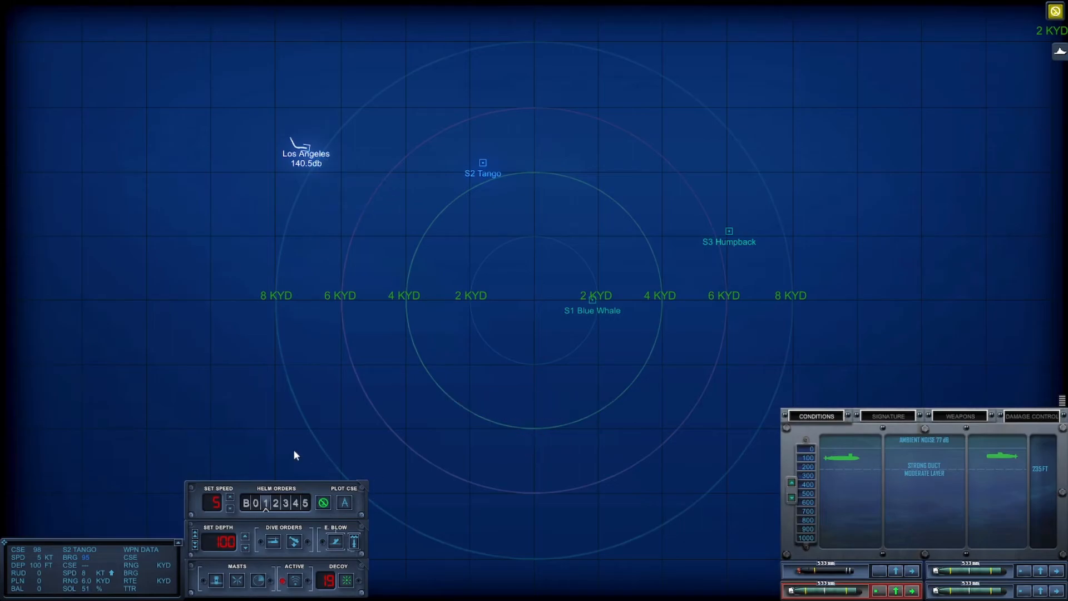
mouse_move(245, 550)
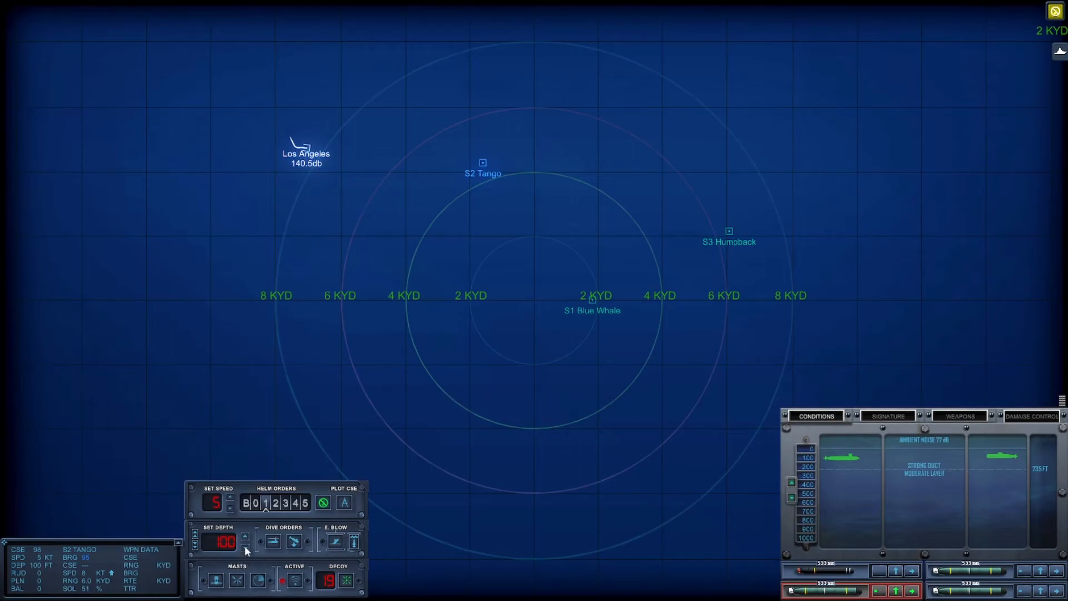
click(245, 536)
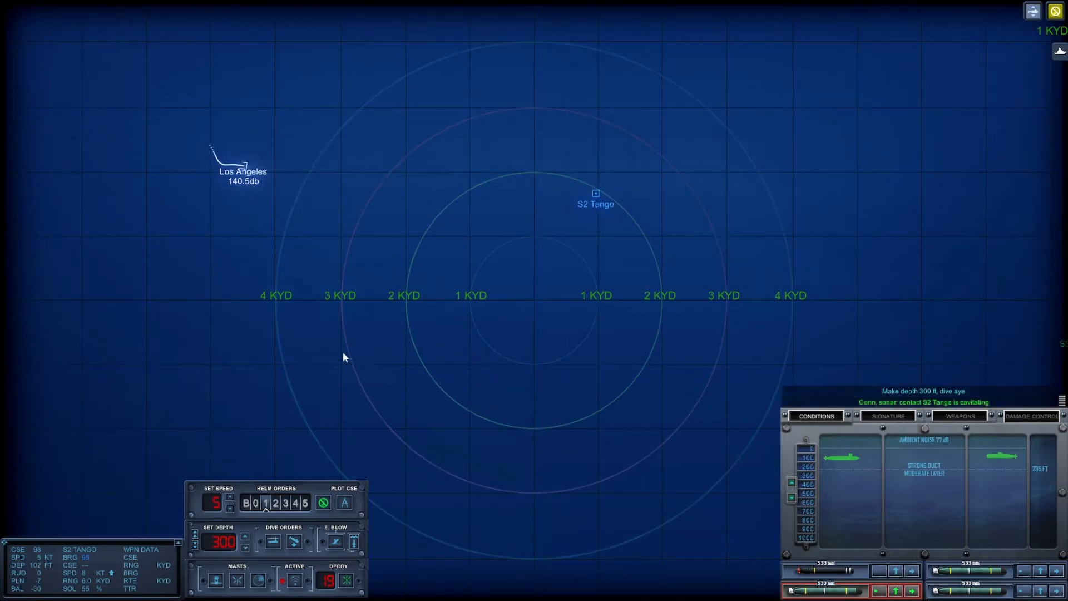
click(887, 415)
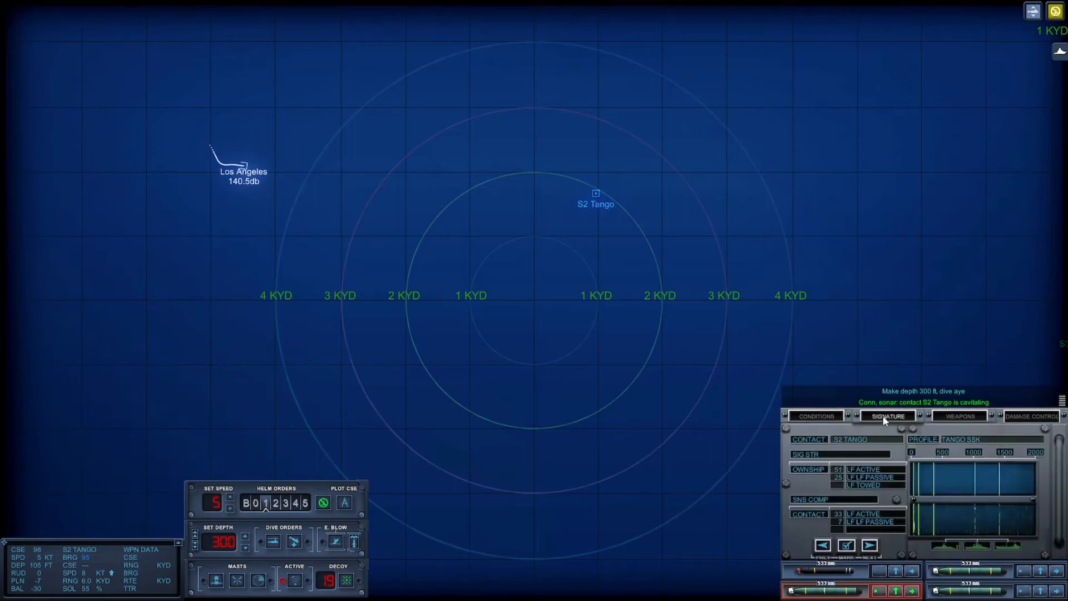
Show the conditions readout while launching wire-guided torpedoes at S2 Tango
click(816, 415)
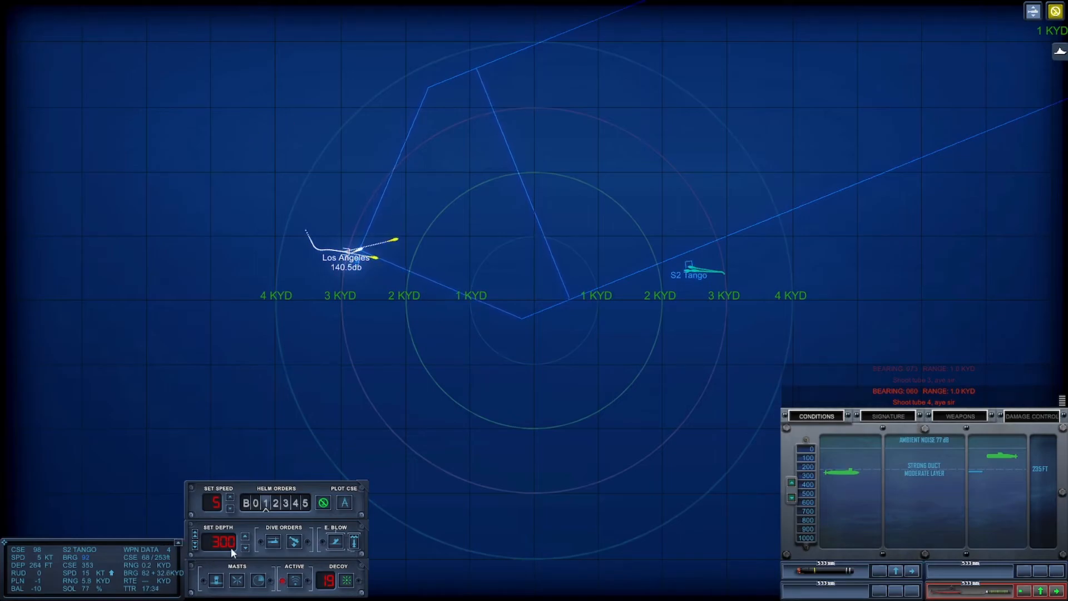
Order an evasive dive to 1200 ft at 33 knots away from the Tango's torpedoes
click(244, 536)
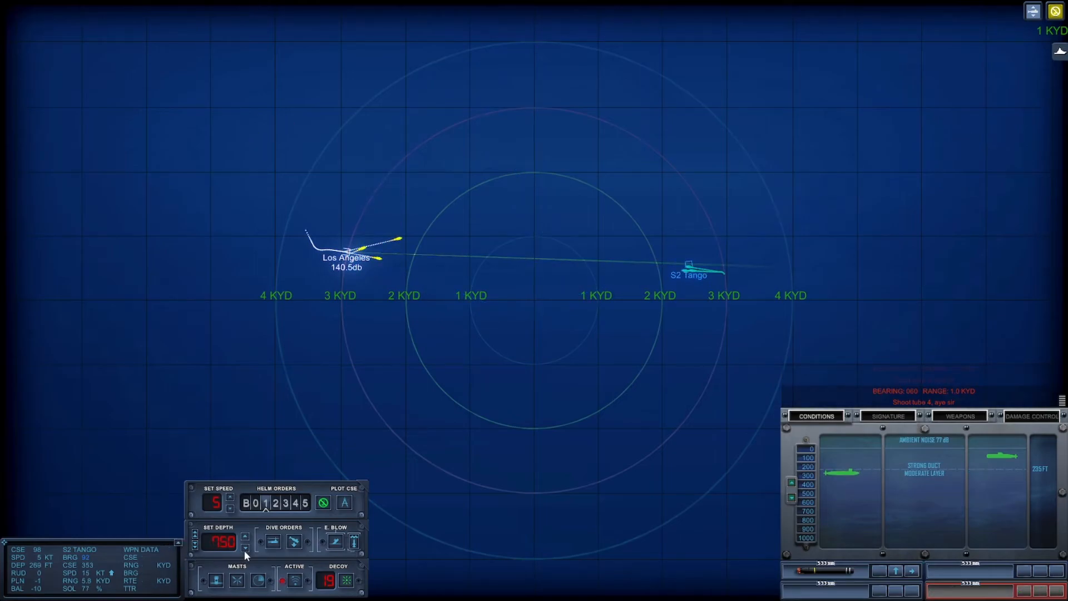
click(245, 536)
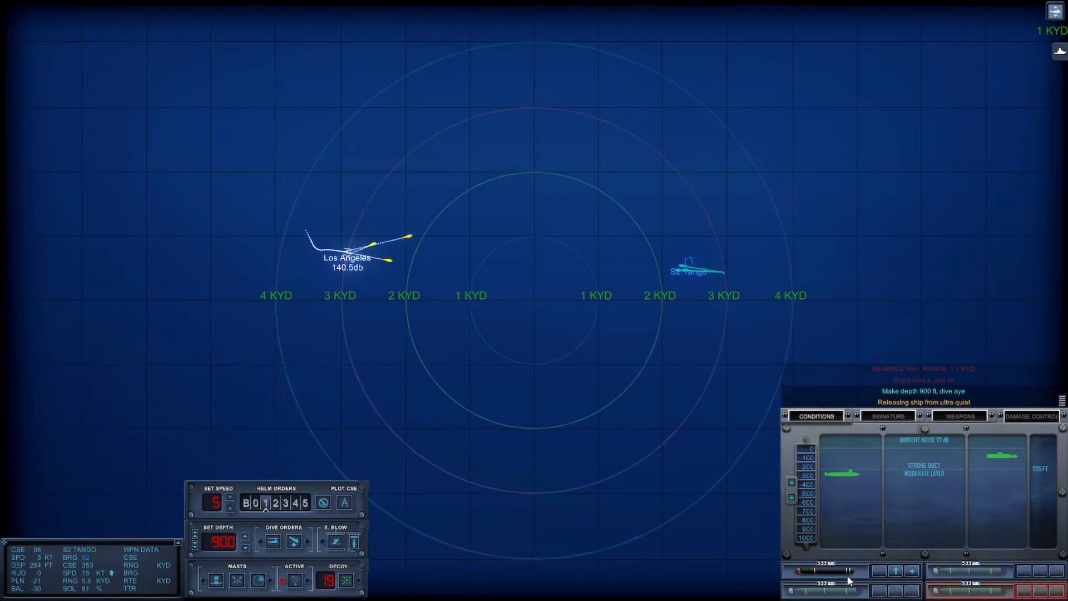
click(244, 546)
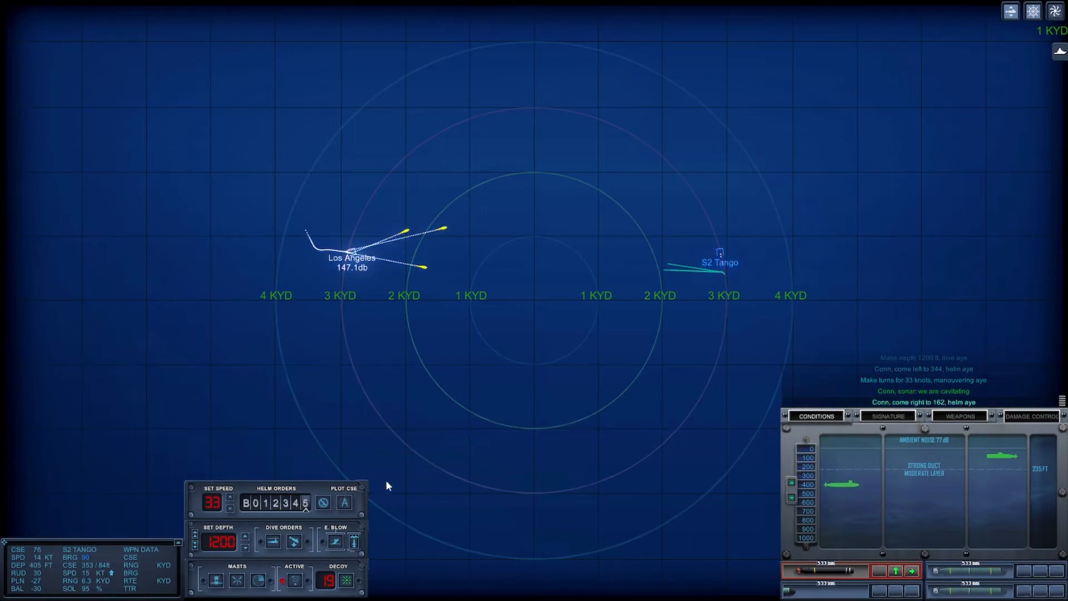
Plot a new course of 181 on the tactical map to outrun the torpedoes
scroll(up, 3)
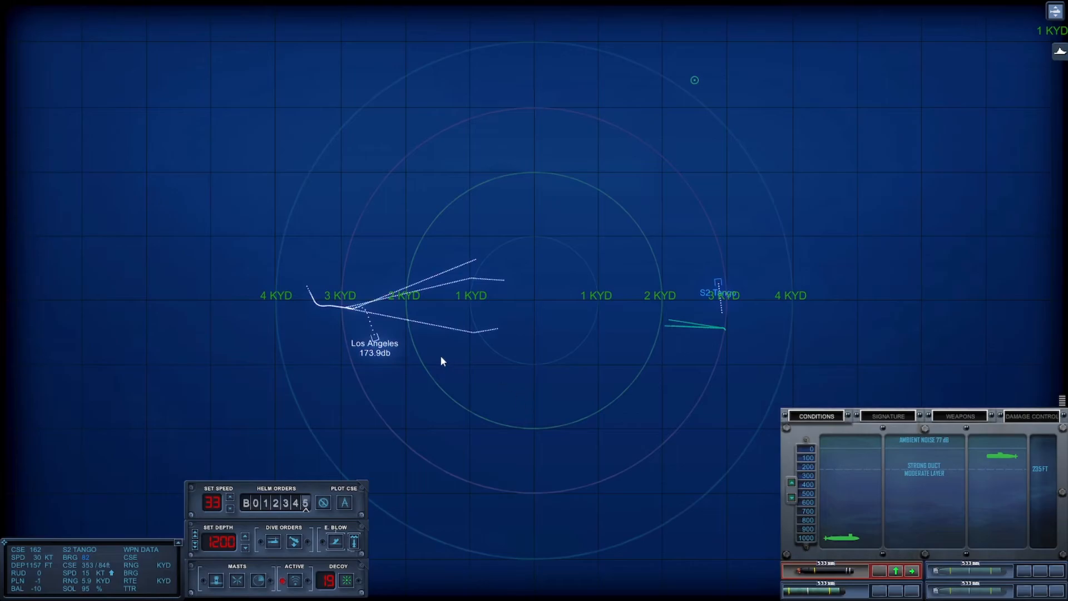
mouse_move(542, 304)
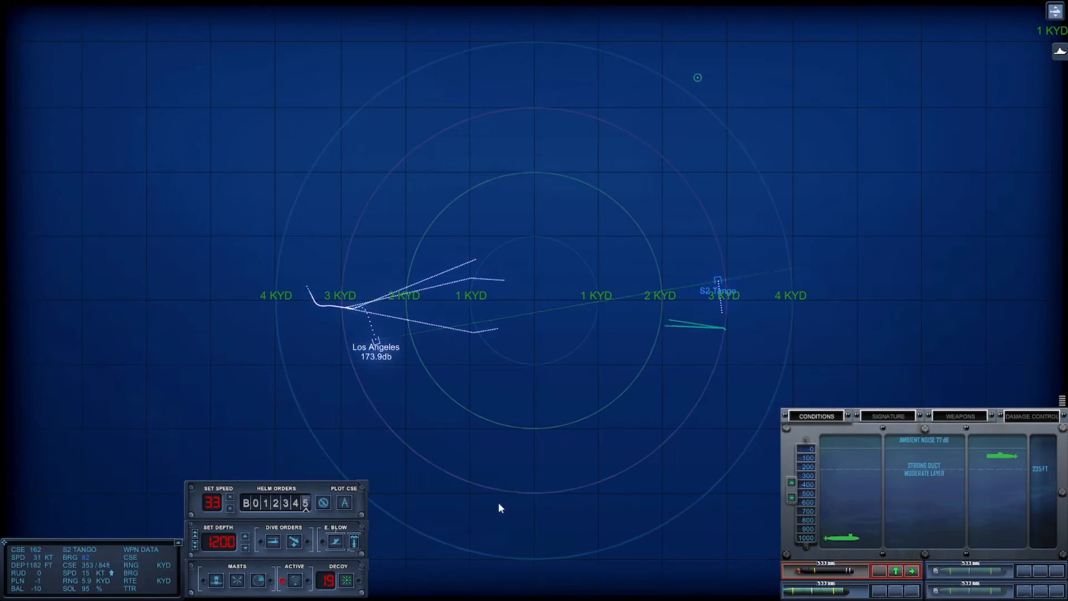
scroll(down, 3)
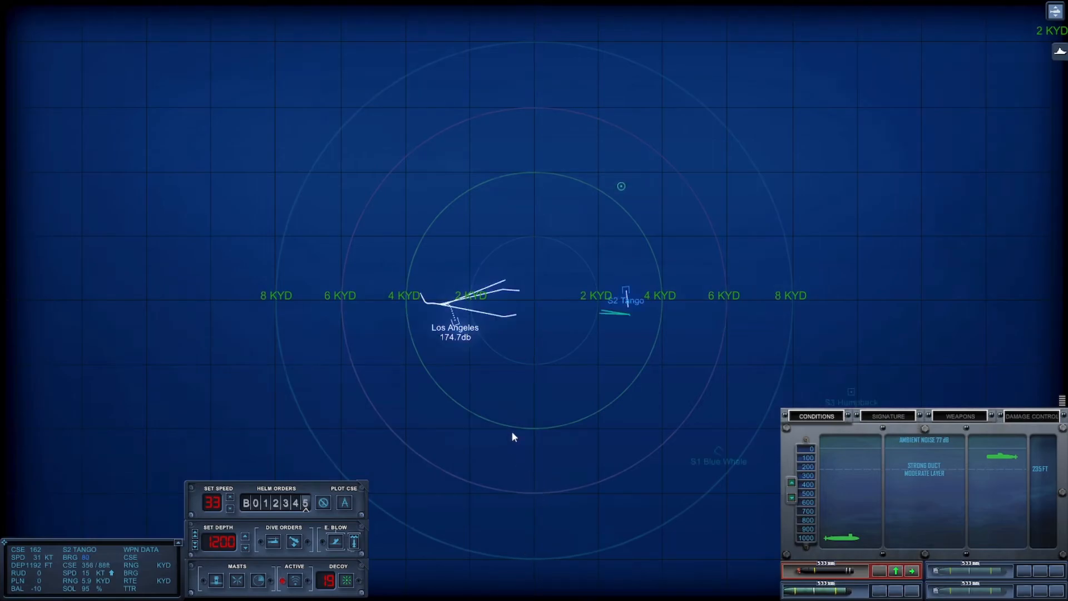
click(344, 502)
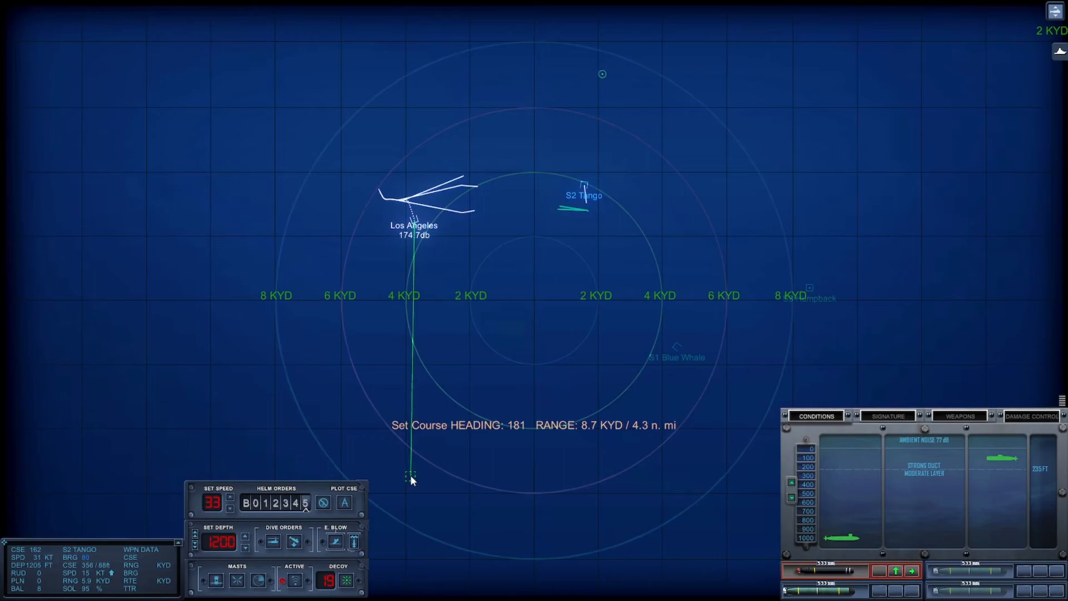
click(411, 476)
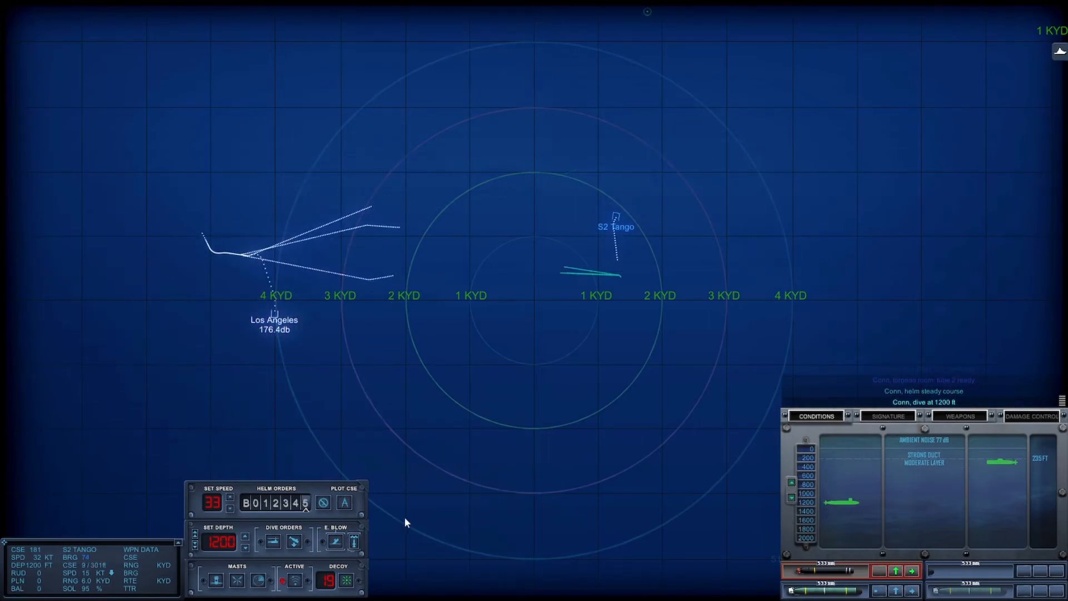
mouse_move(372, 442)
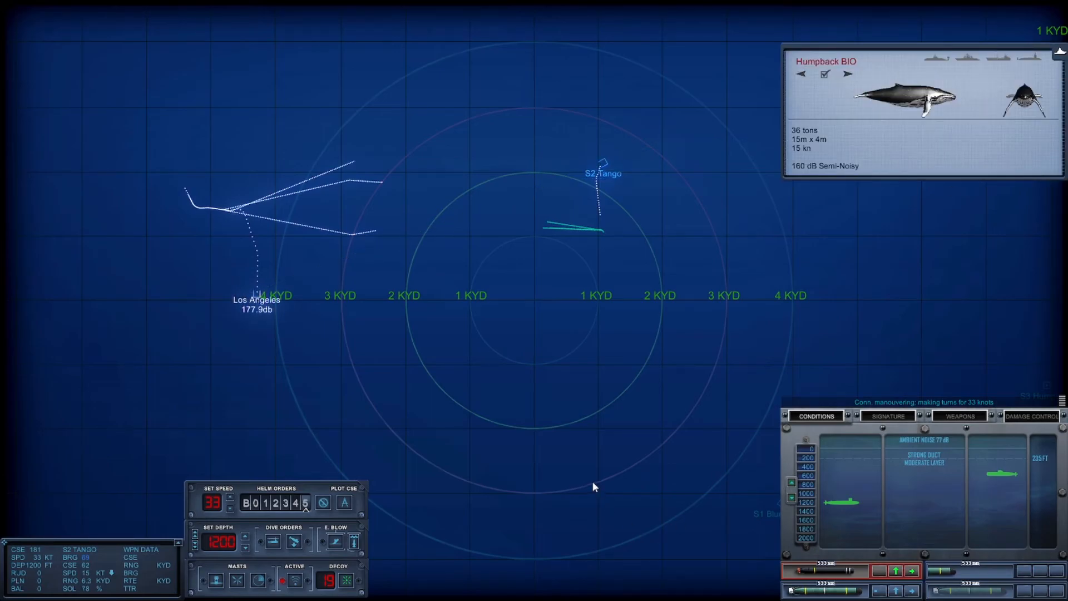
Page the contact reference card to the Tango SSK specifications
click(847, 73)
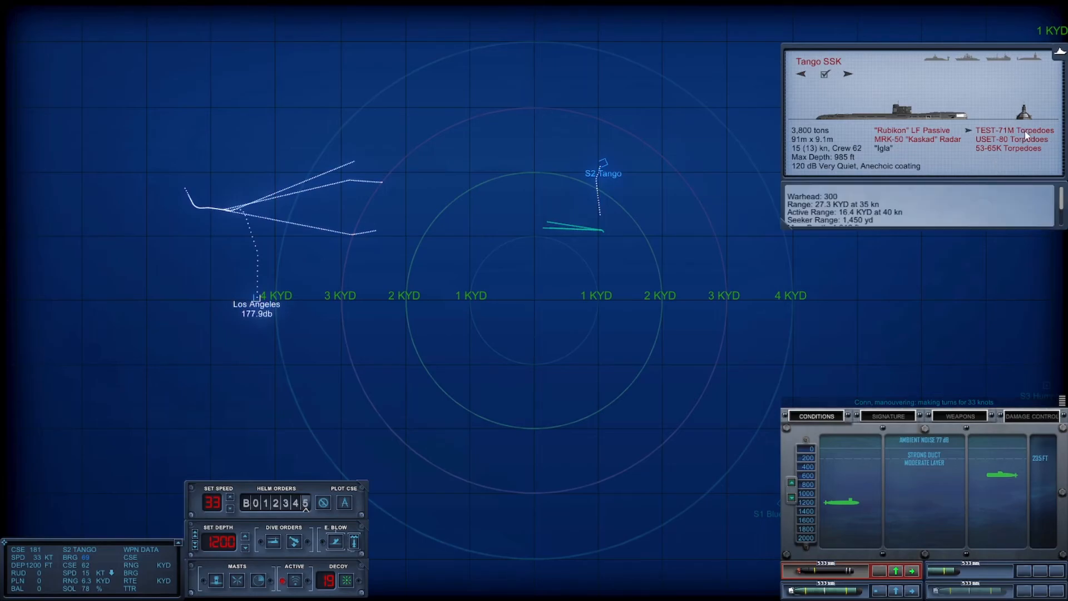
mouse_move(988, 153)
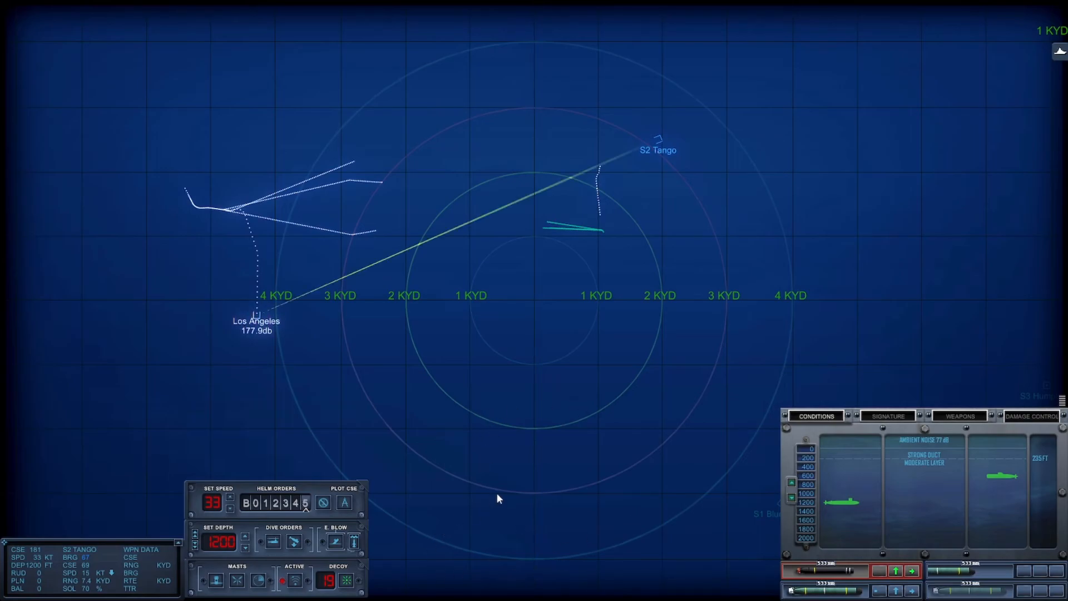
scroll(down, 3)
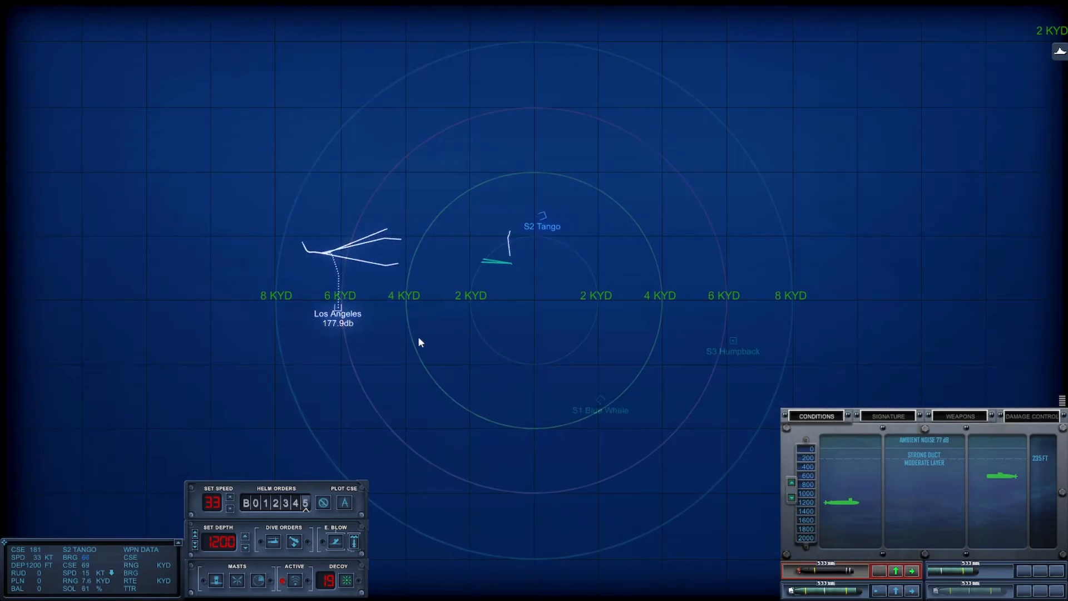
mouse_move(461, 374)
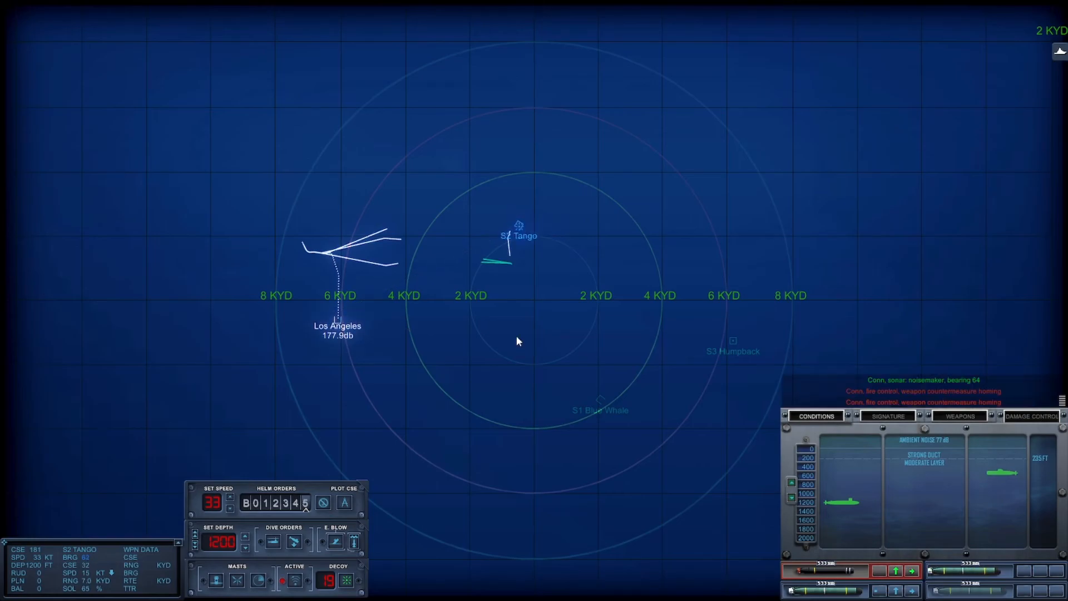
mouse_move(514, 333)
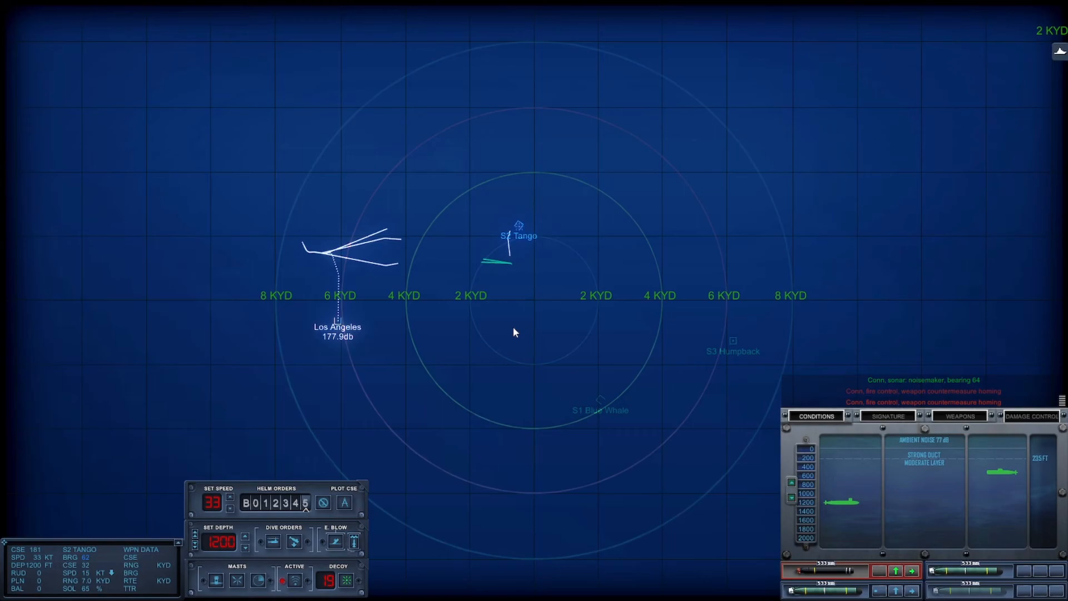
mouse_move(503, 326)
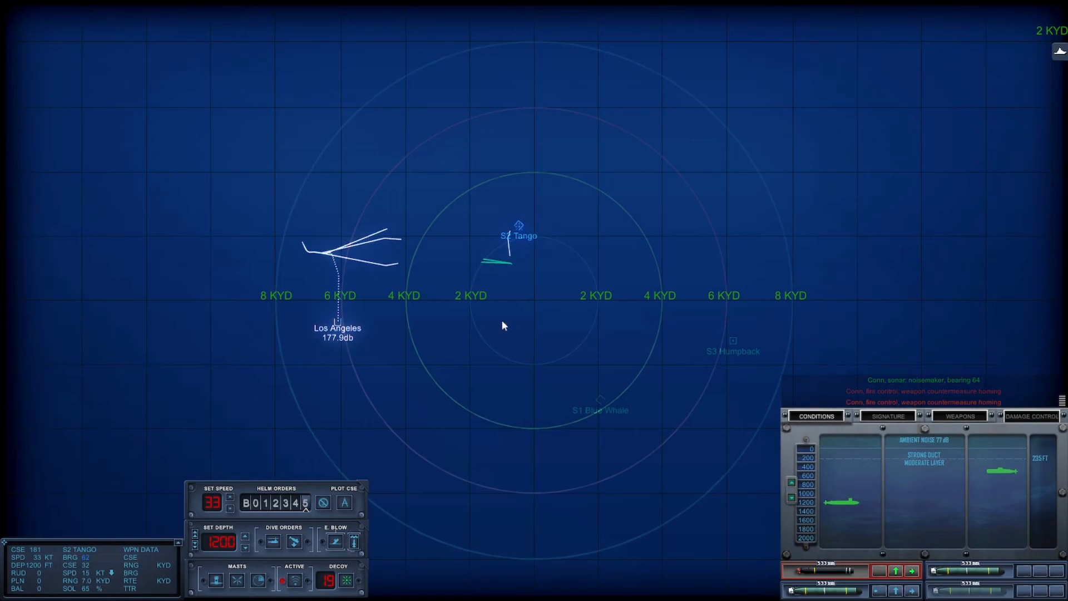
mouse_move(300, 219)
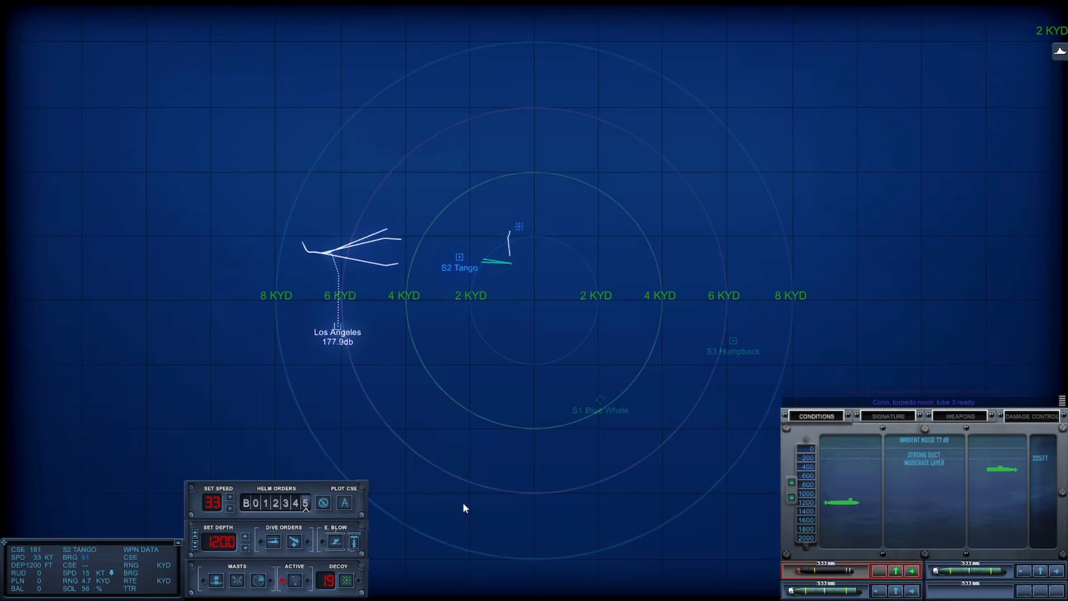
mouse_move(486, 464)
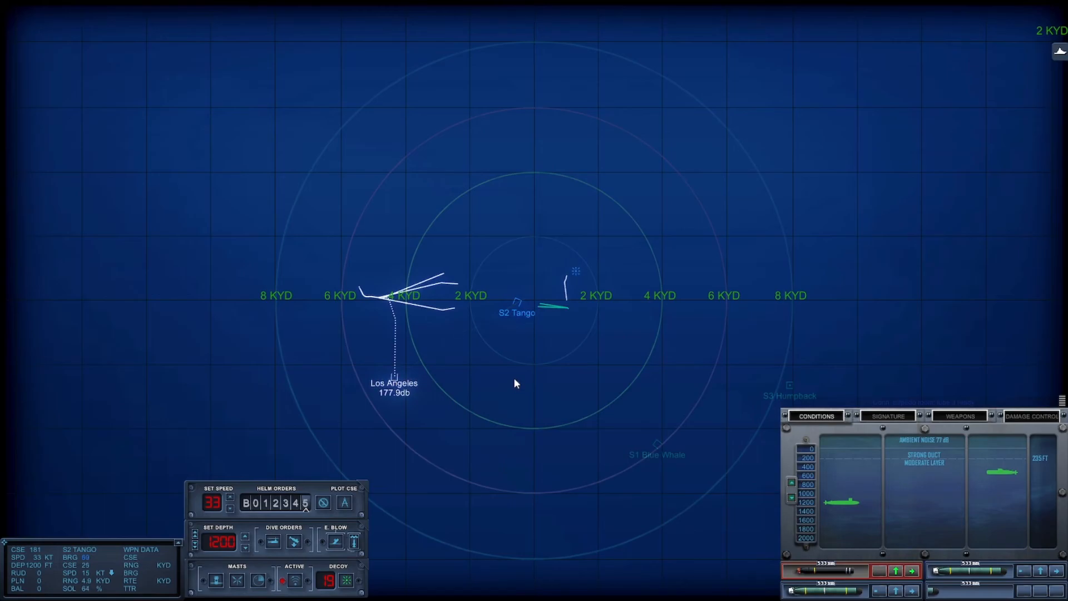
mouse_move(525, 417)
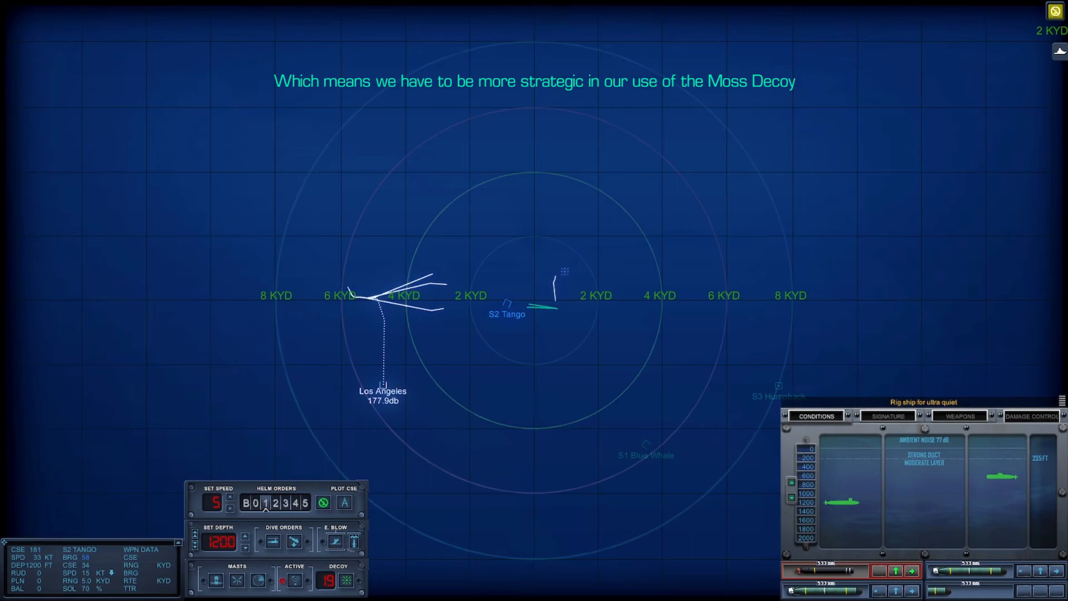
mouse_move(648, 566)
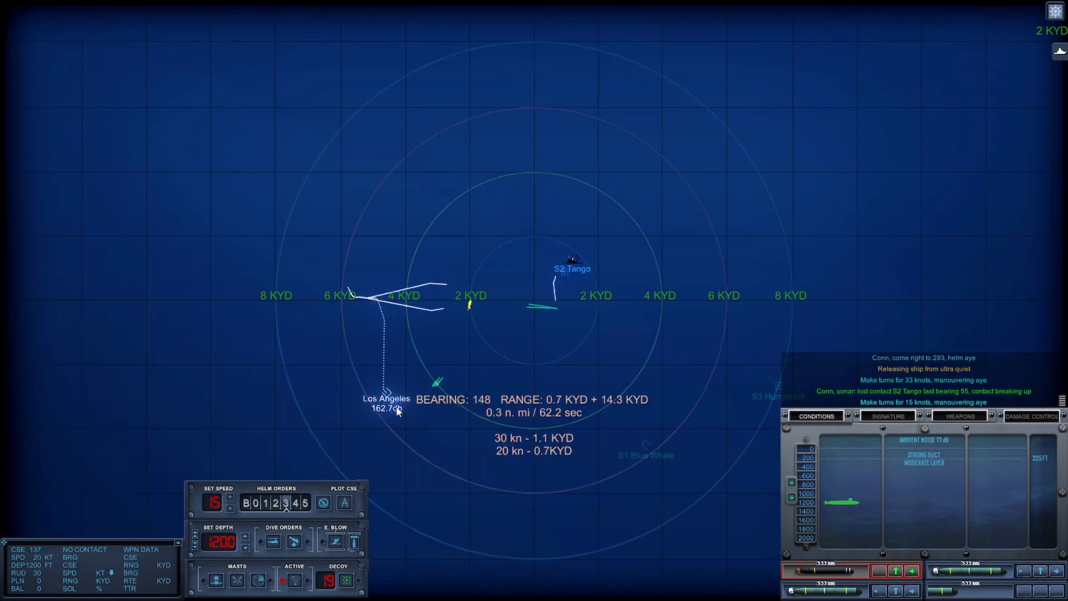
Plot a course turning away near 306 and return to flank speed 33 knots
click(343, 503)
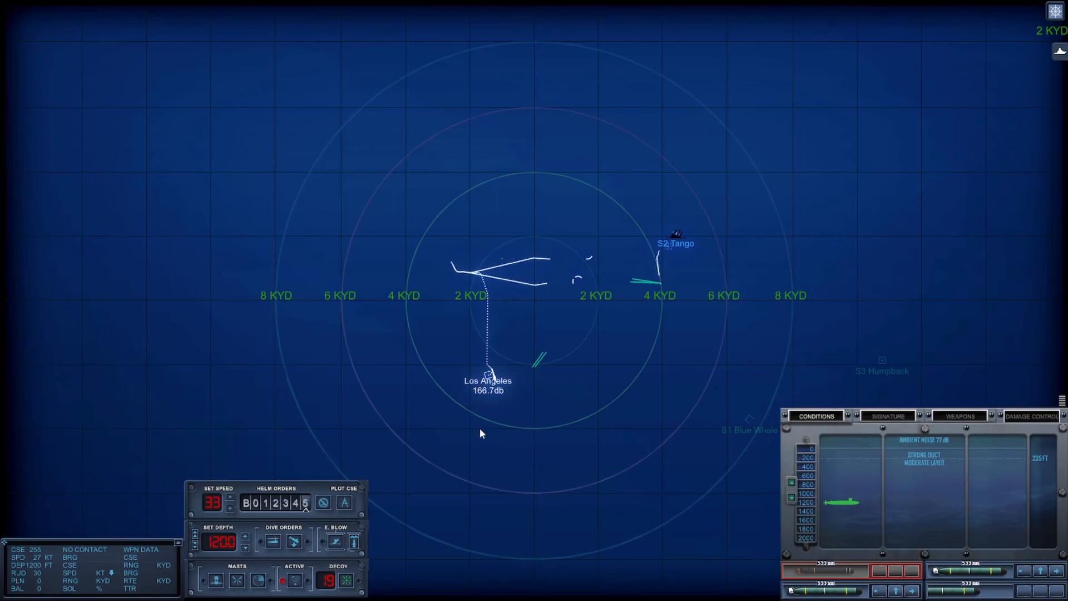
scroll(up, 3)
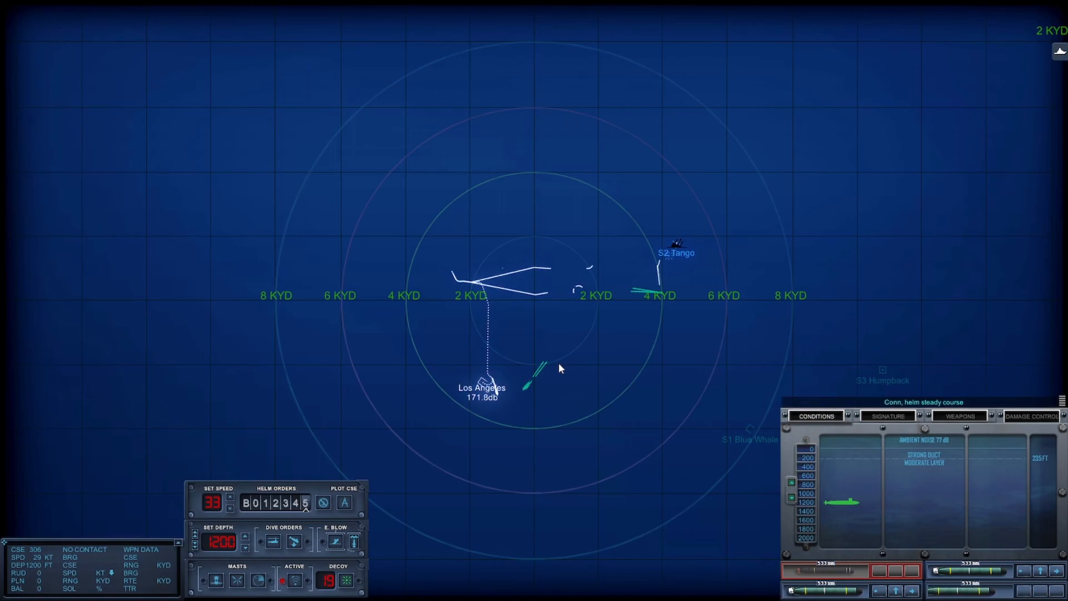
mouse_move(566, 432)
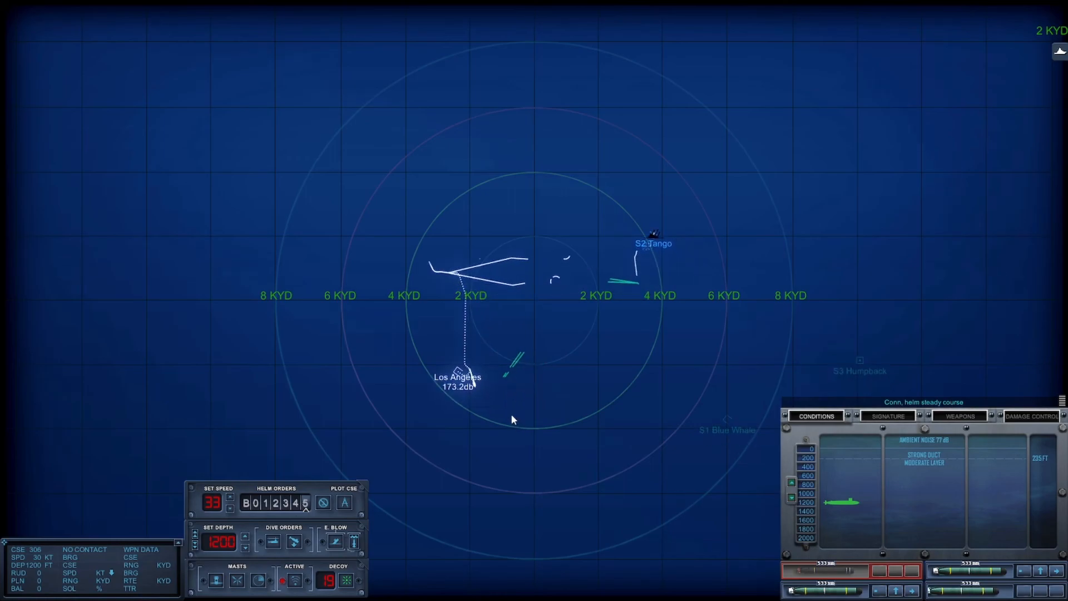
mouse_move(515, 394)
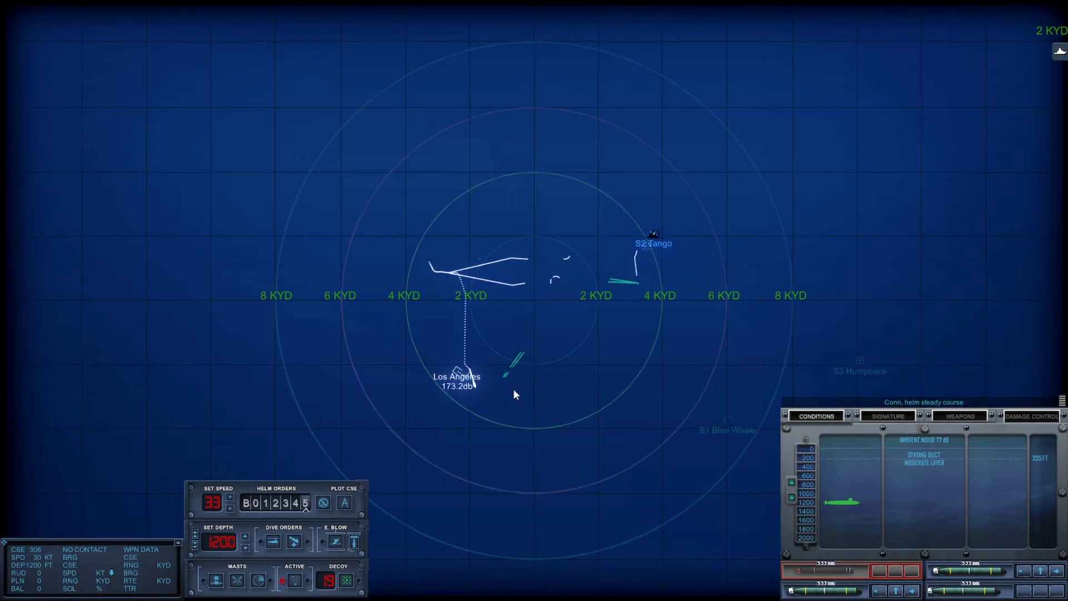
mouse_move(436, 389)
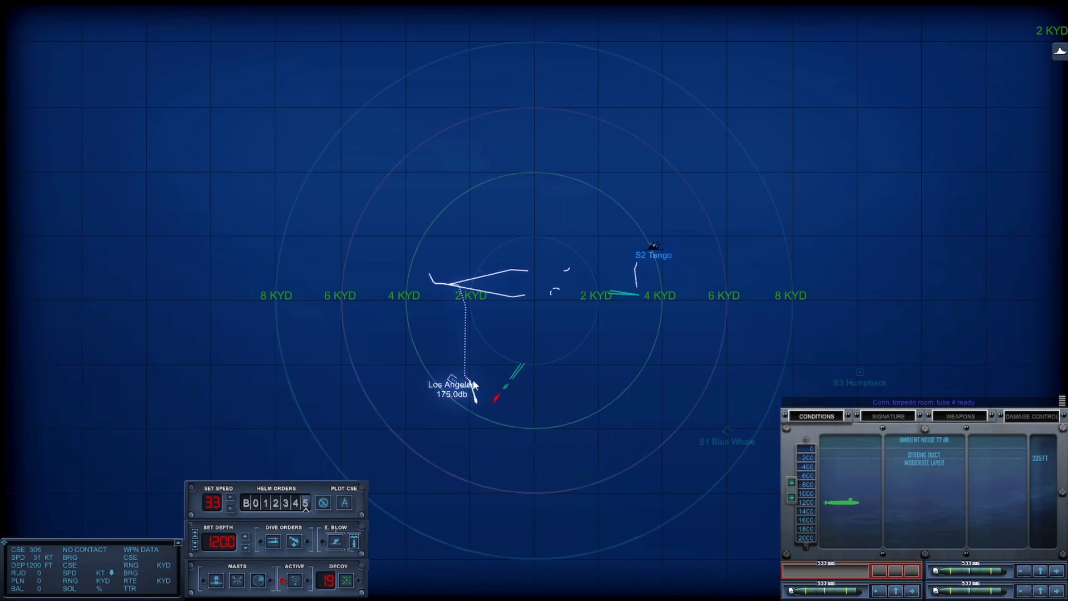
Plot a right turn to course 019 at 33 knots away from the pursuing torpedo
scroll(up, 3)
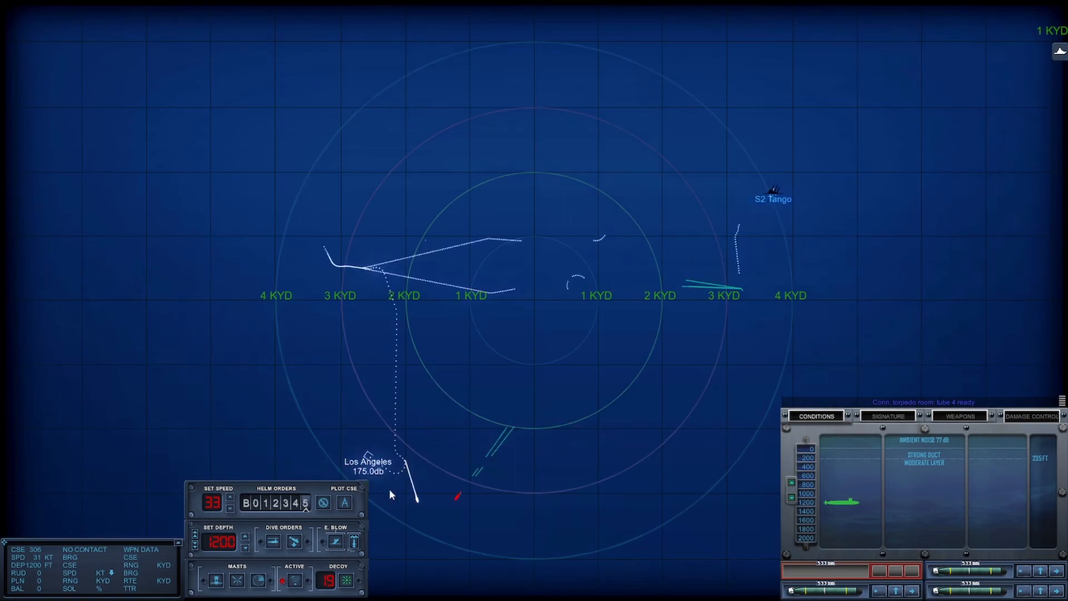
click(325, 266)
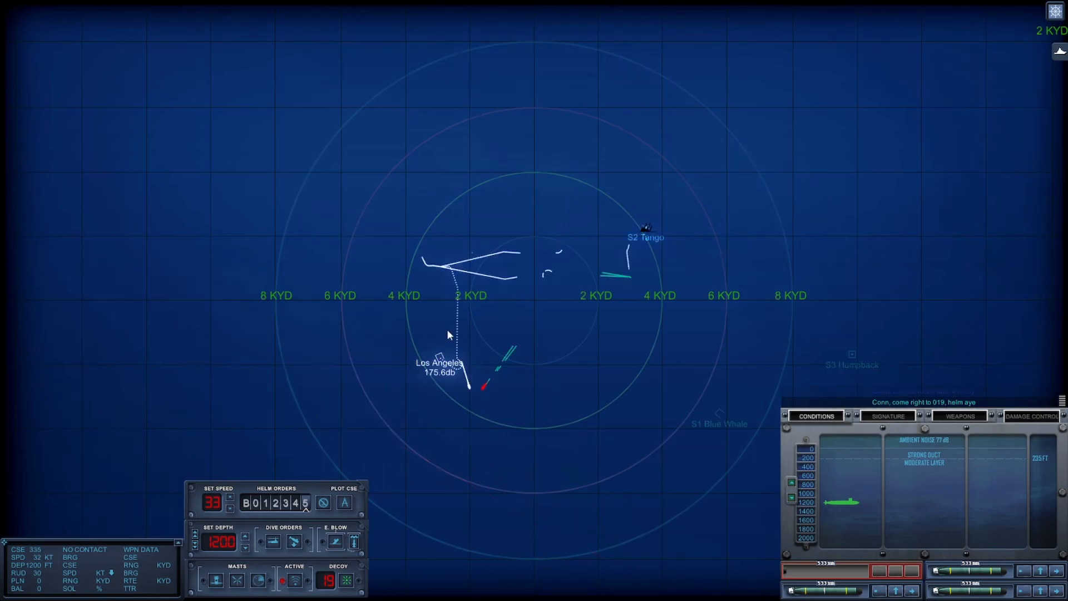
scroll(up, 3)
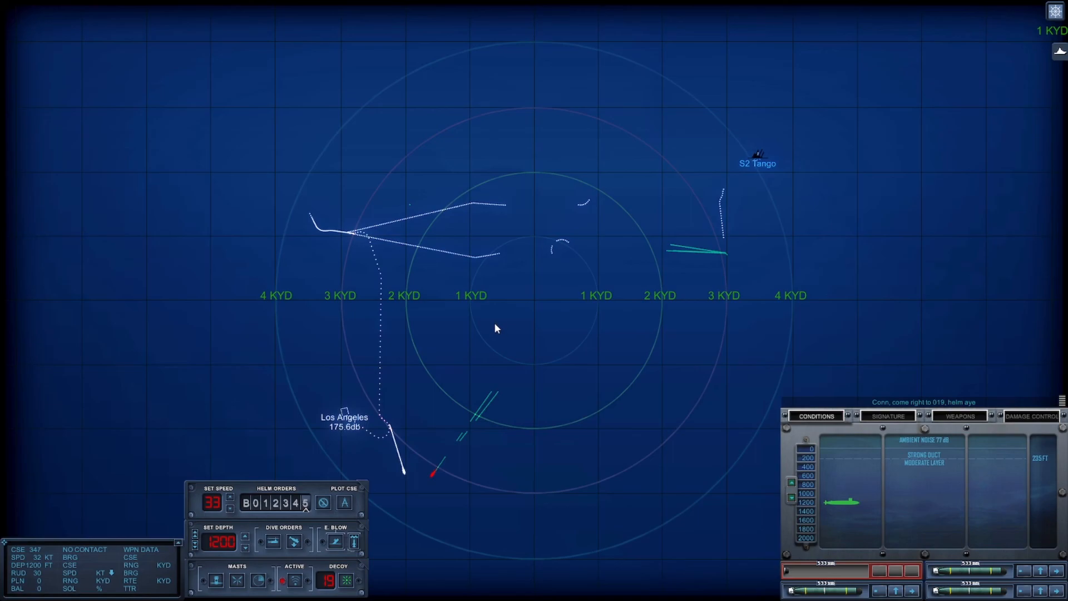
mouse_move(484, 359)
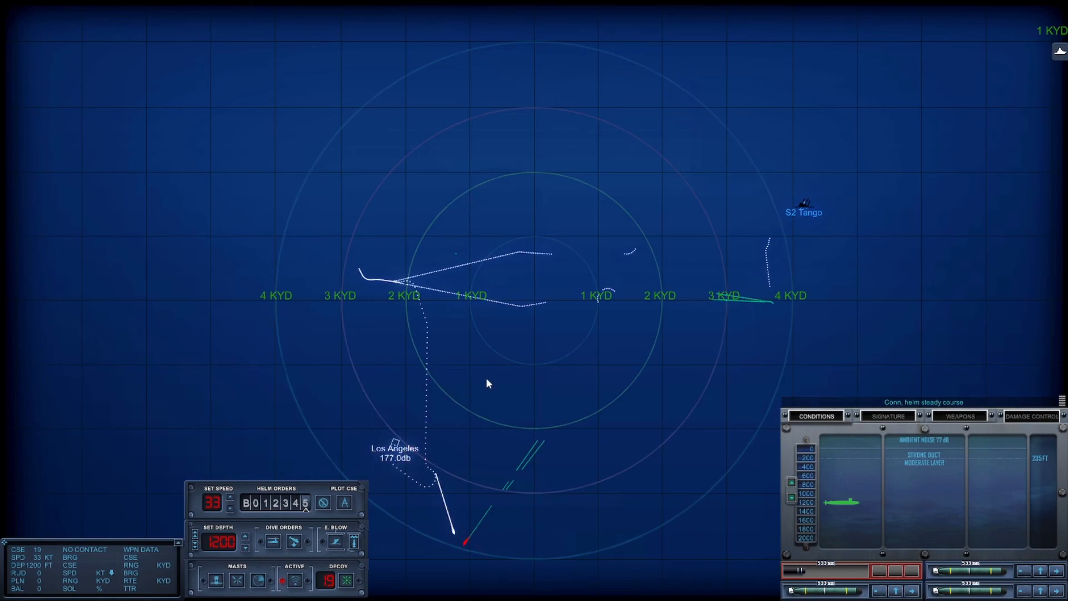
mouse_move(486, 379)
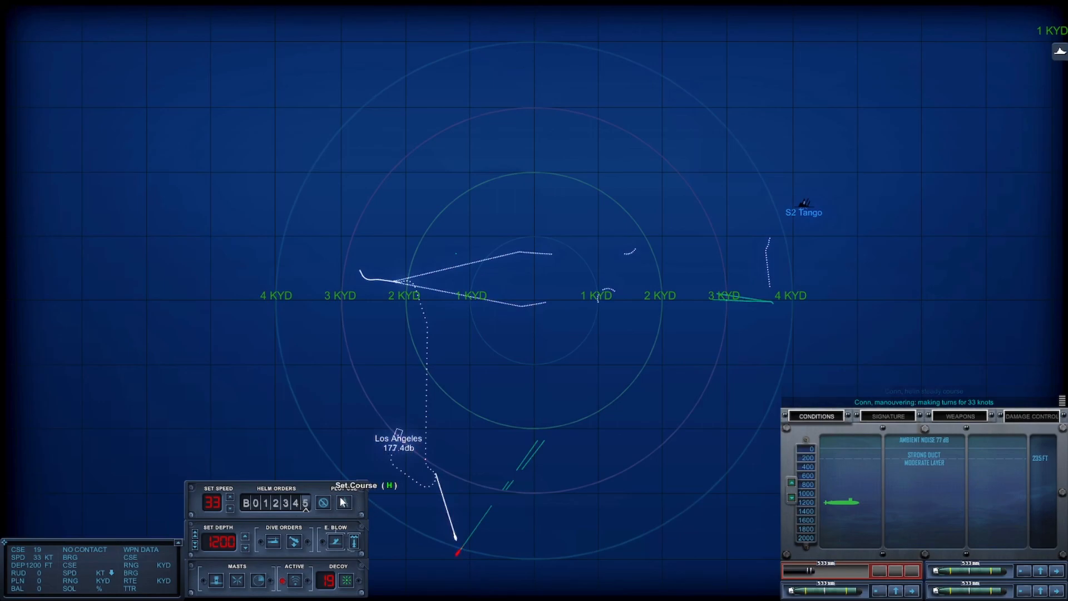
Set a new course on the helm as contact is lost and the XO reports the area clear
click(555, 209)
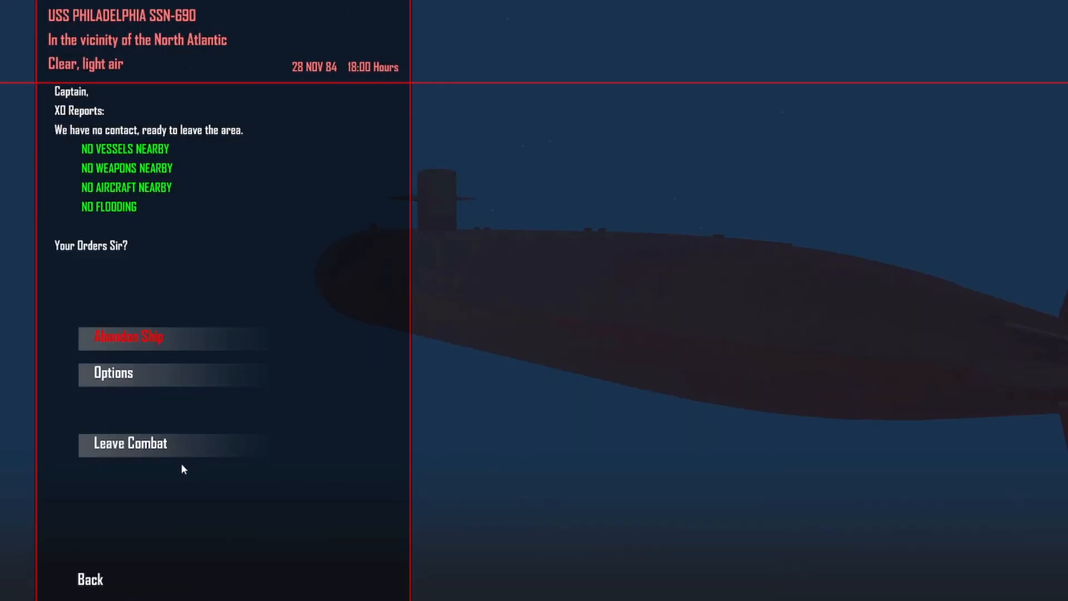
Leave combat and continue past the after-action report and mission update to the achievements record
click(129, 443)
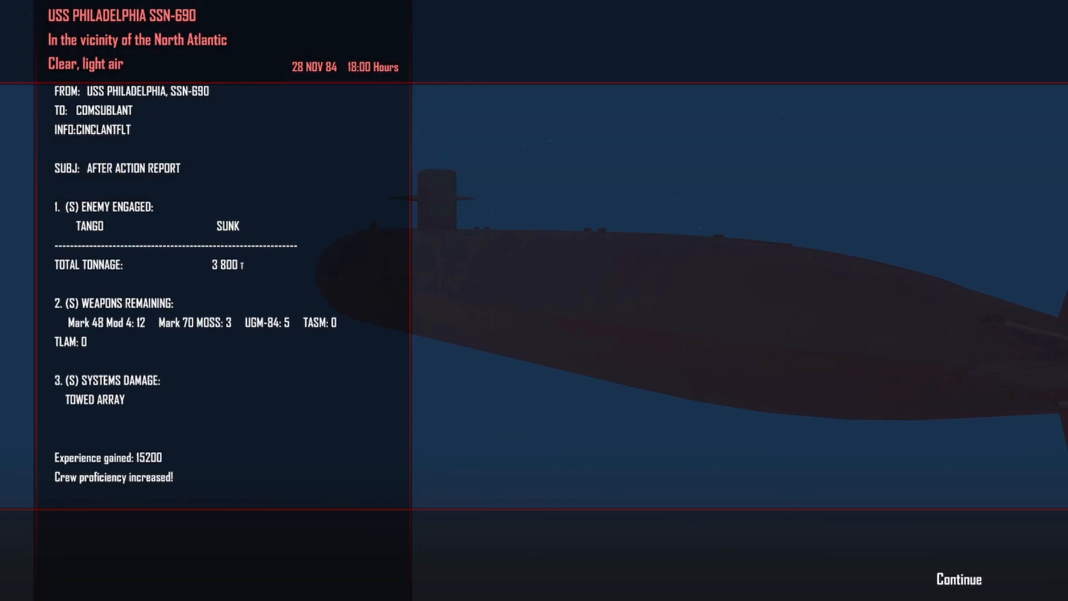
click(957, 580)
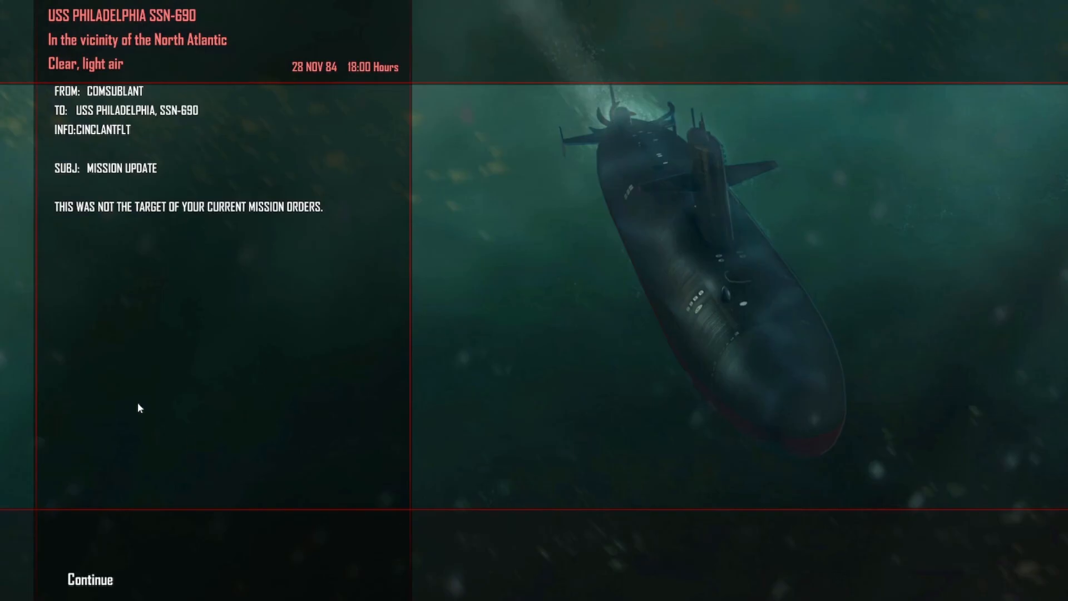
mouse_move(138, 449)
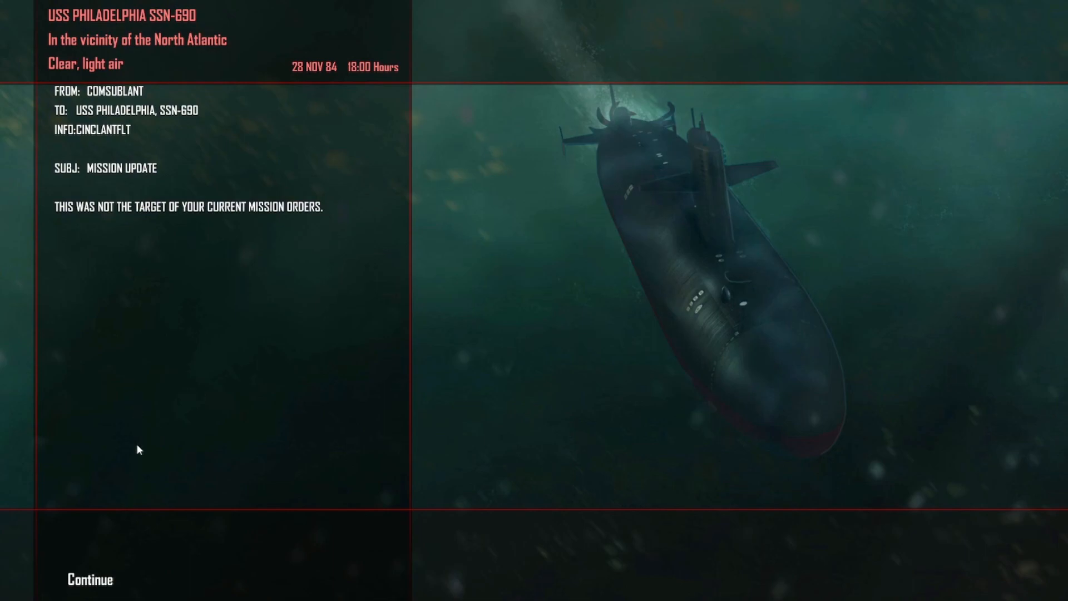
click(89, 578)
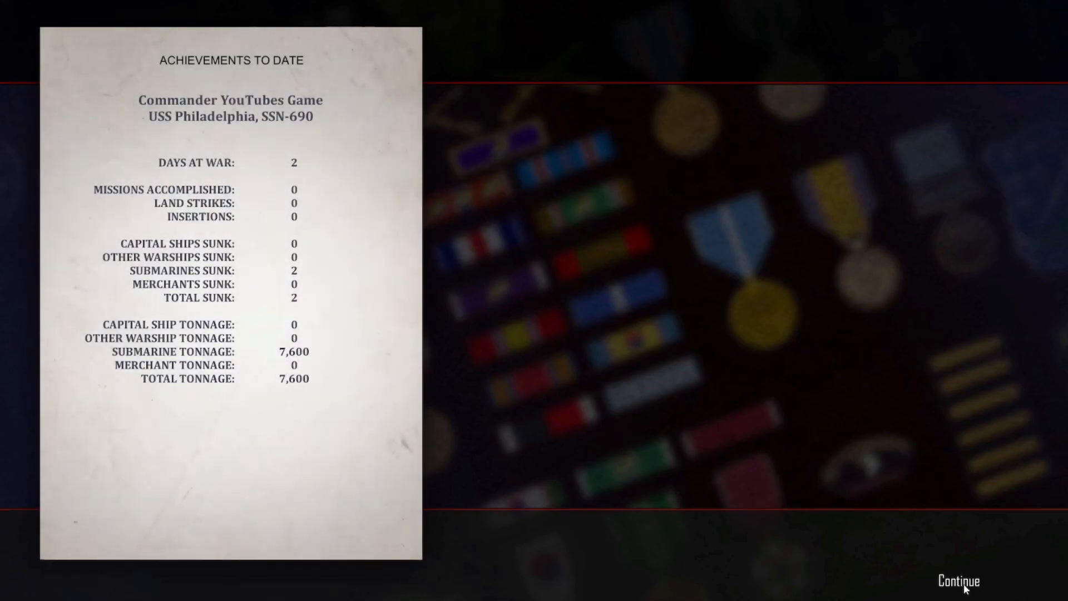
Dismiss the achievements summary and quit the campaign from the map menu to the loading screen
click(958, 582)
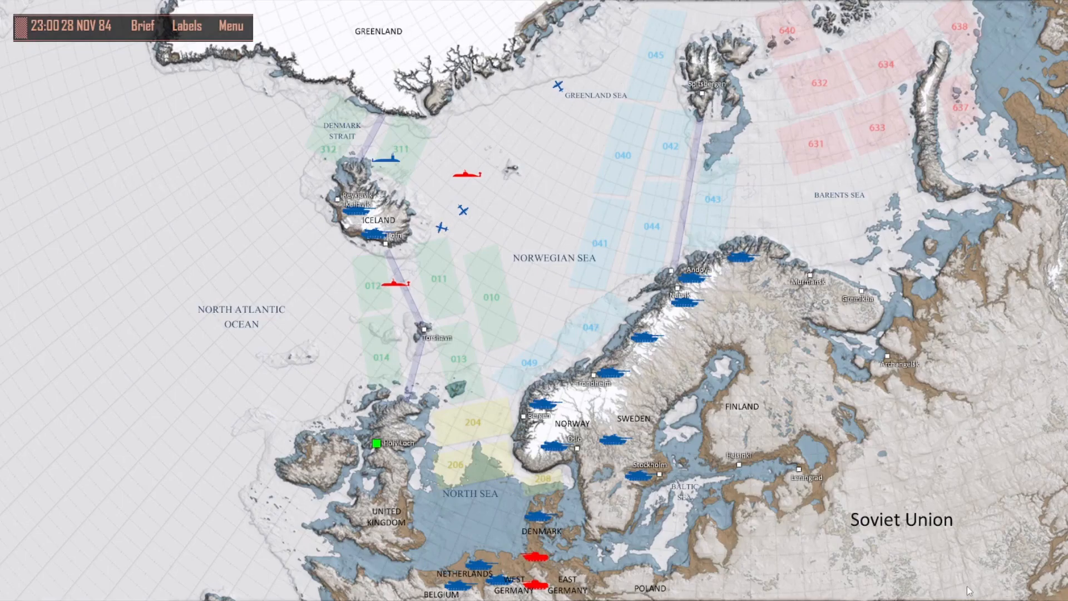
click(232, 26)
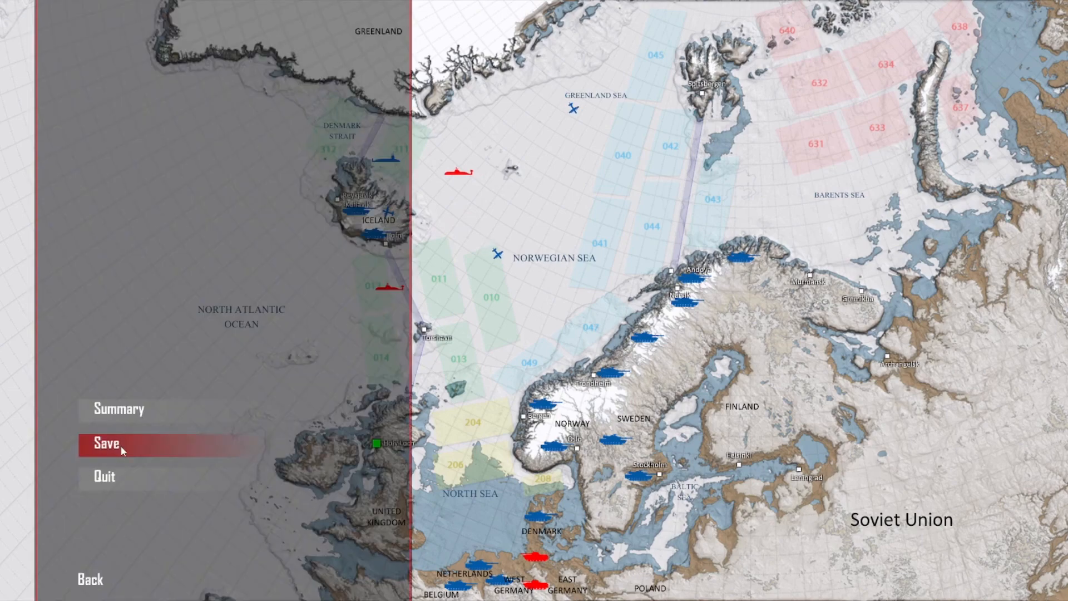
mouse_move(113, 481)
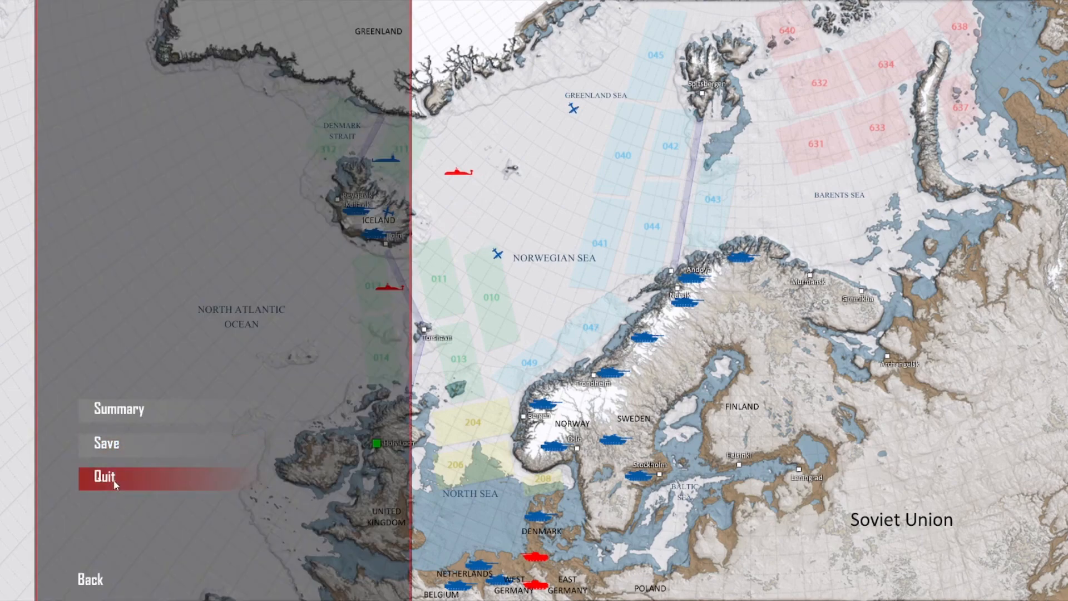
click(113, 477)
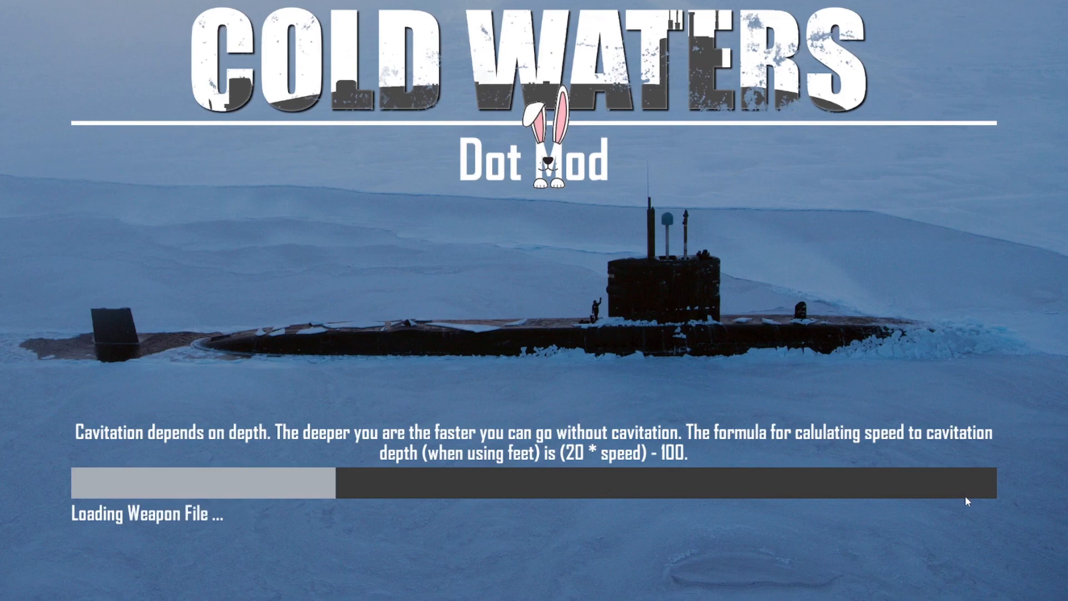